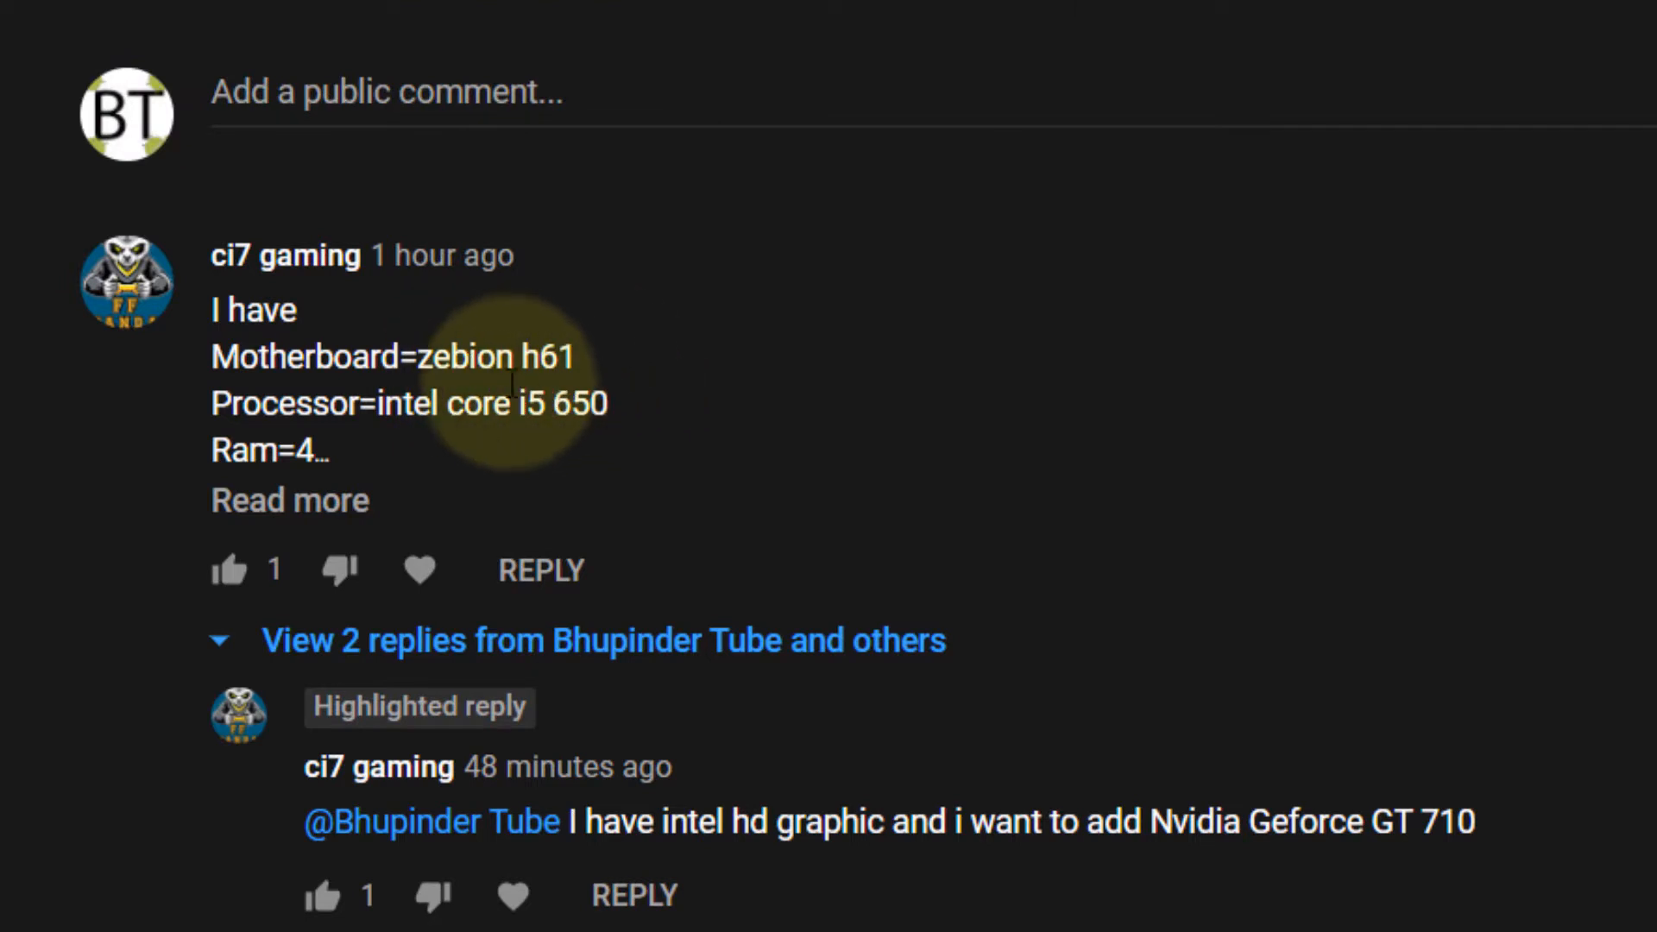
mouse_move(592, 396)
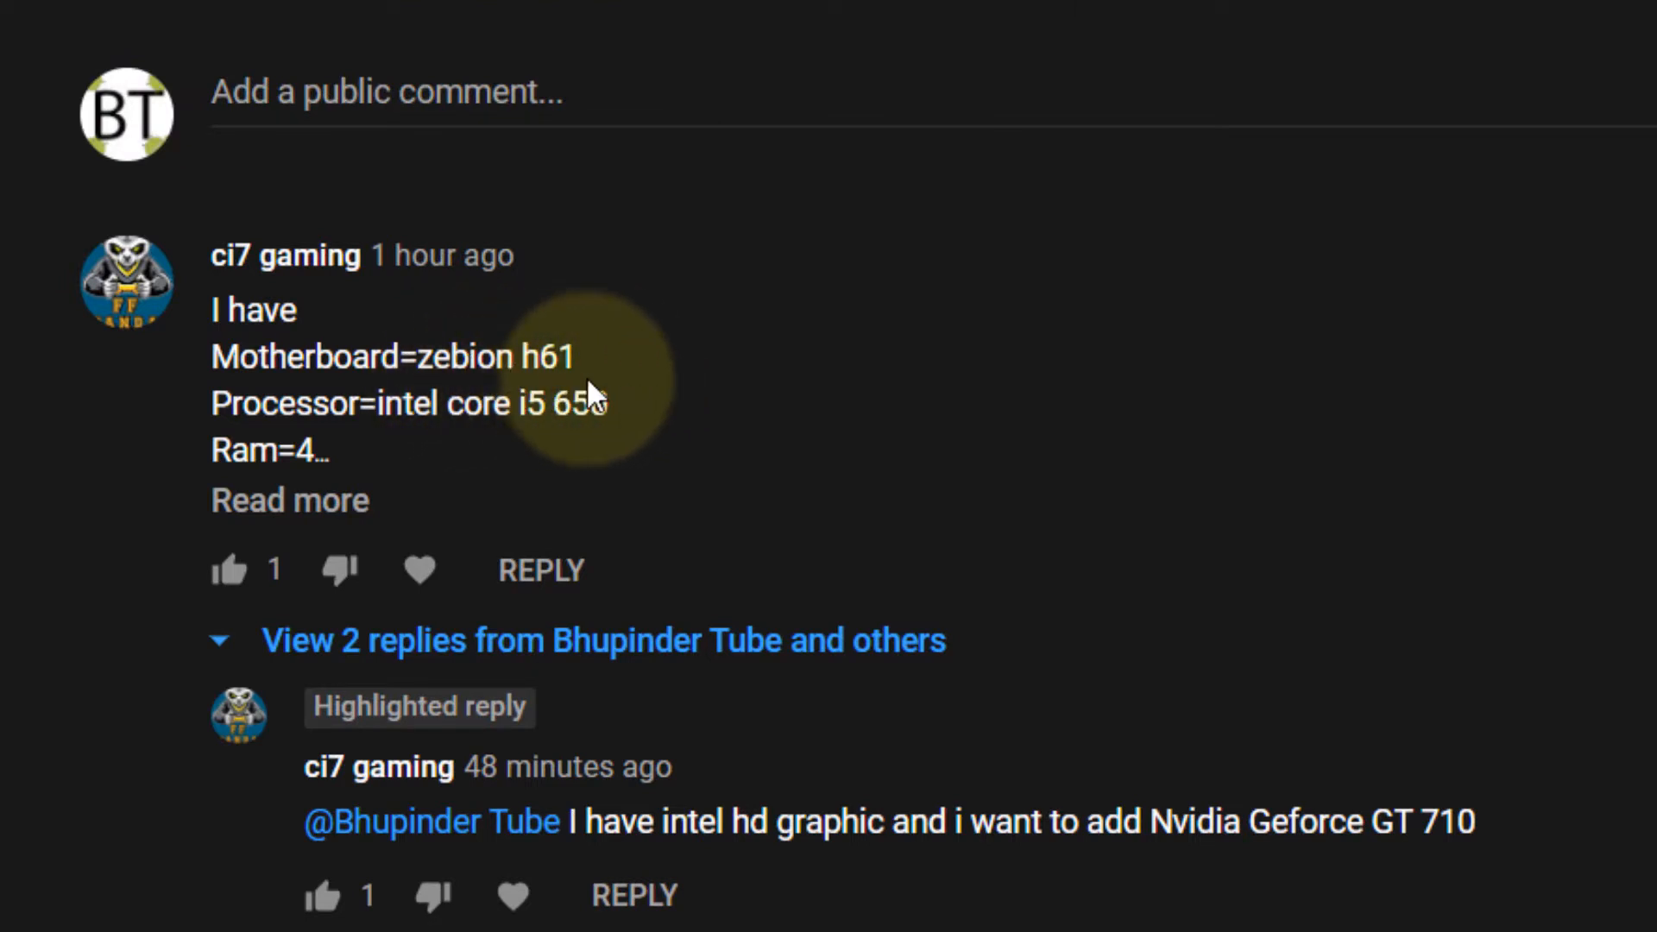
- Open pc-specs.com from the video description and filter the motherboard list for 'h61'
scroll(down, 3)
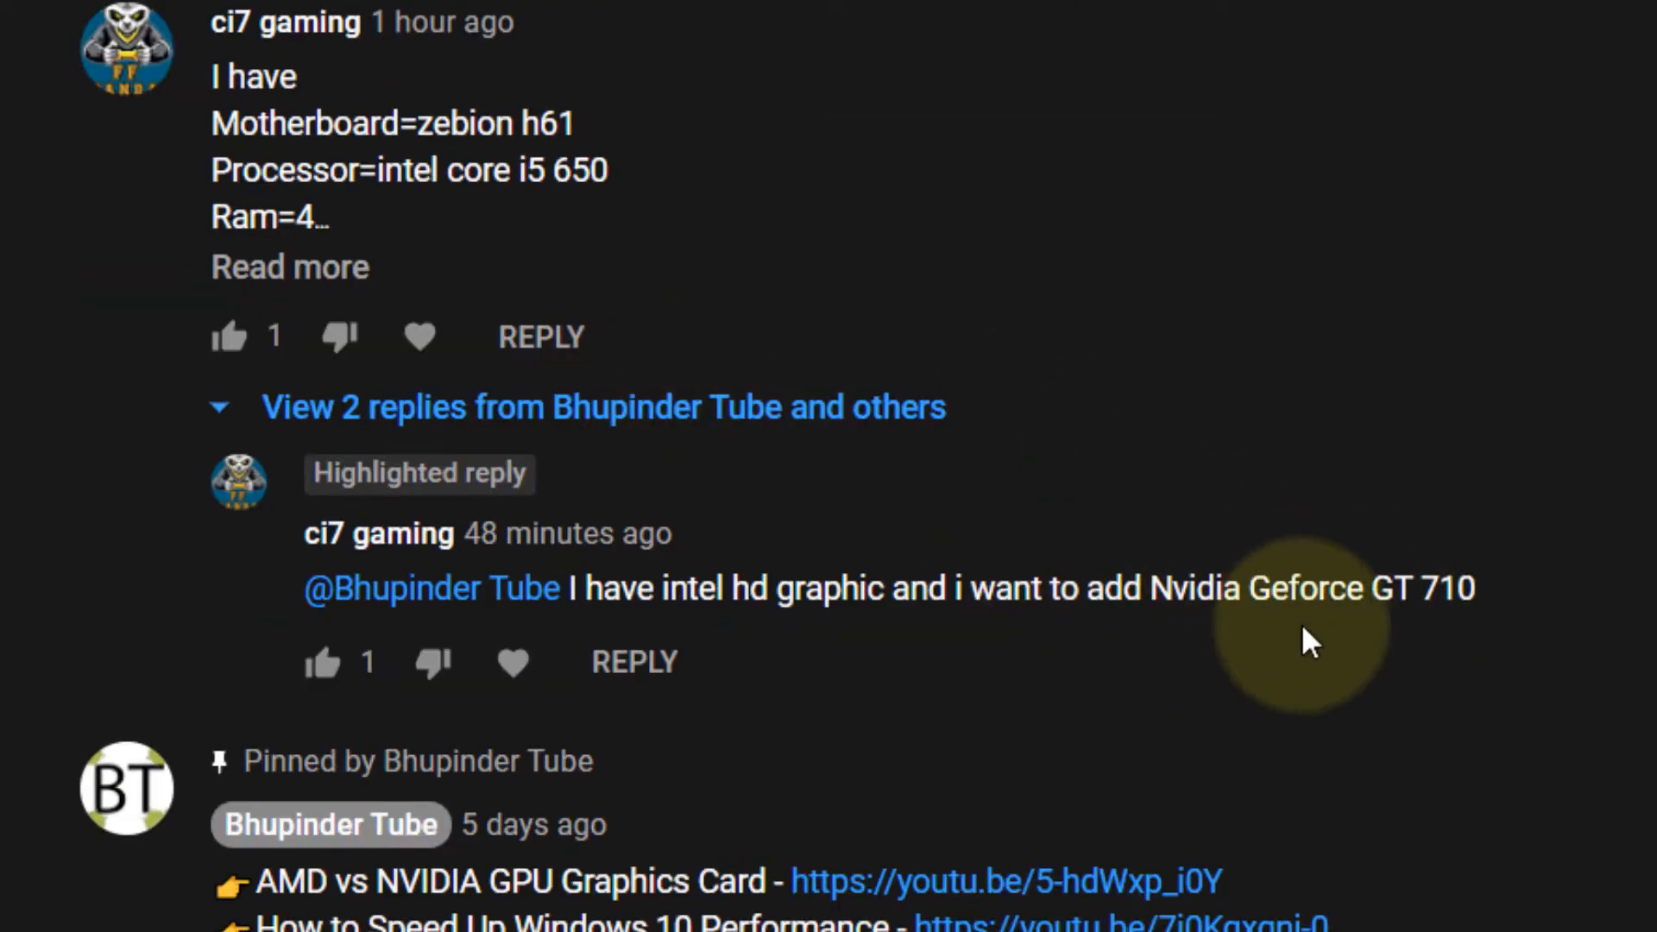
mouse_move(1437, 608)
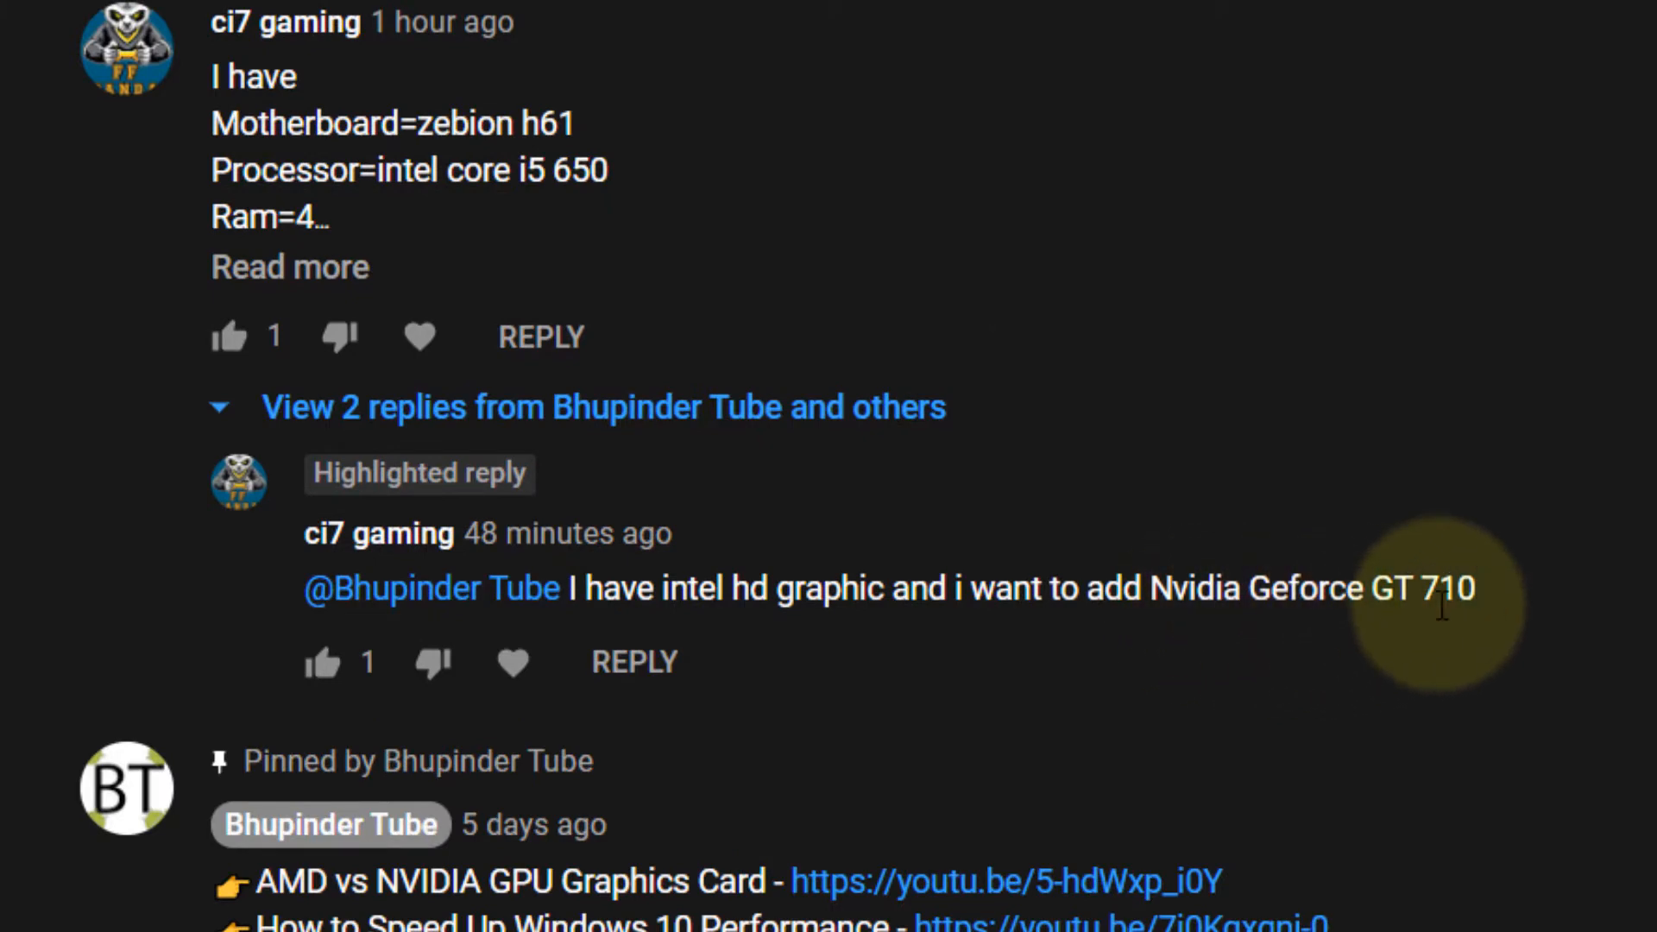
mouse_move(1390, 665)
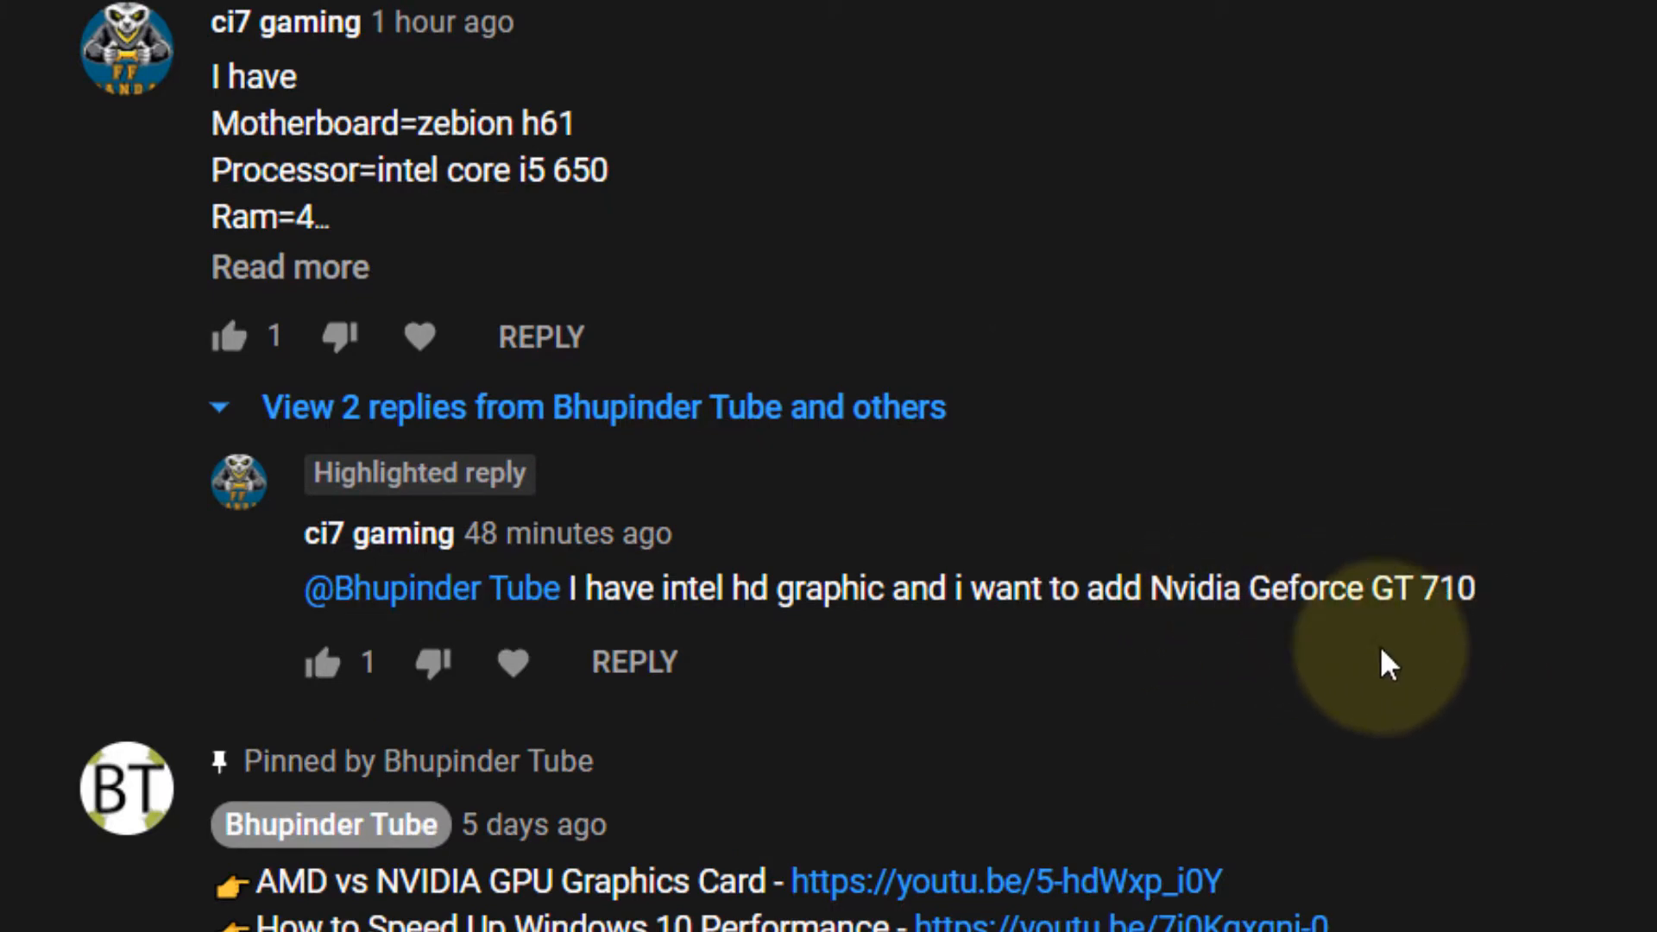
scroll(up, 3)
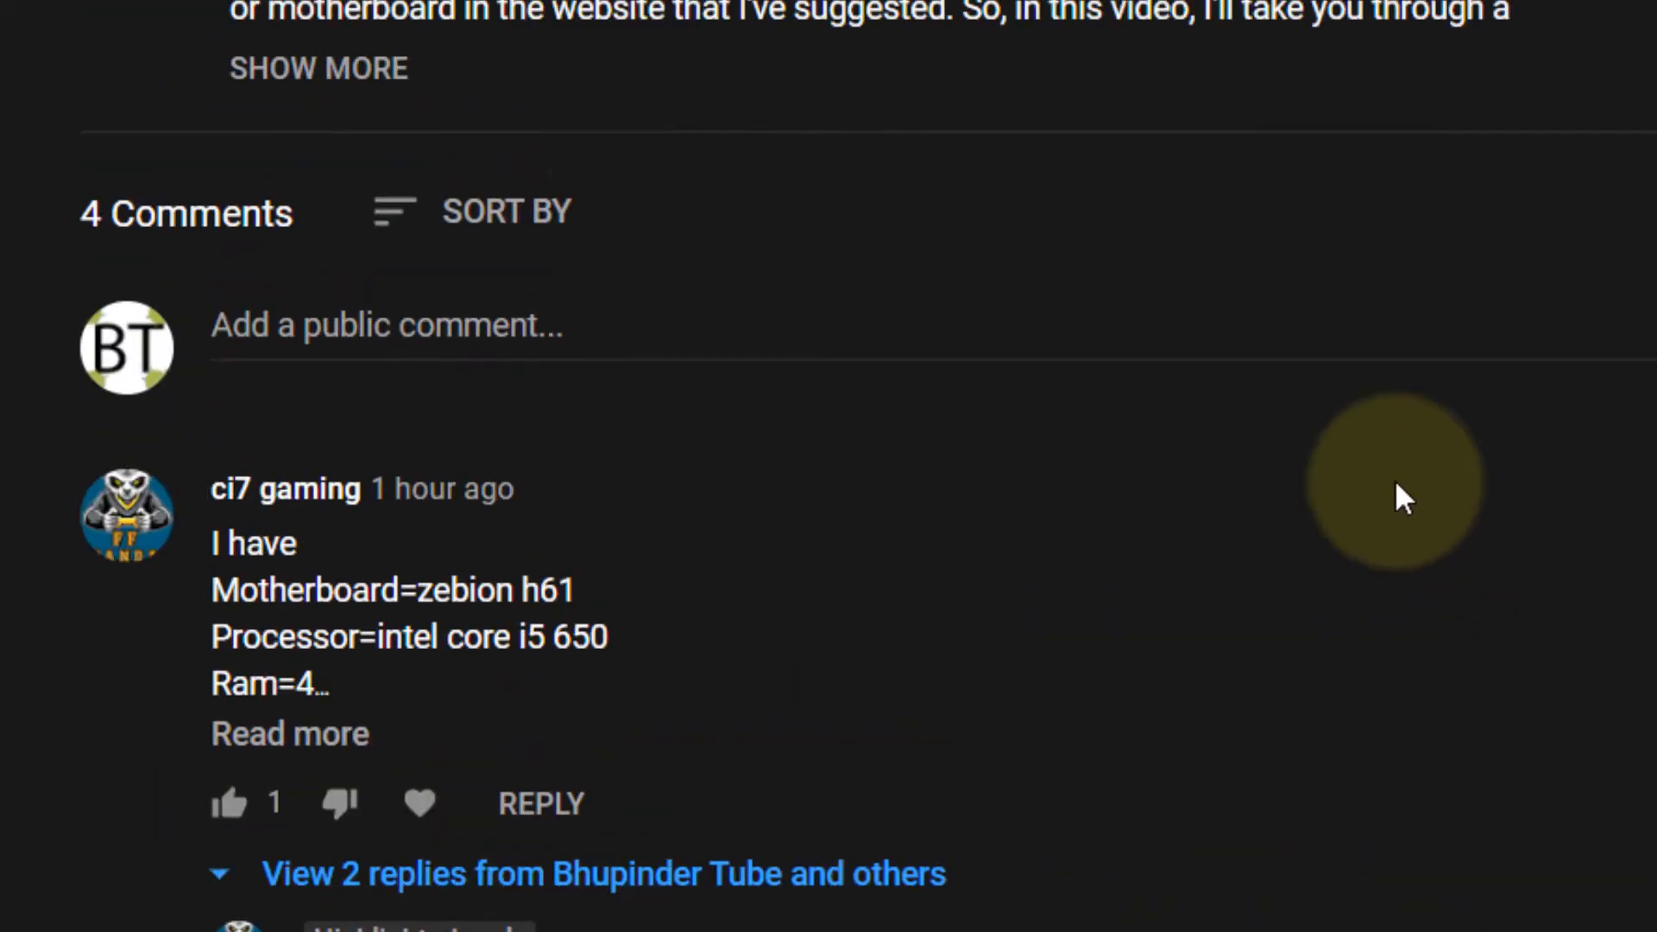
scroll(up, 3)
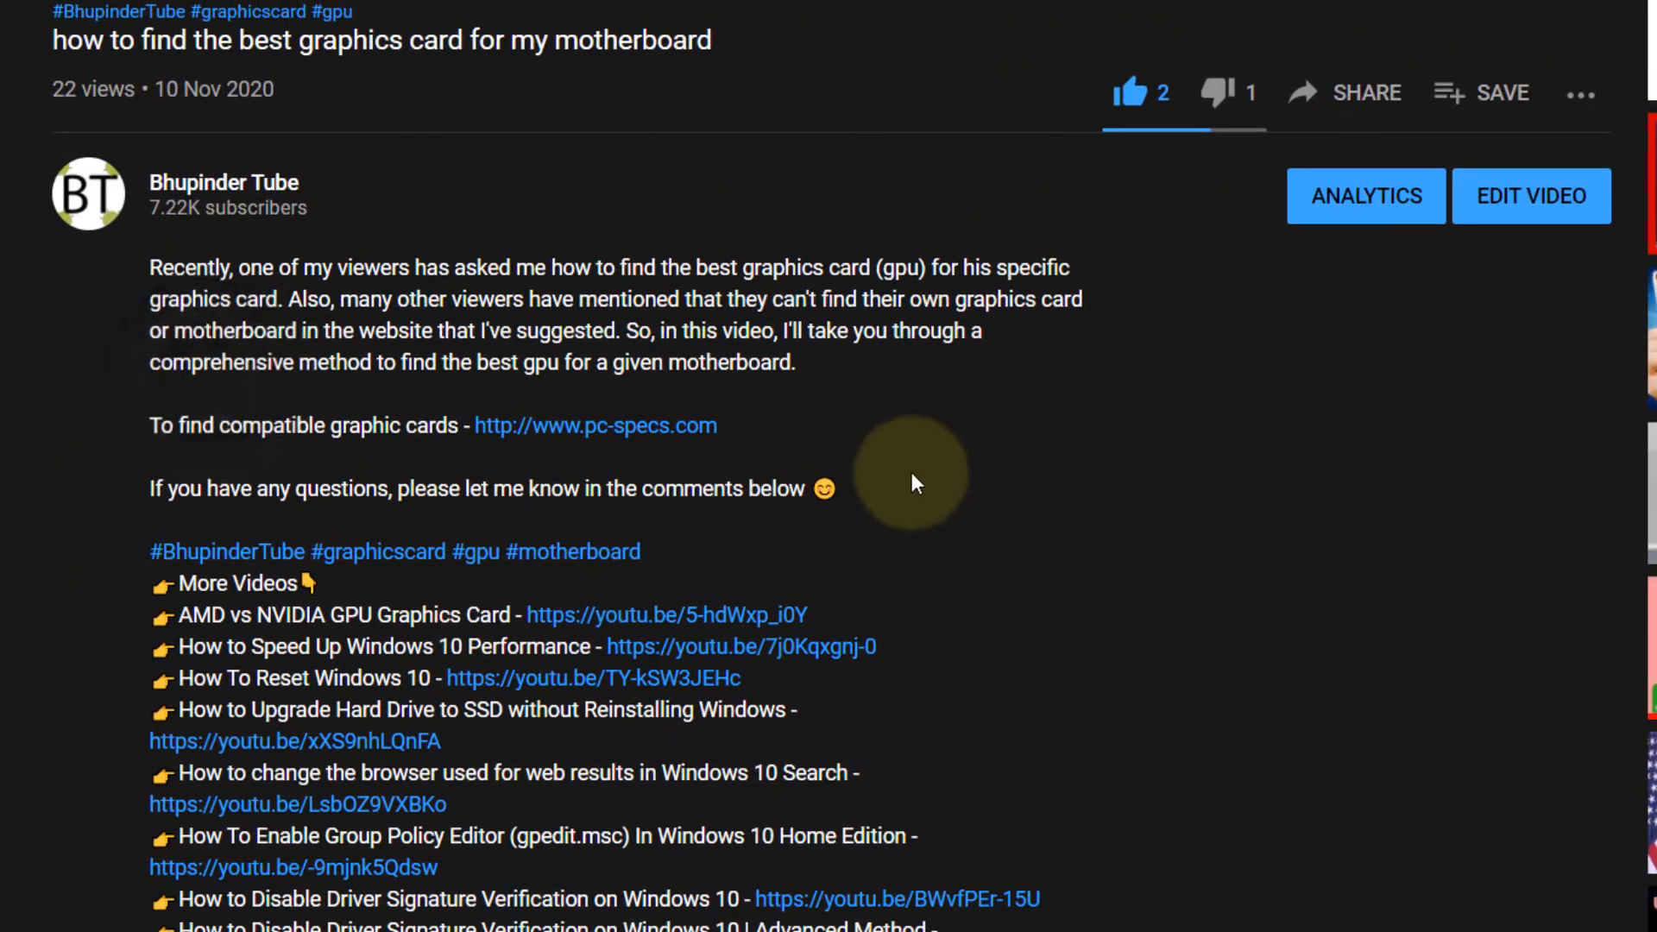
click(595, 425)
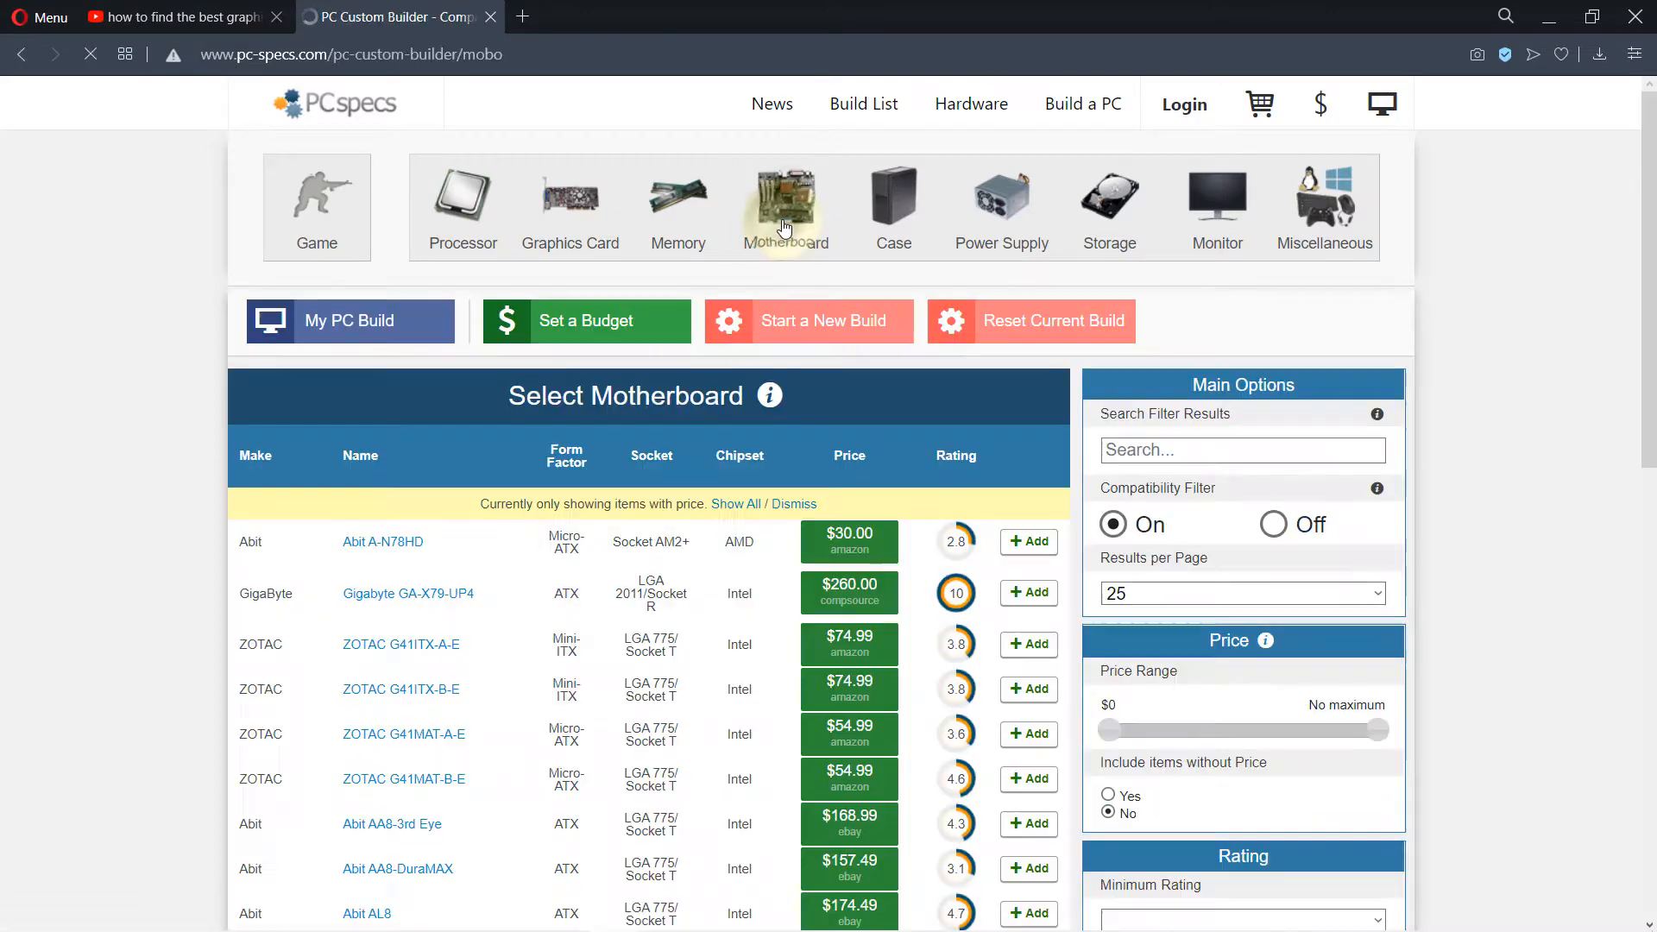
click(1243, 449)
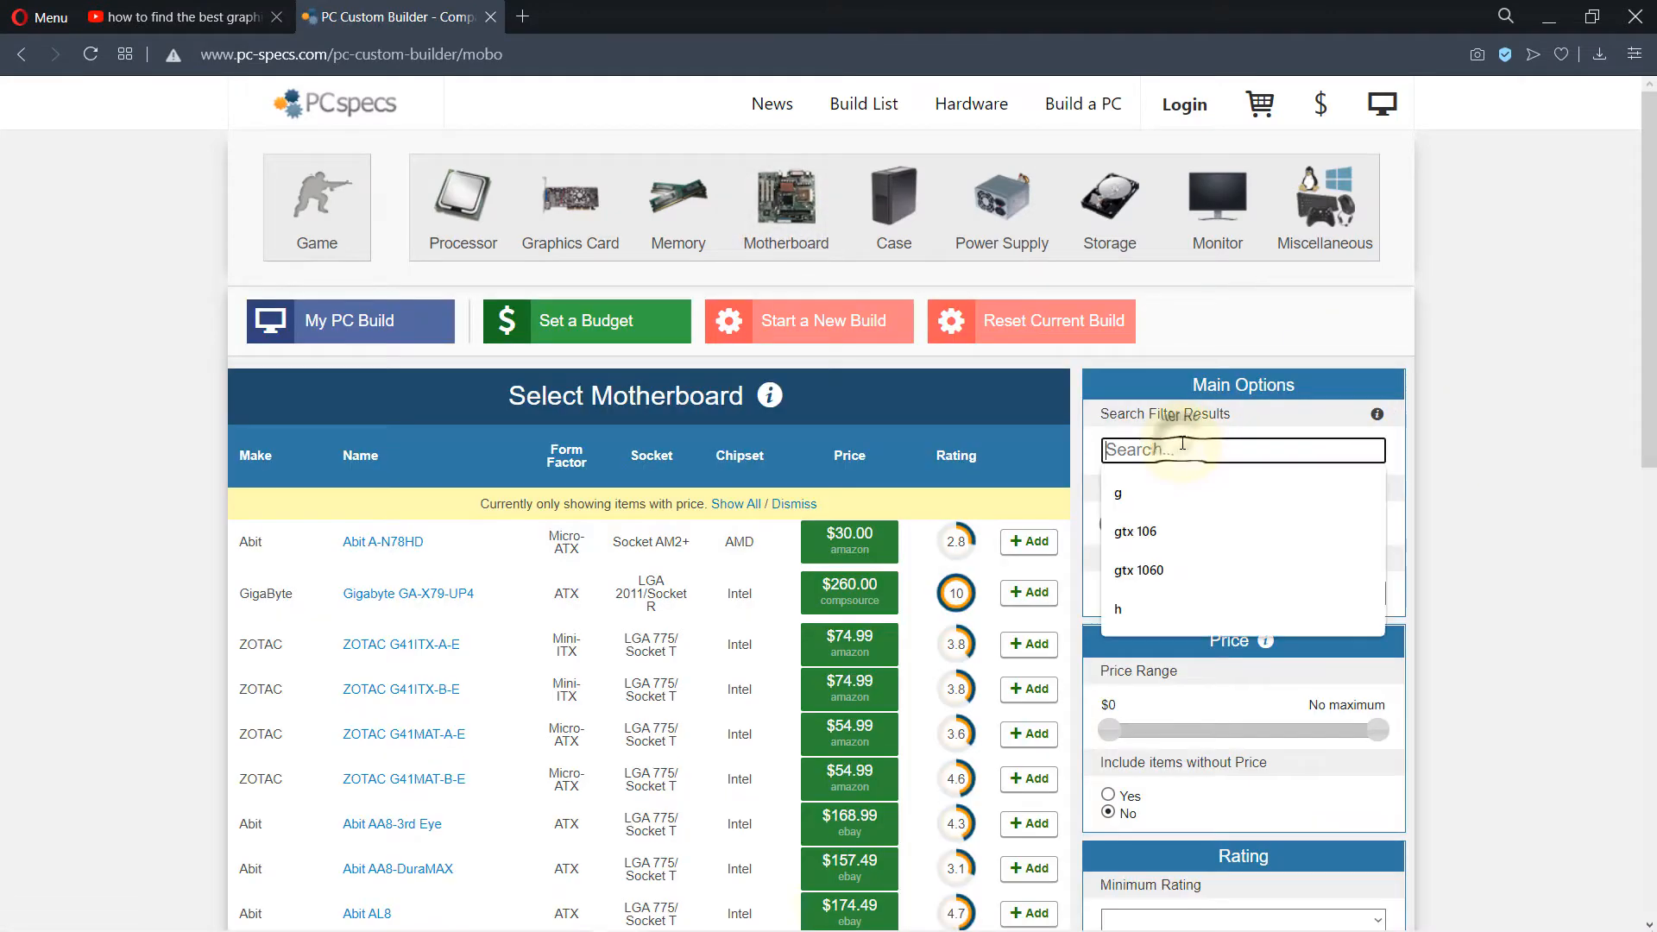
text(h61)
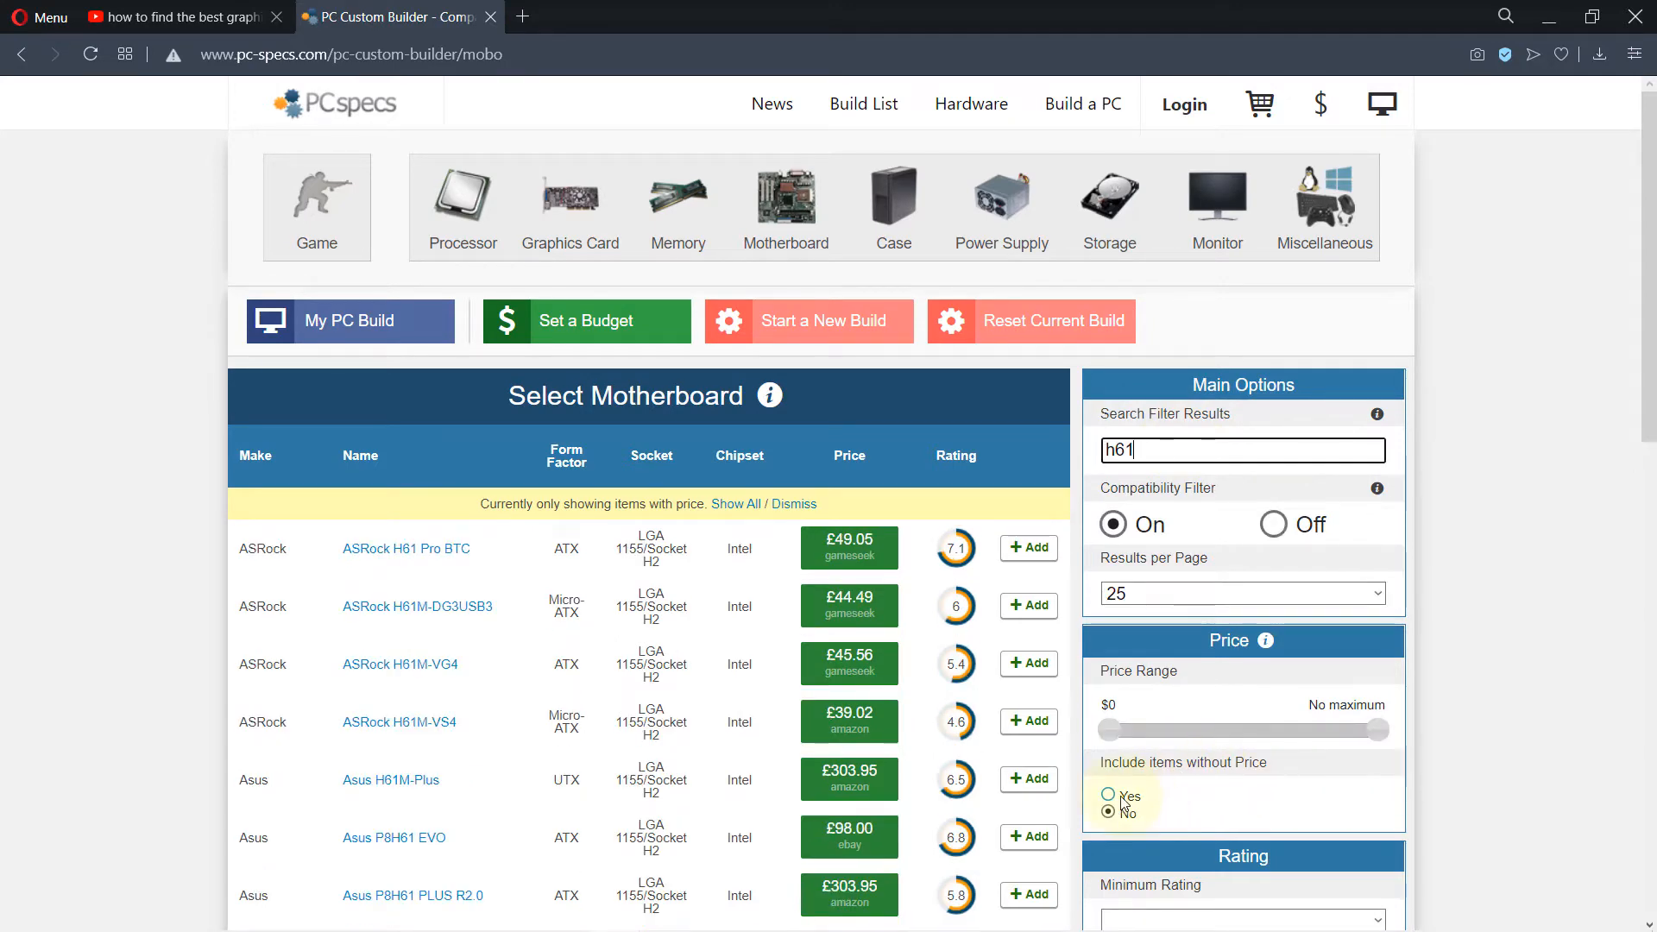
- Browse the H61 results with unpriced items included until only Zebronics ZEB-H61 shows
scroll(down, 3)
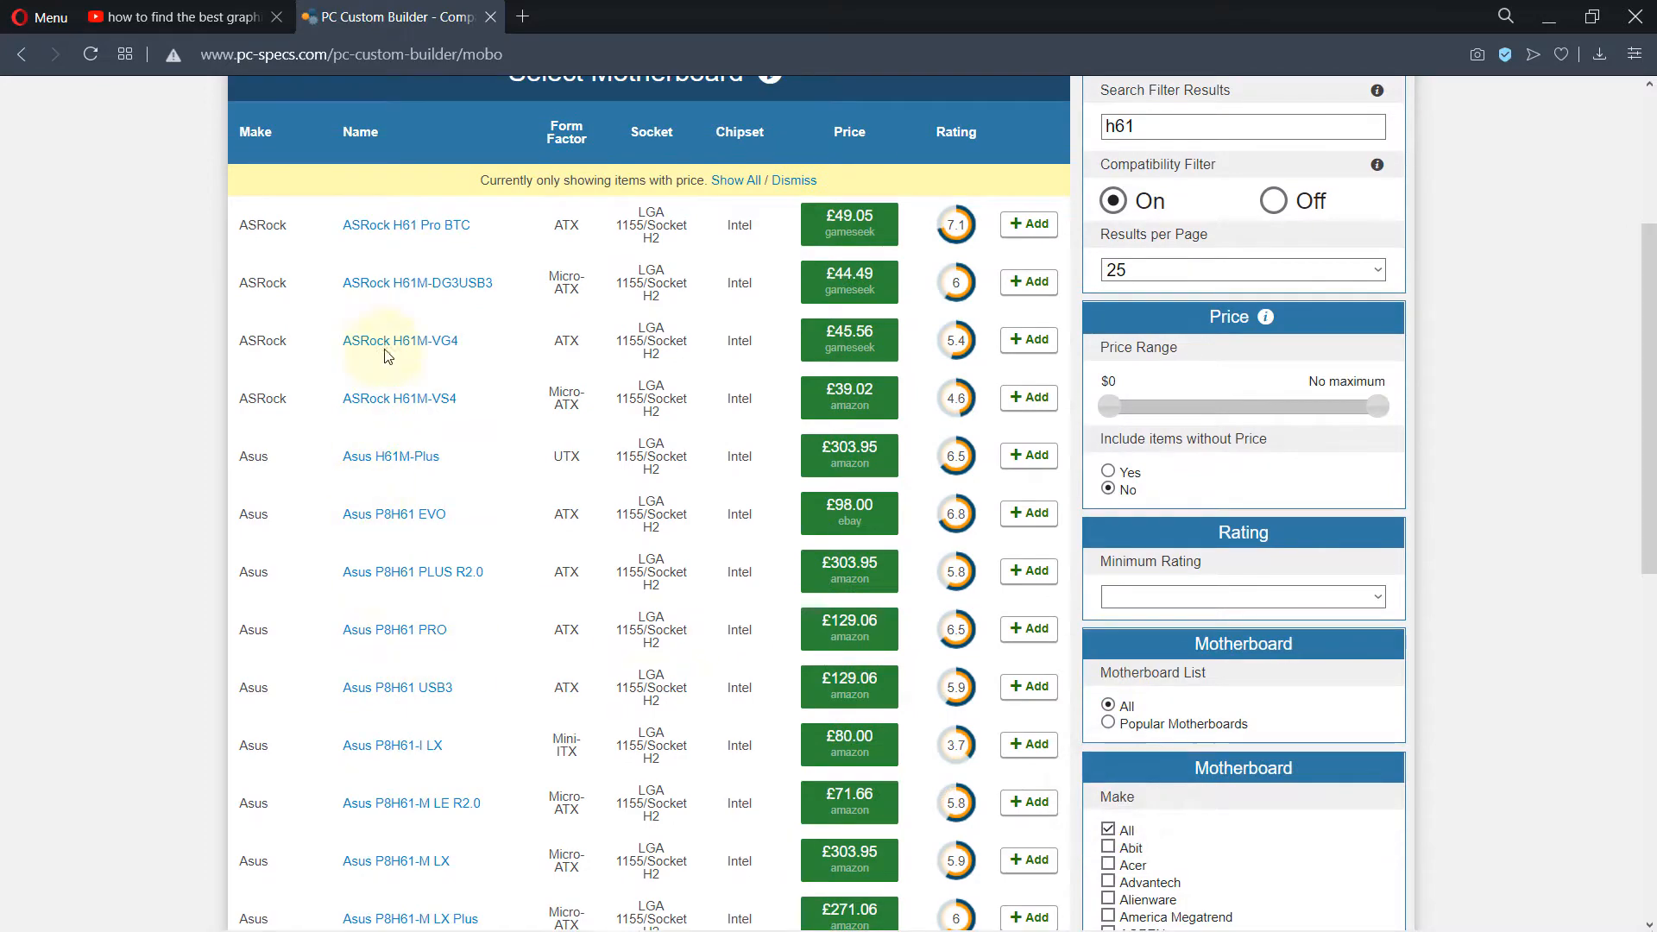
scroll(down, 3)
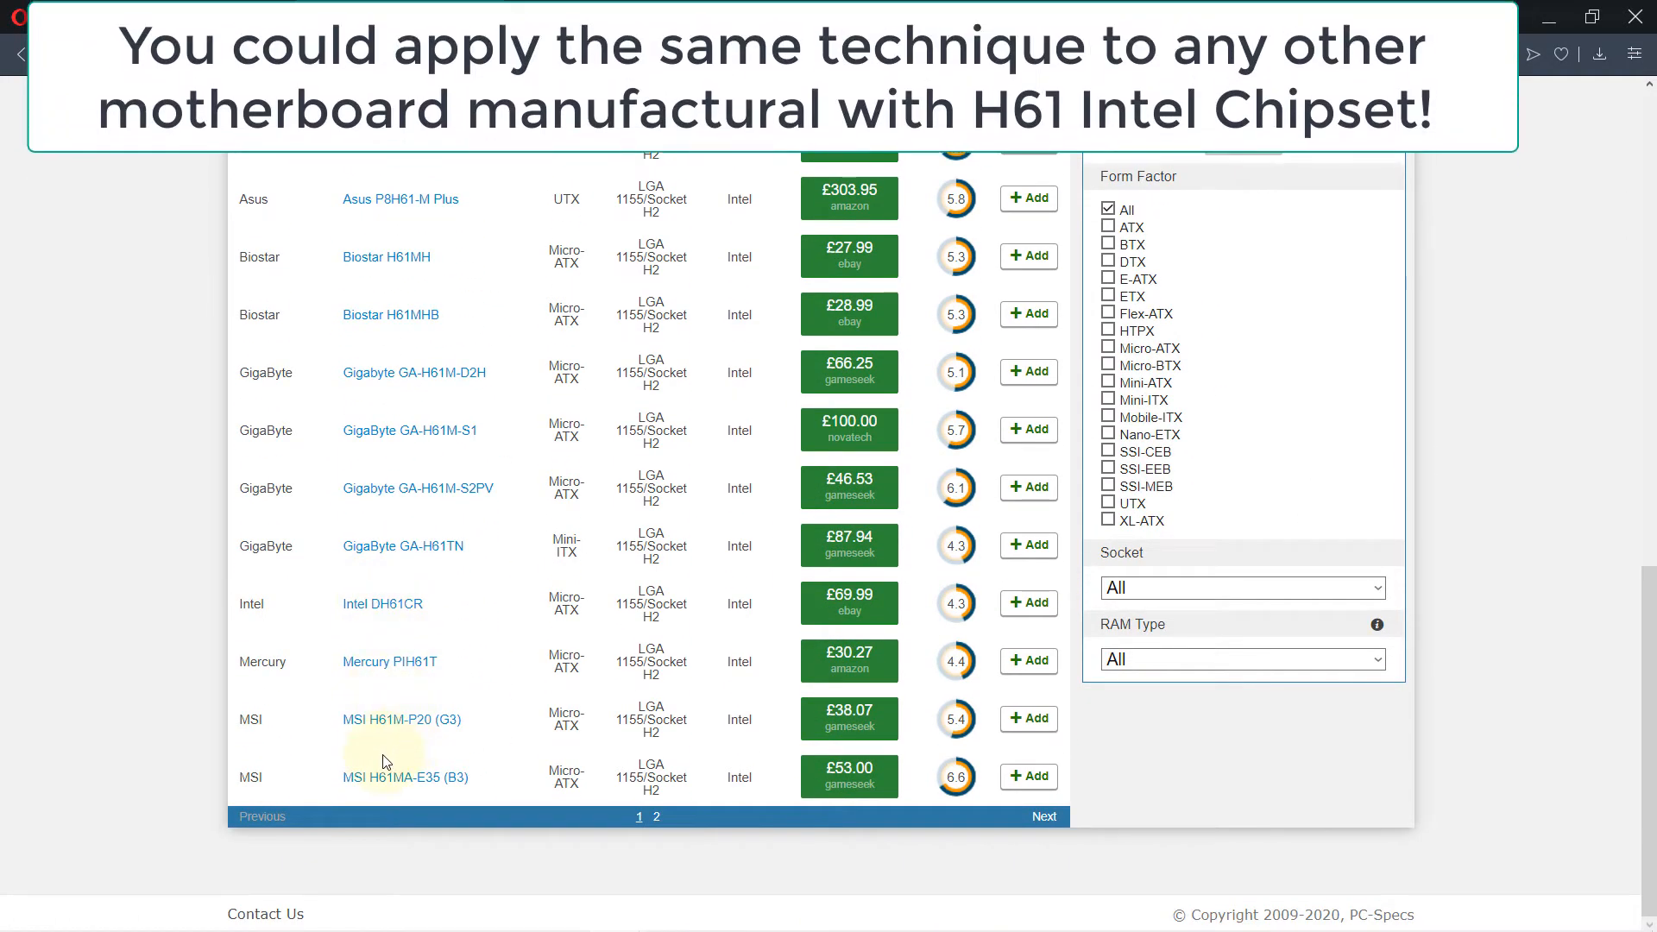
scroll(up, 3)
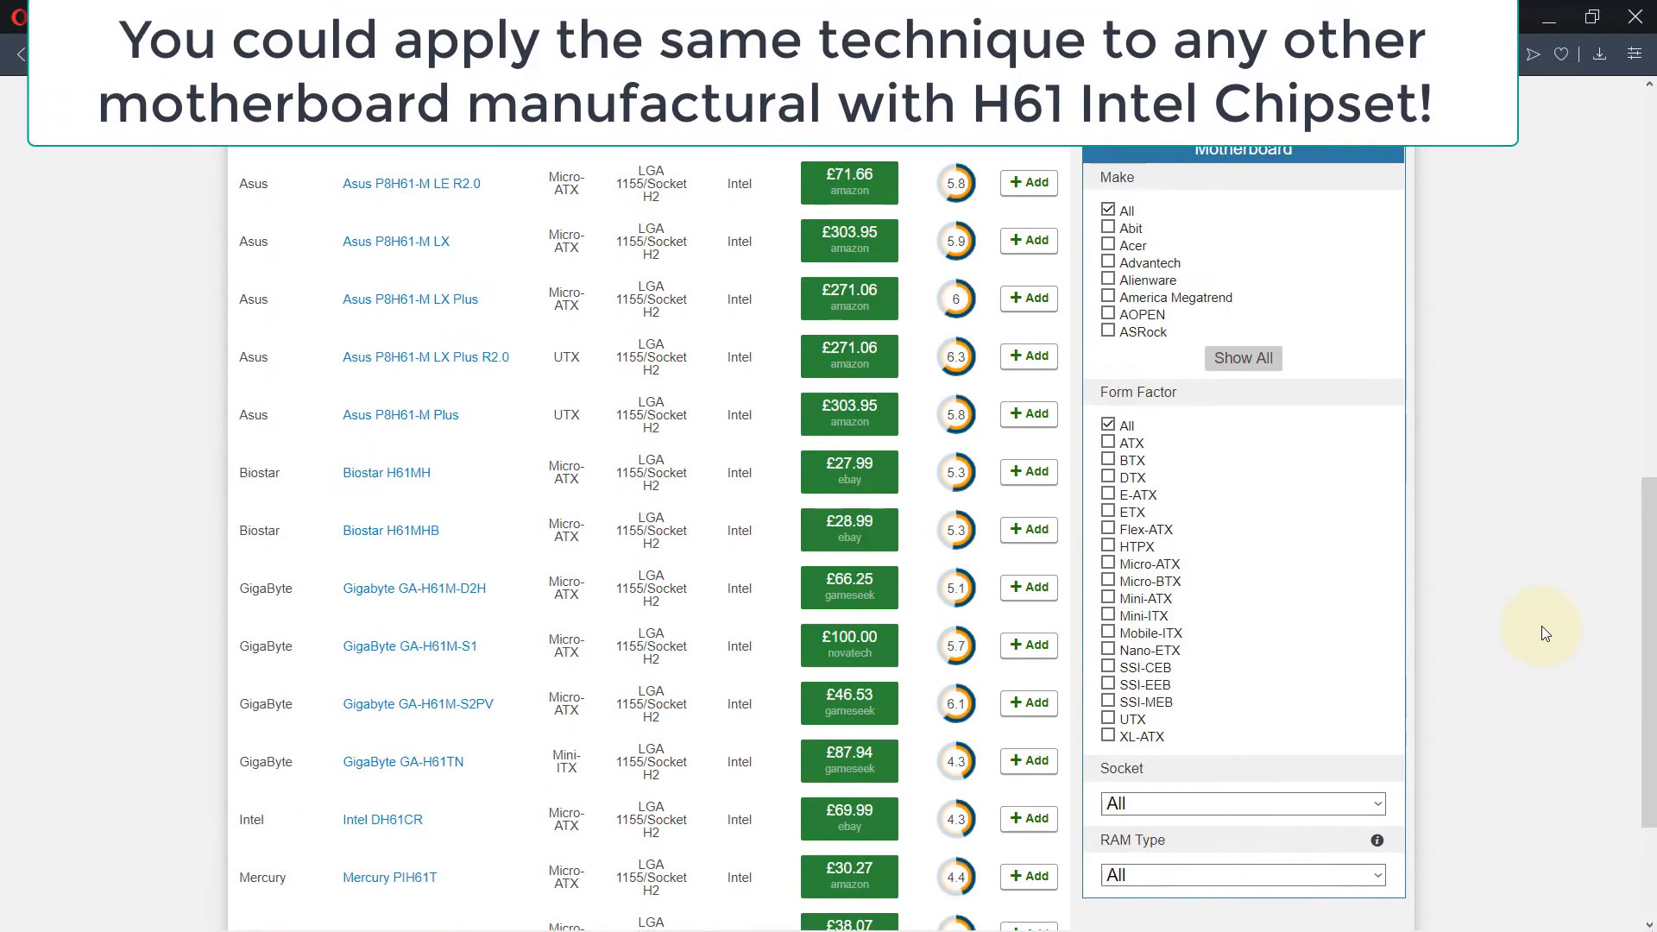
scroll(down, 3)
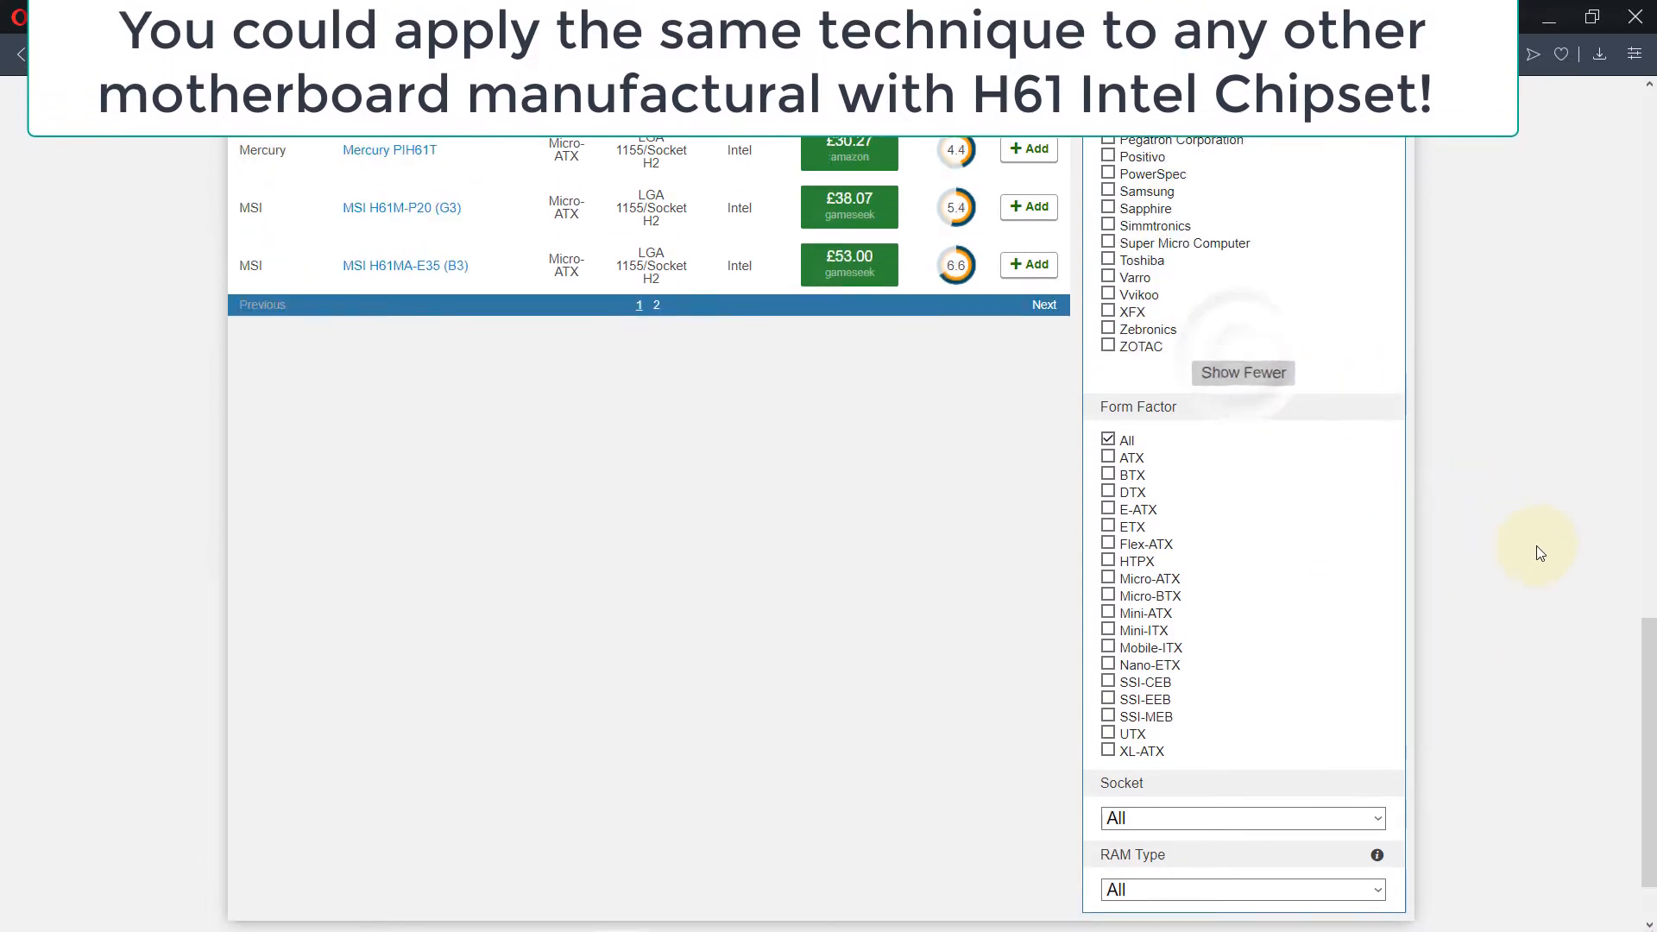
scroll(up, 3)
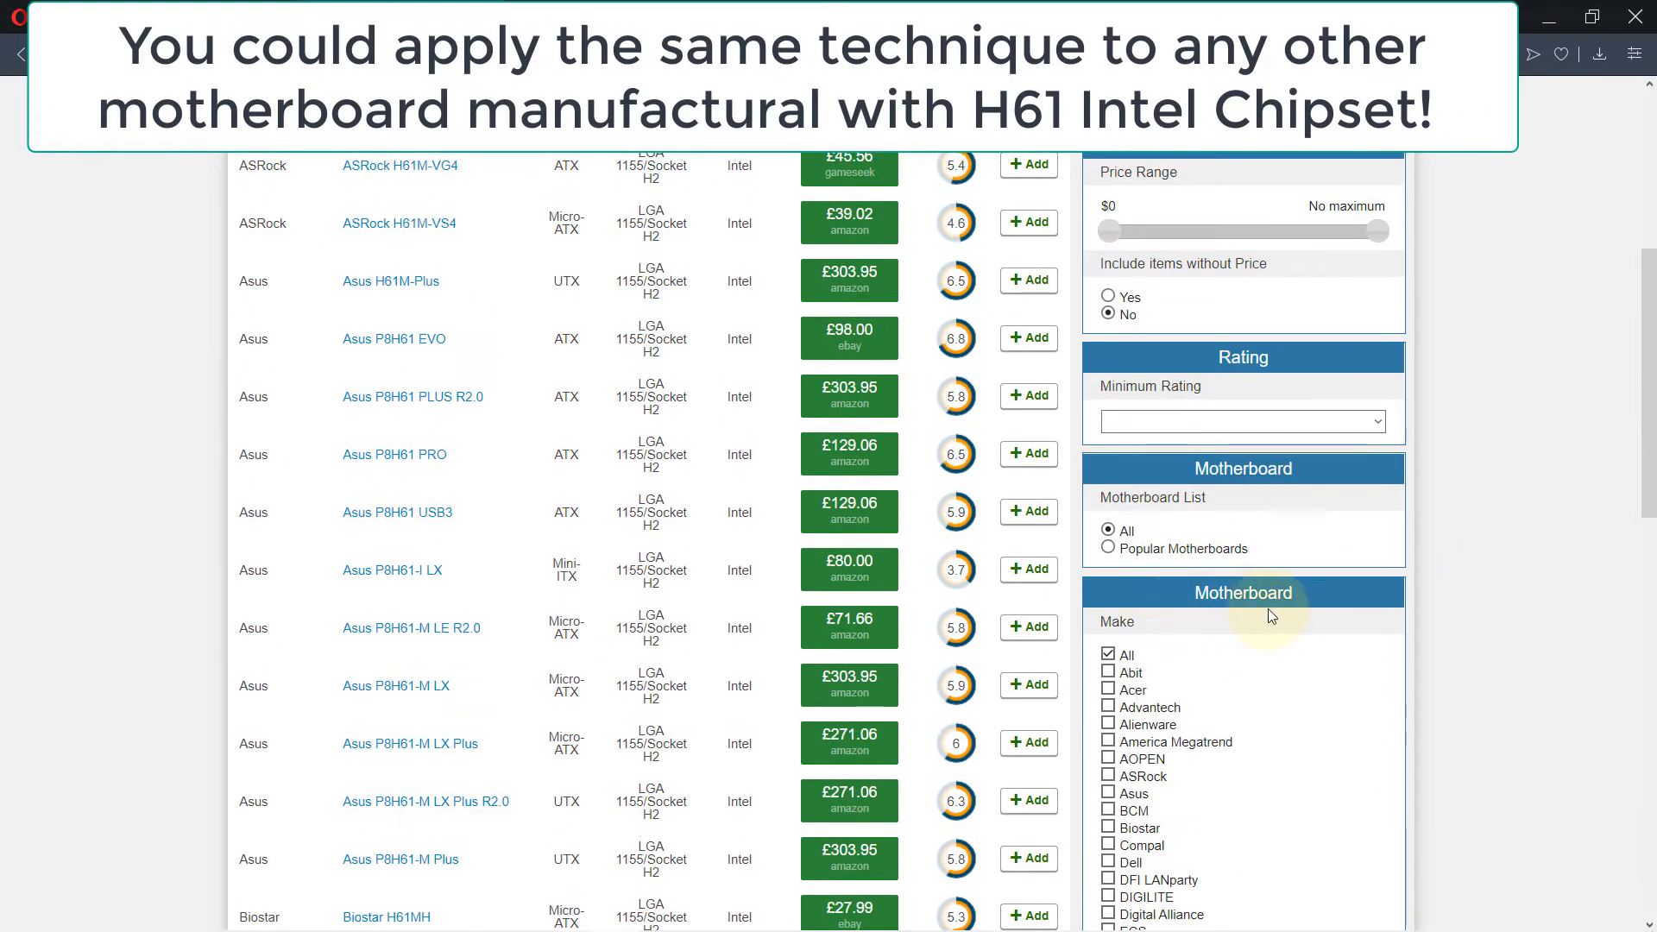
scroll(down, 3)
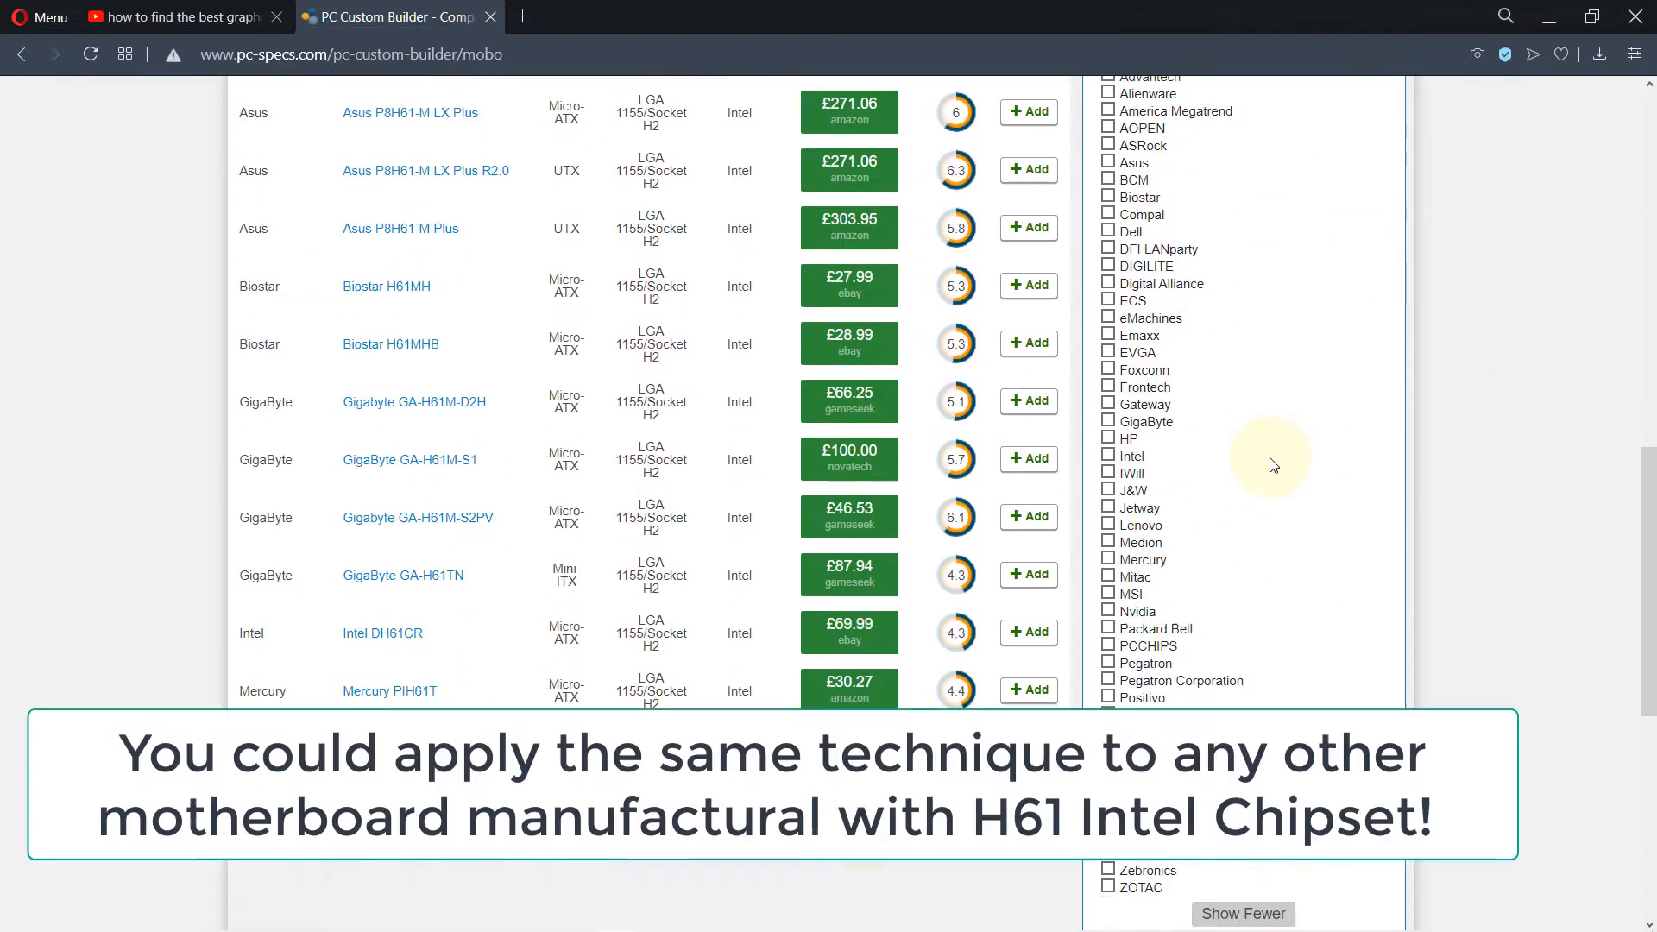
scroll(down, 3)
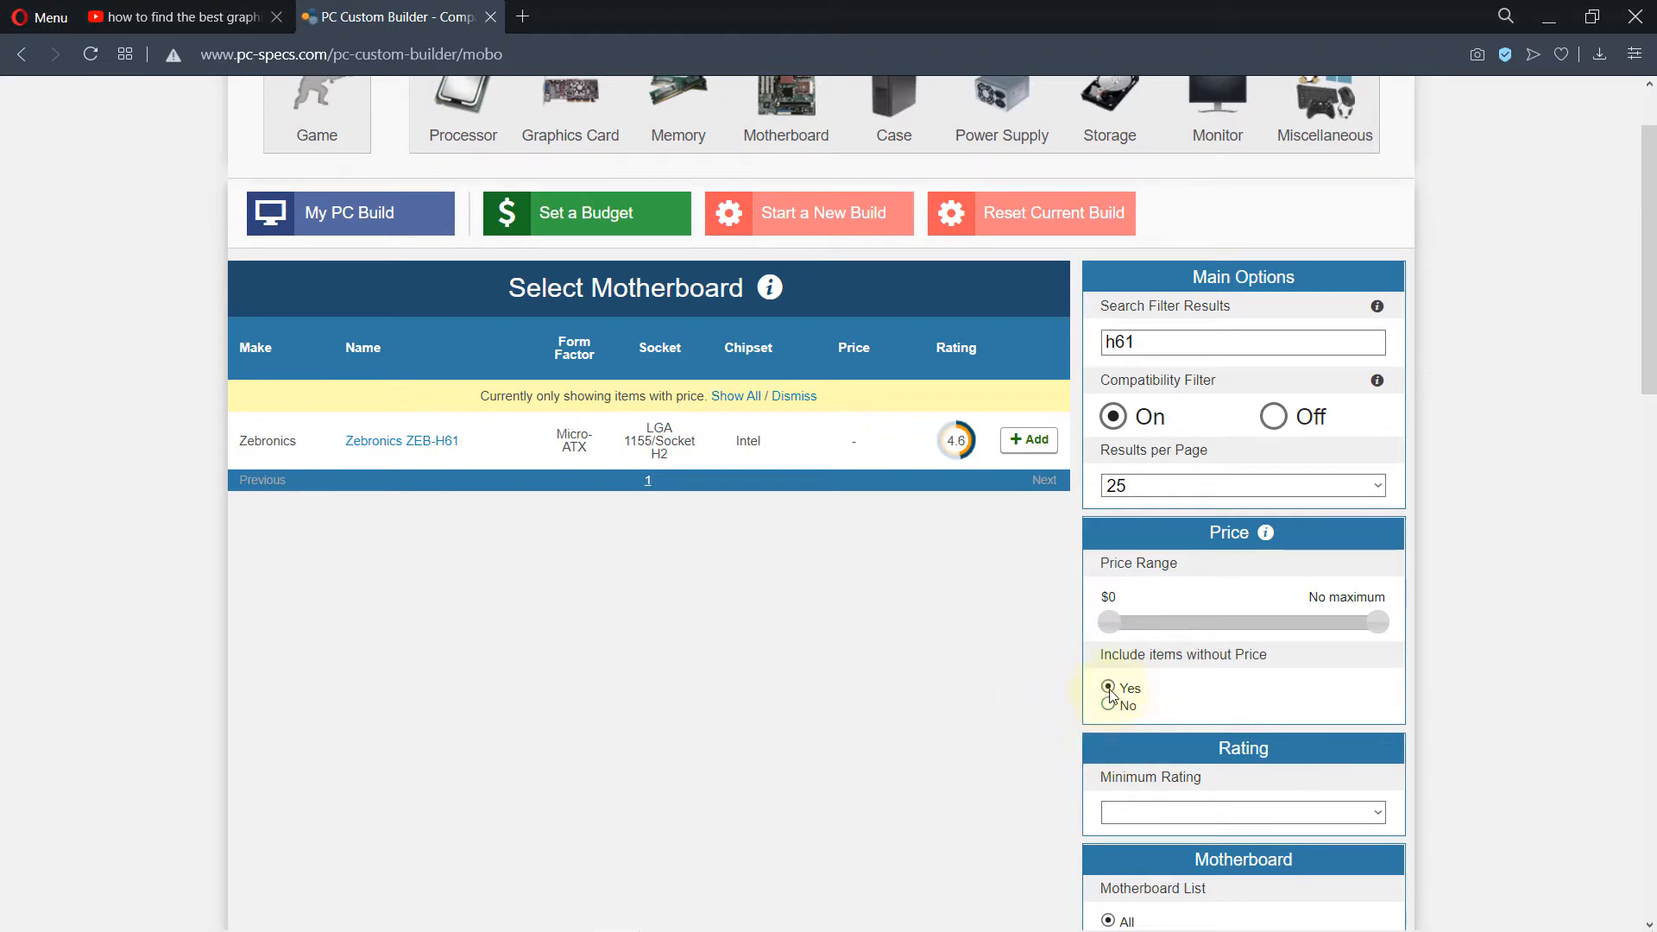
scroll(up, 3)
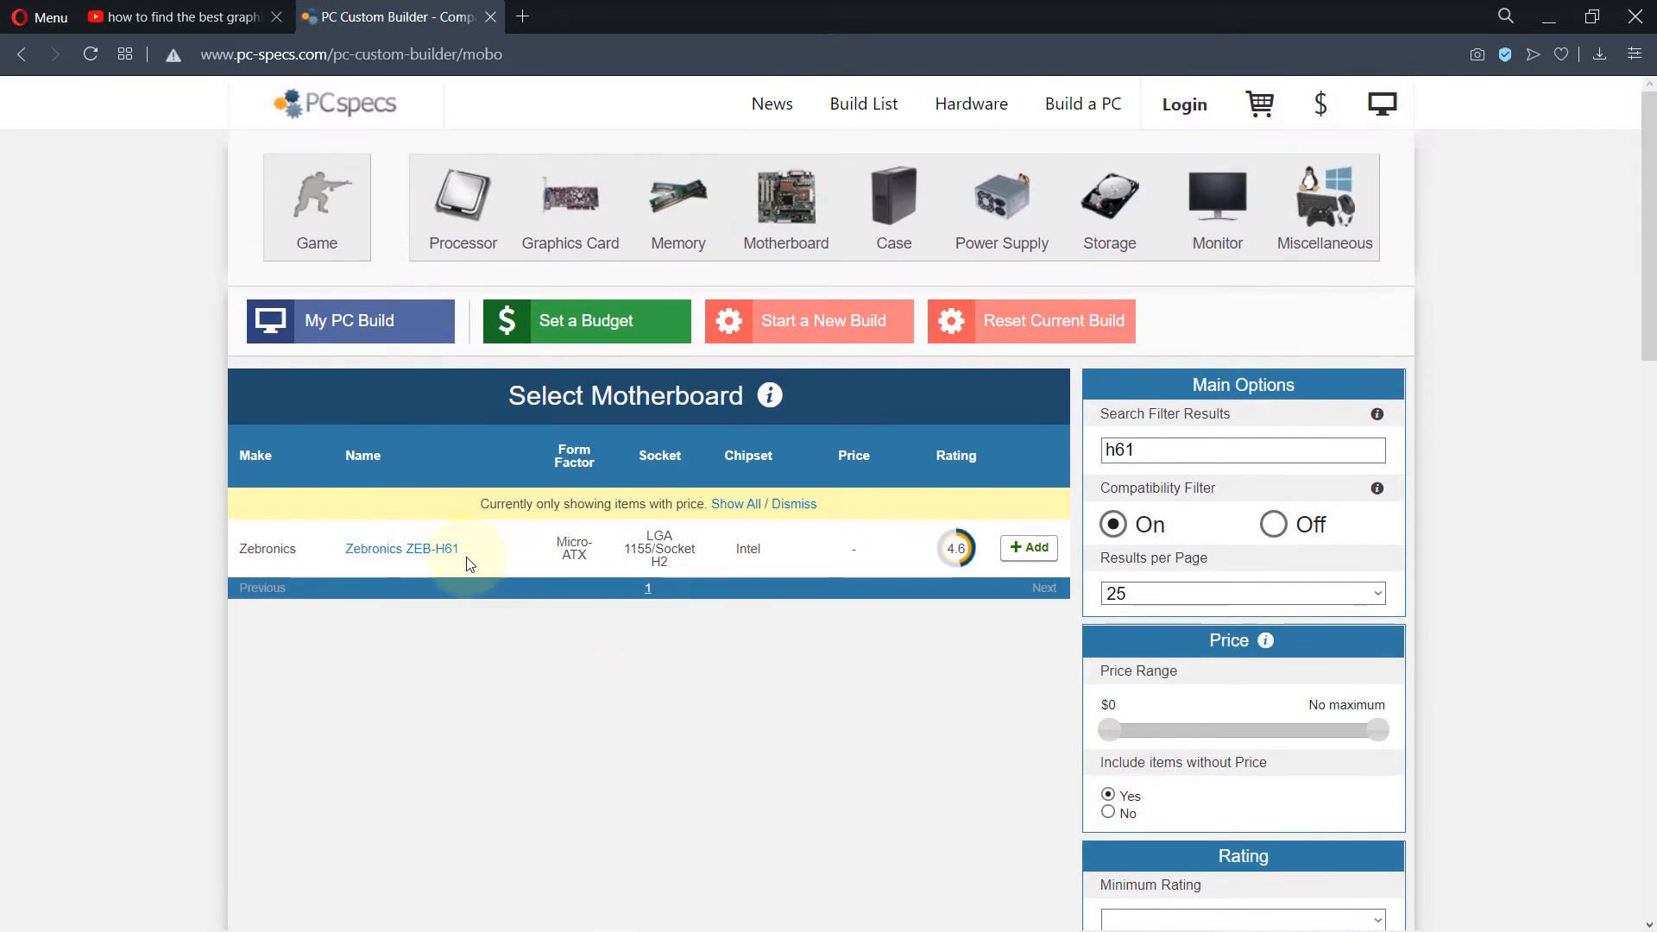
- Open Zebronics ZEB-H61 and scroll to its specs: LGA 1155 socket, 8 GB DDR3 max RAM
click(401, 549)
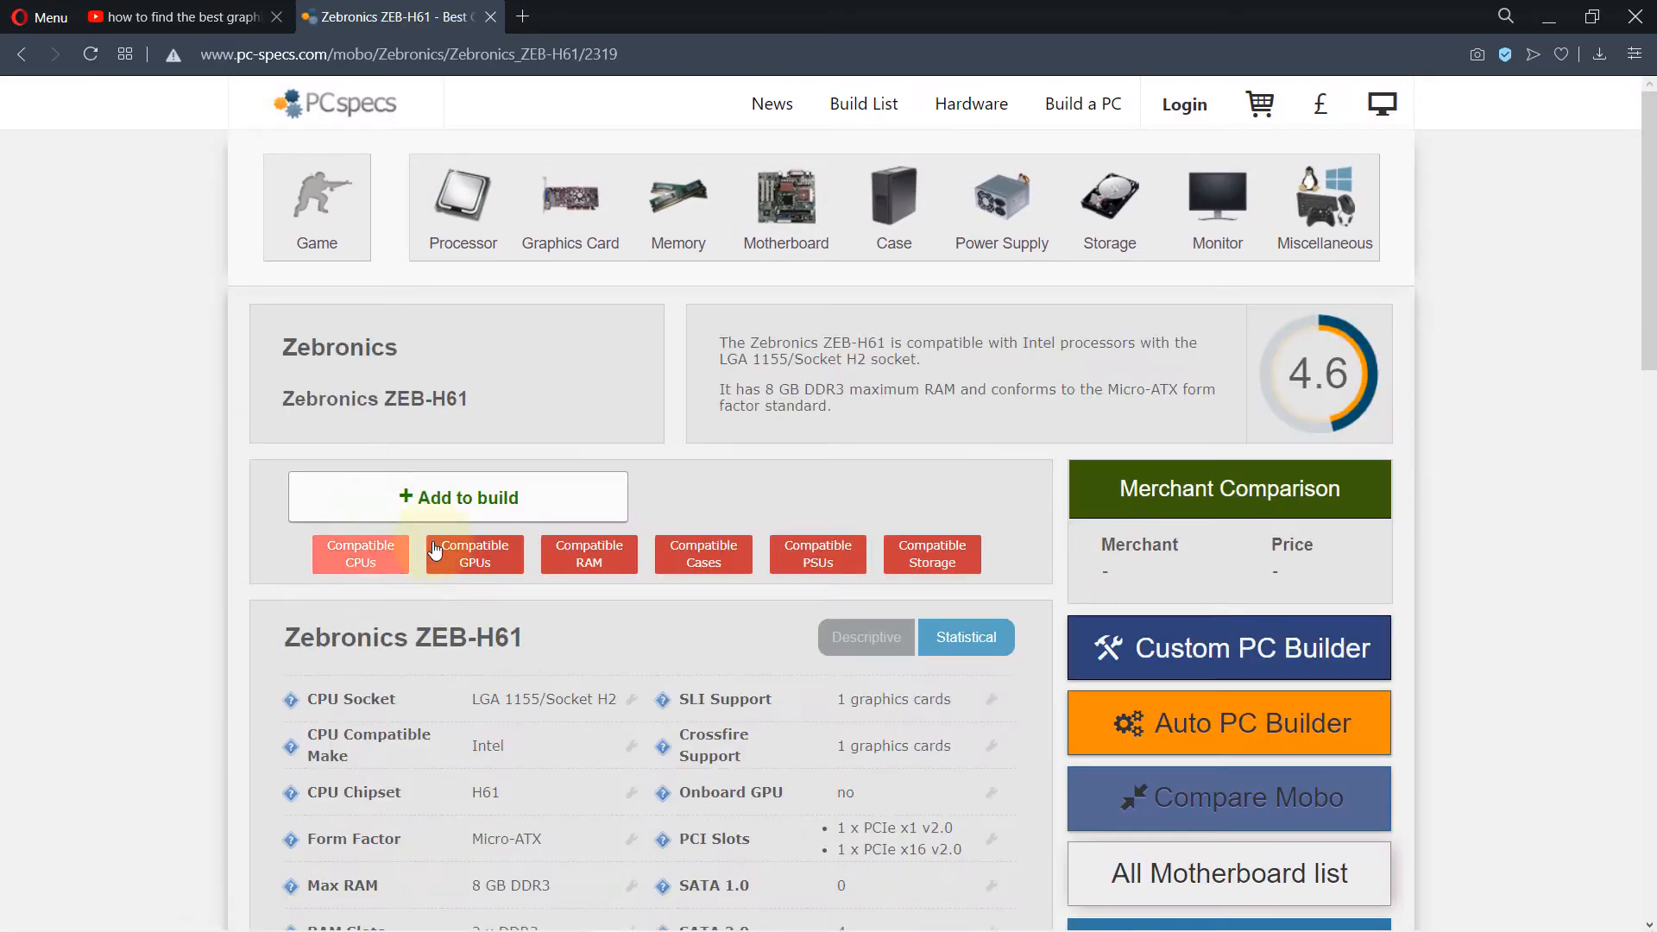
mouse_move(457, 416)
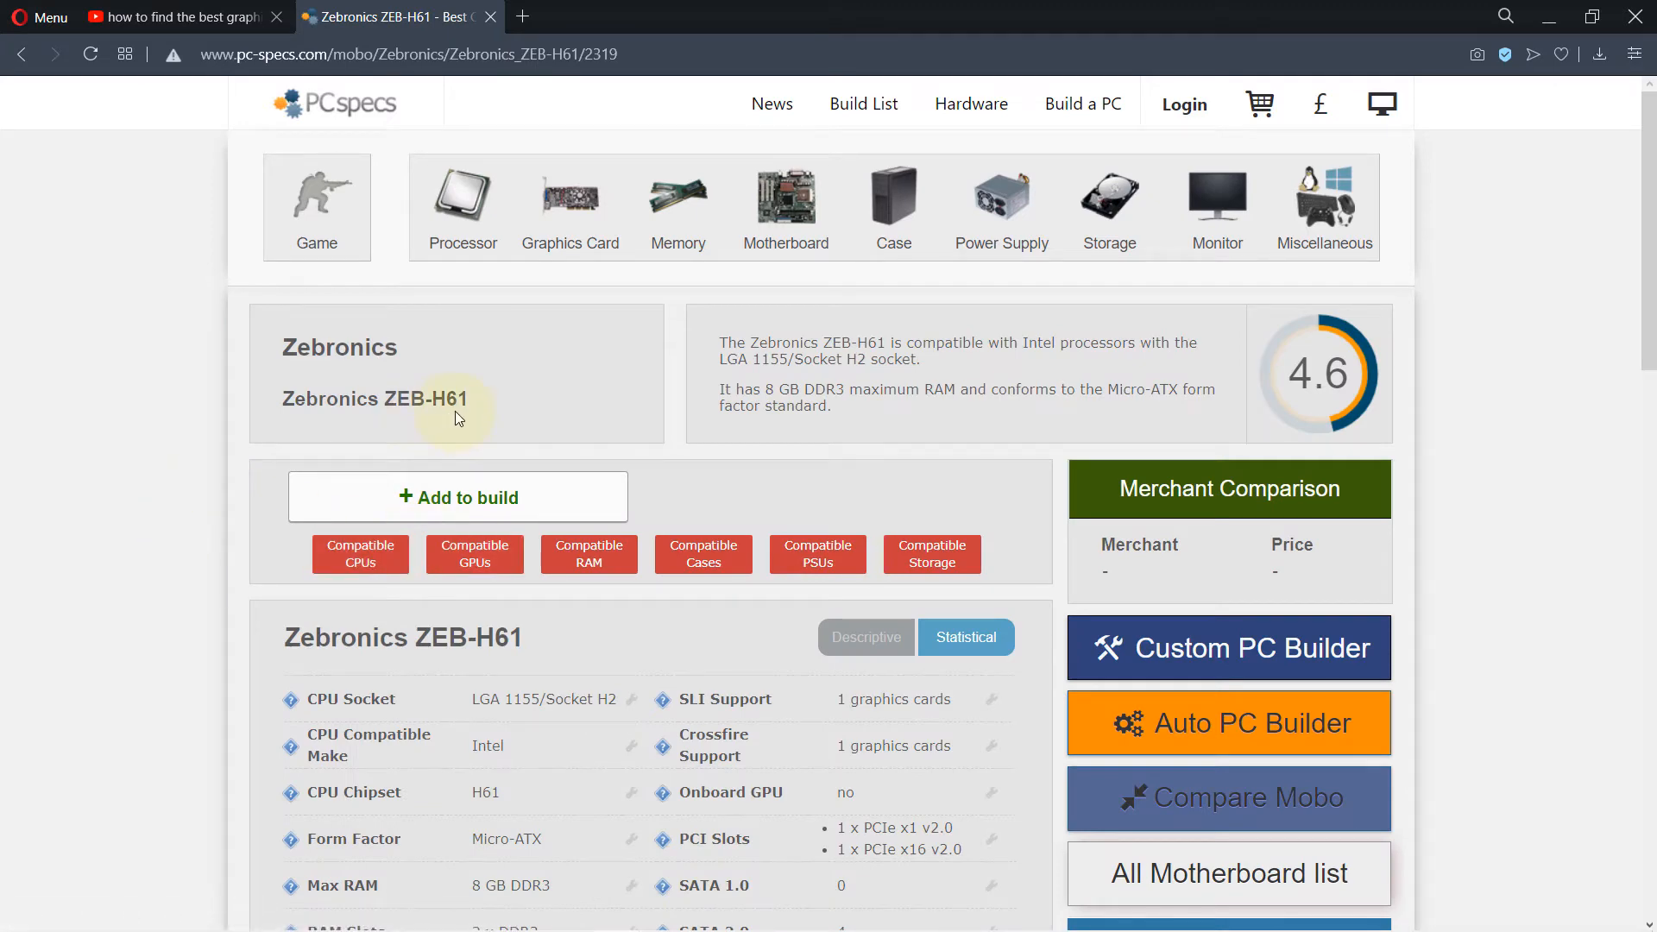
scroll(down, 3)
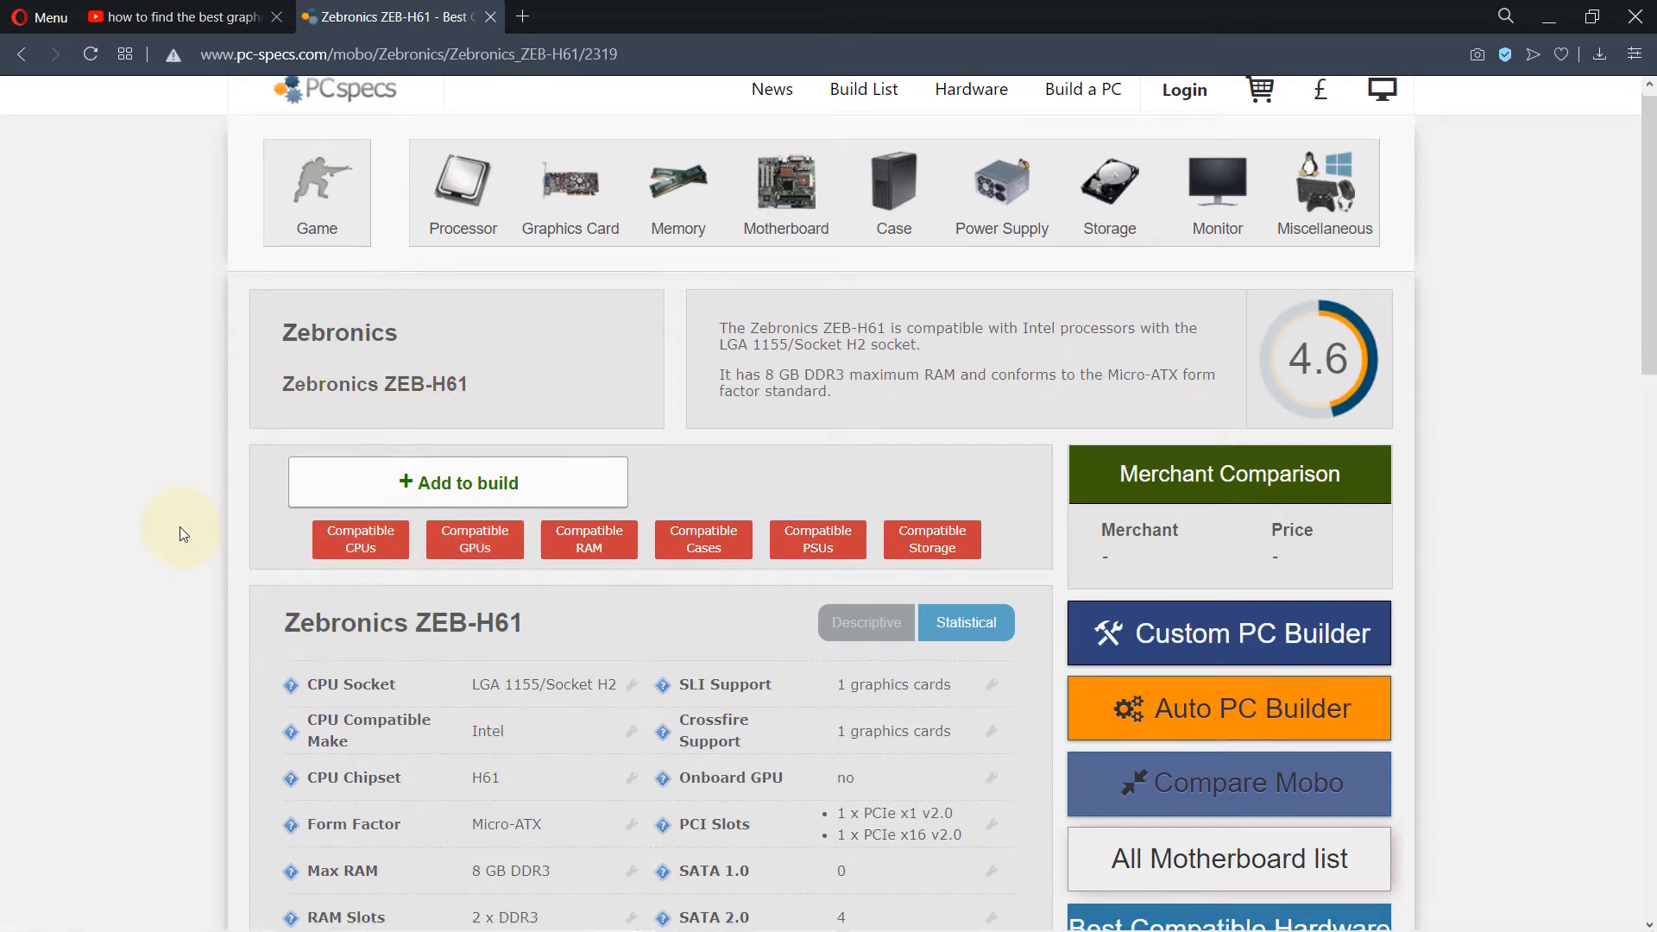
scroll(down, 3)
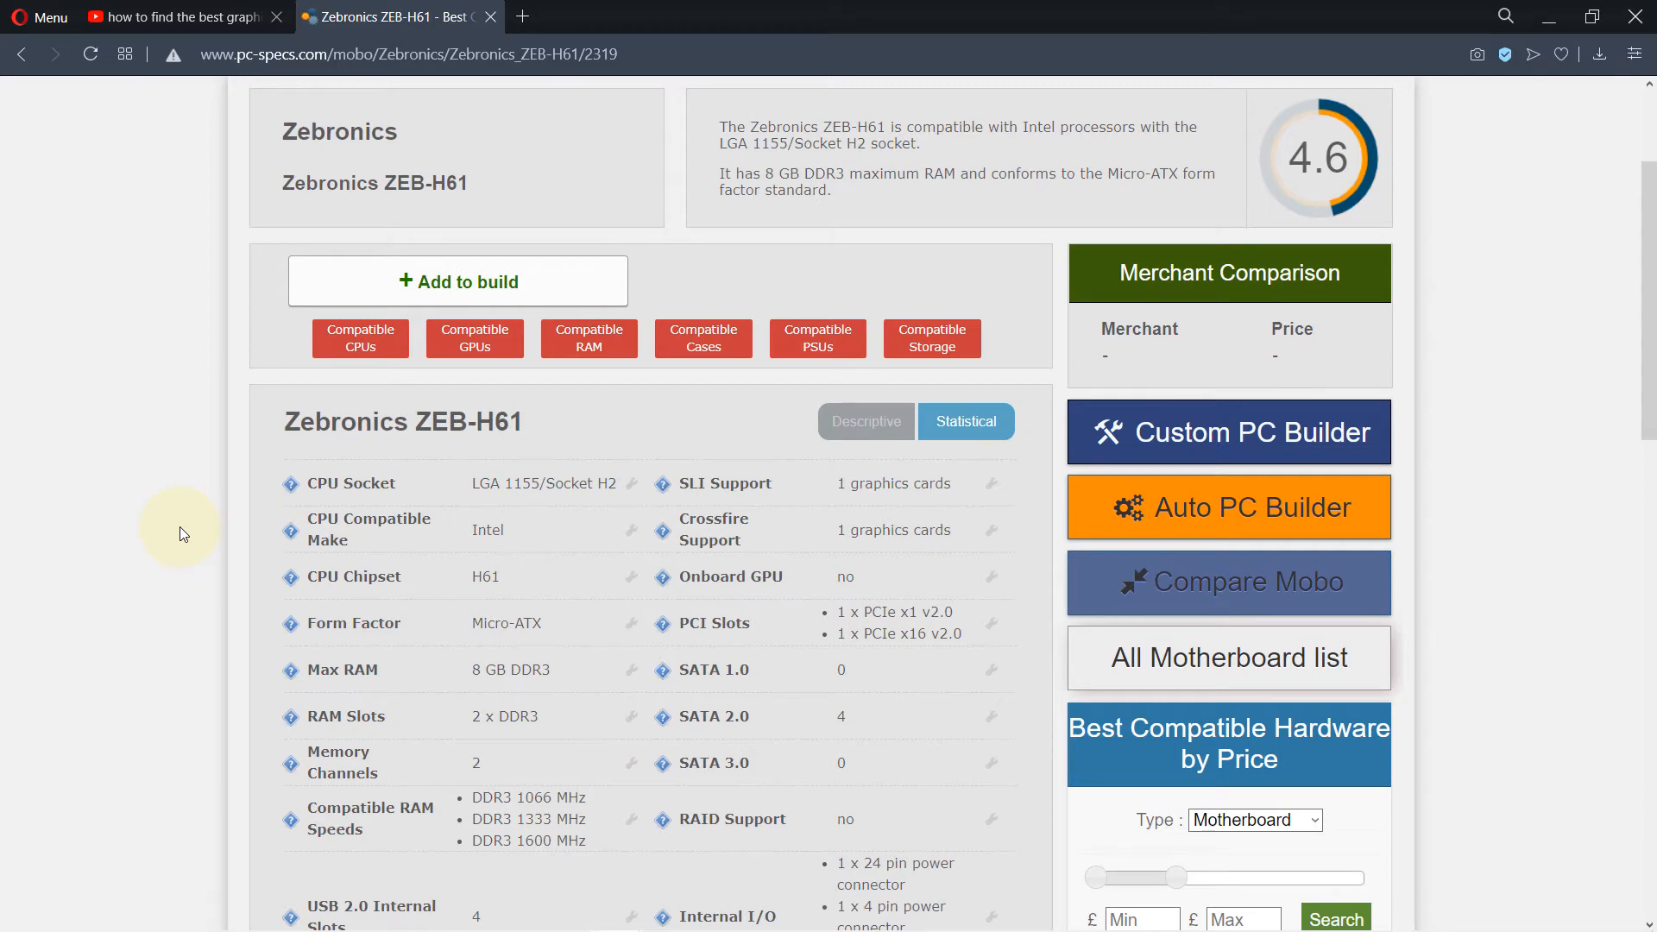
mouse_move(209, 523)
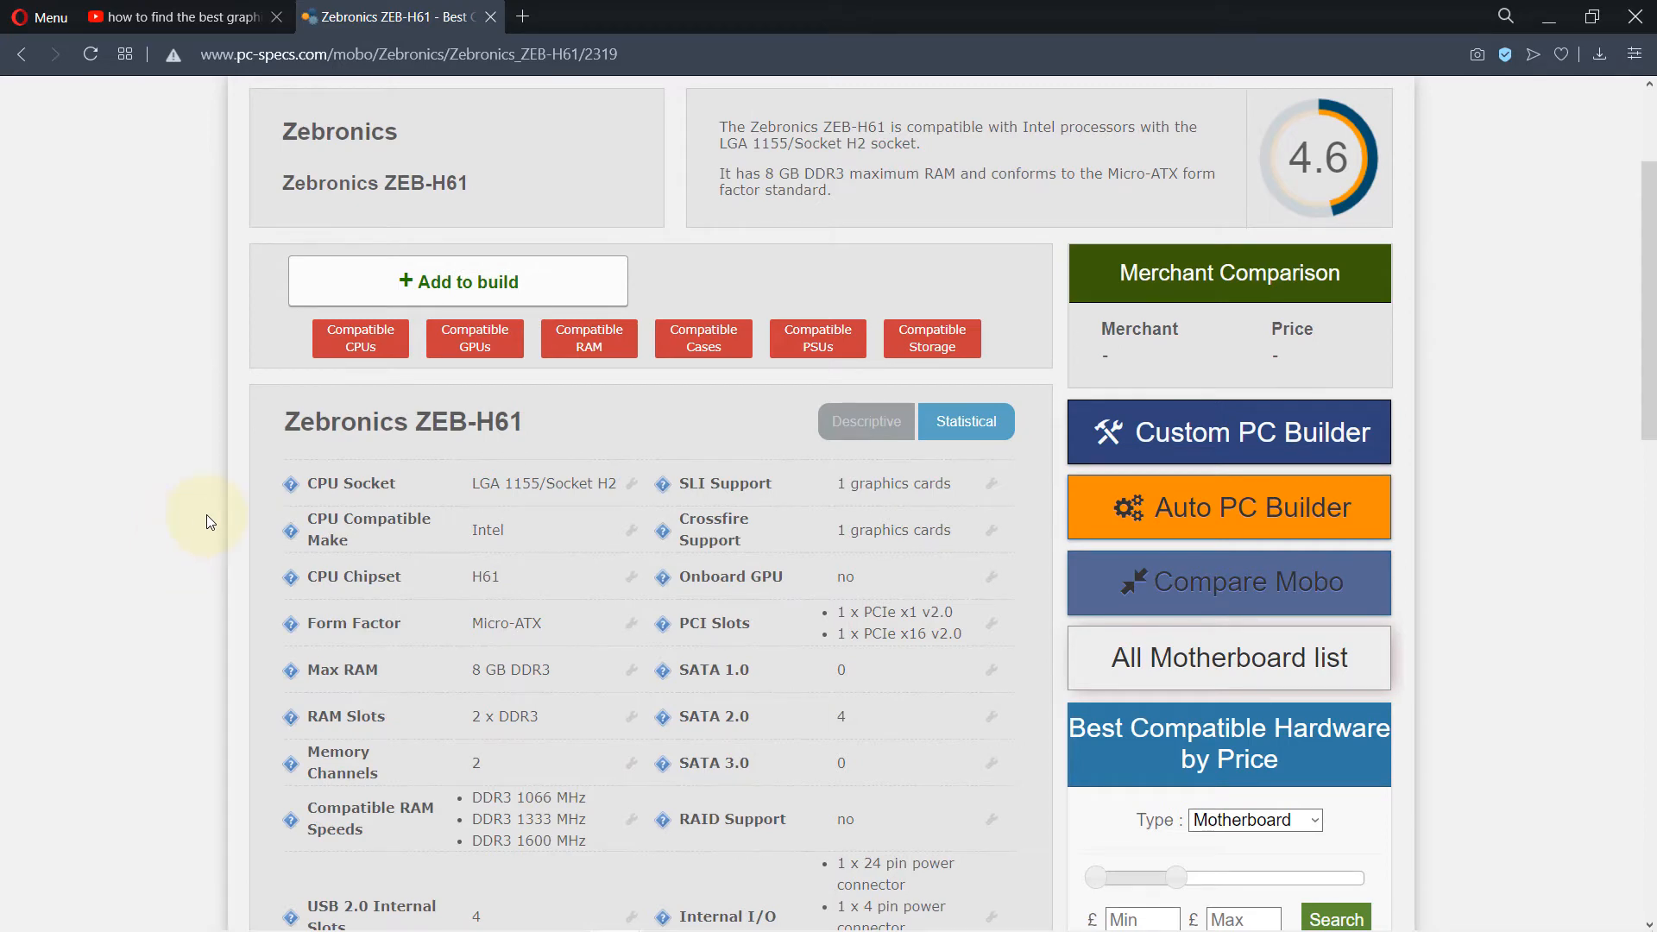
mouse_move(474, 338)
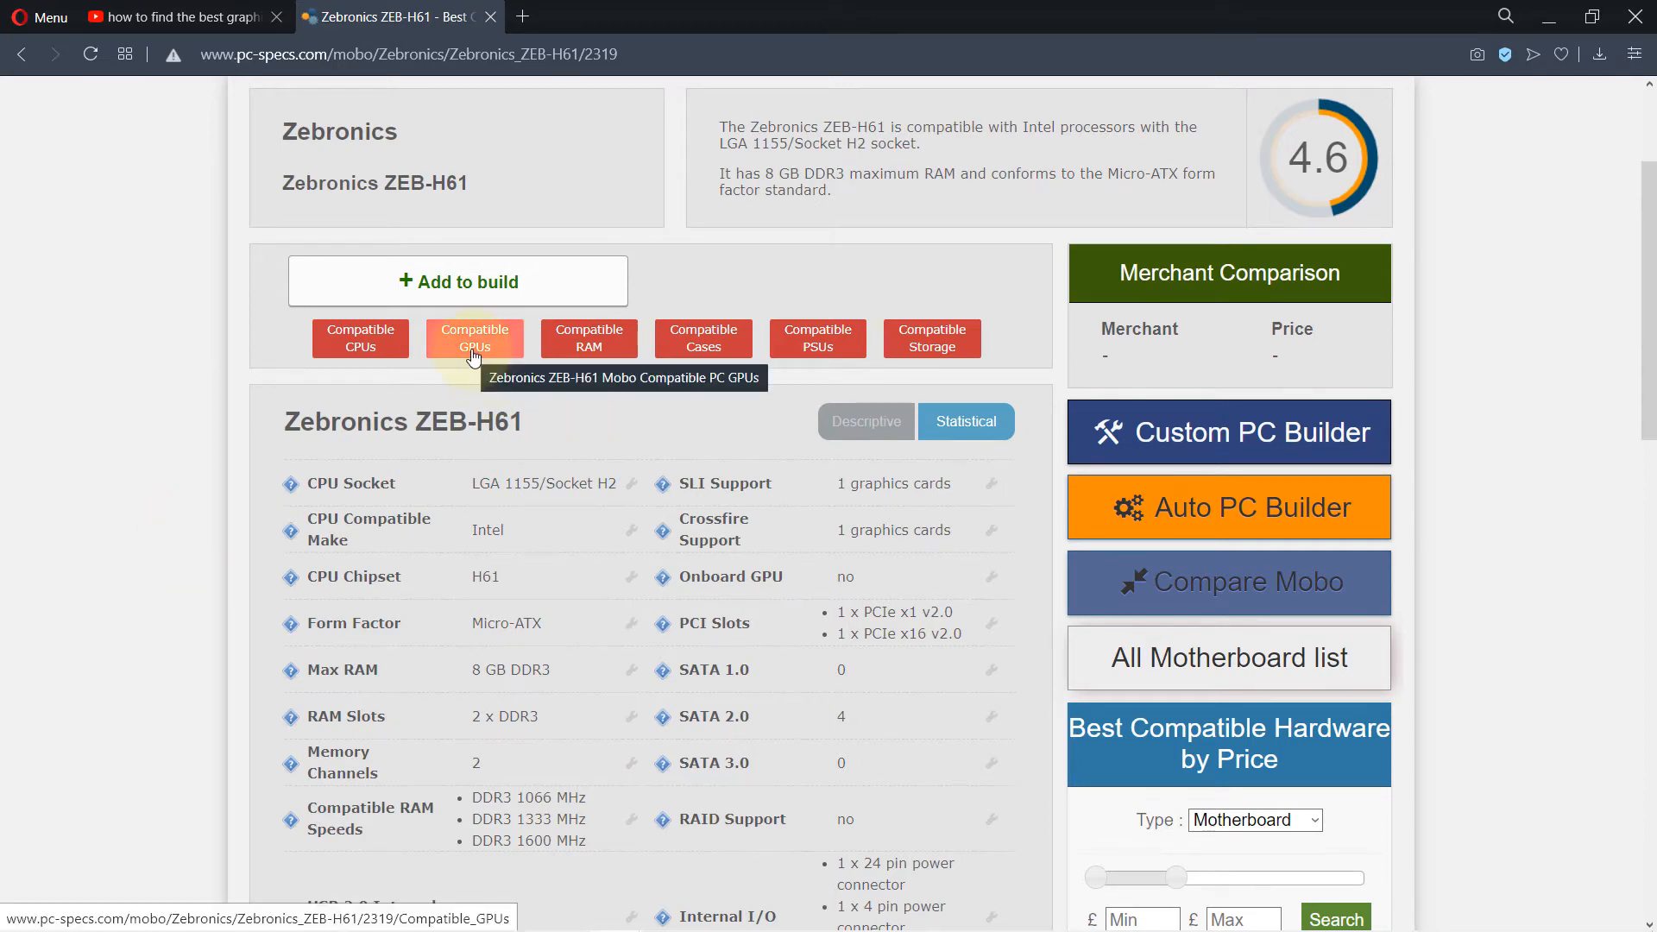
- List compatible GPUs and expand Nvidia's 600 Series, rechecking the YouTube comment in between
click(474, 339)
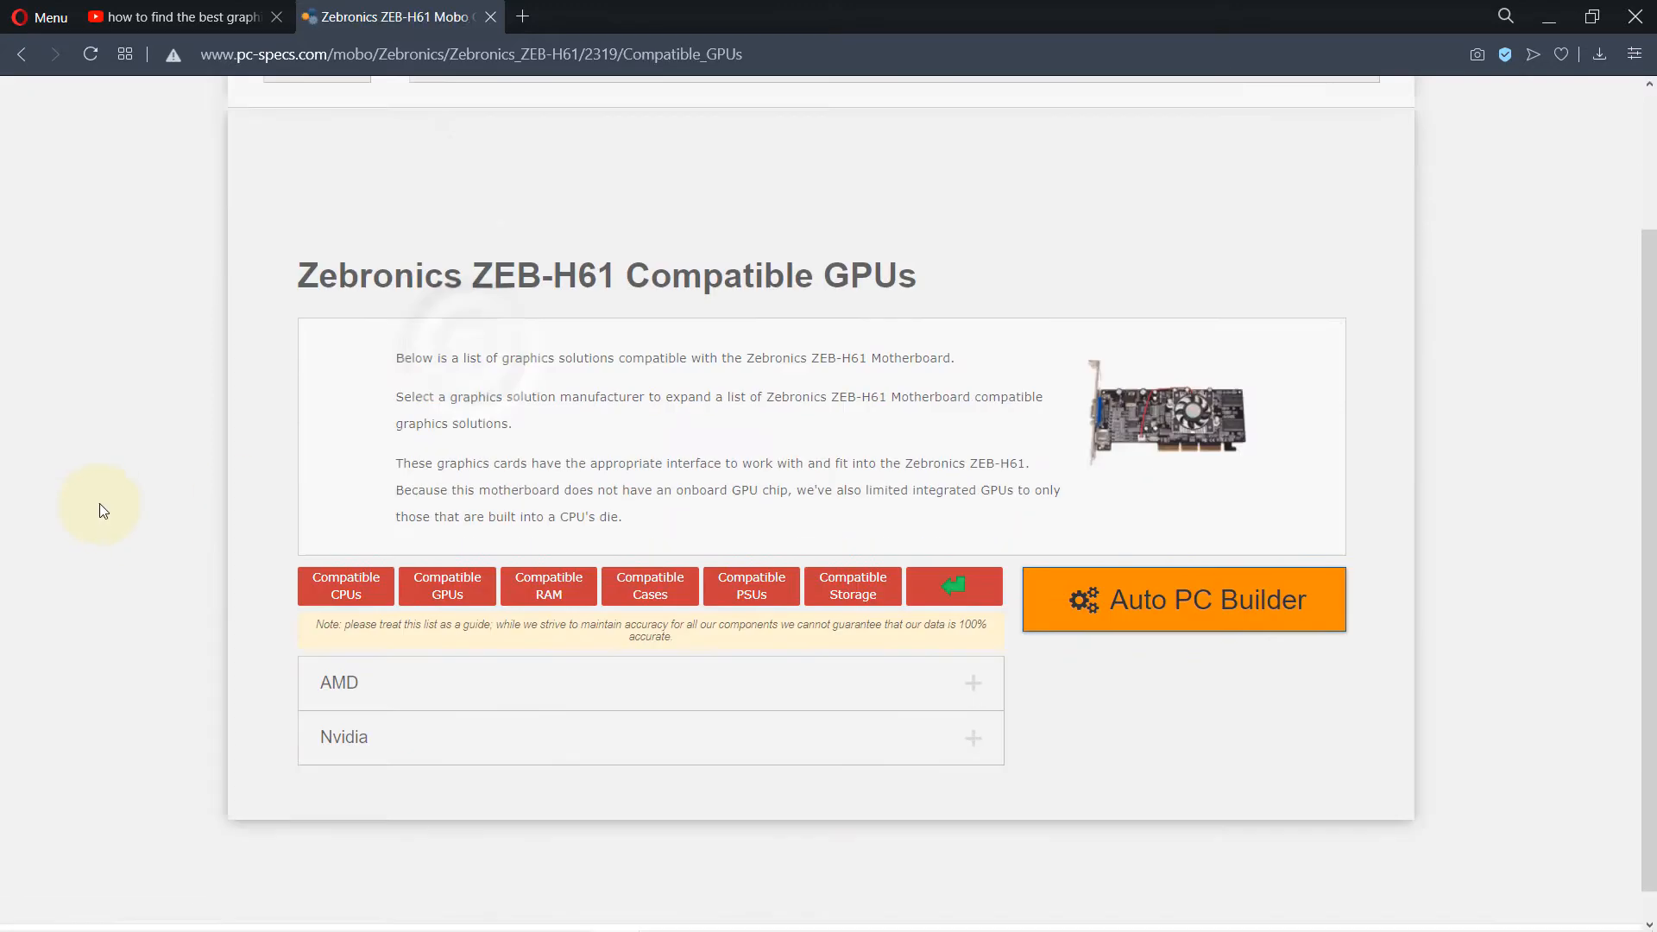
scroll(down, 3)
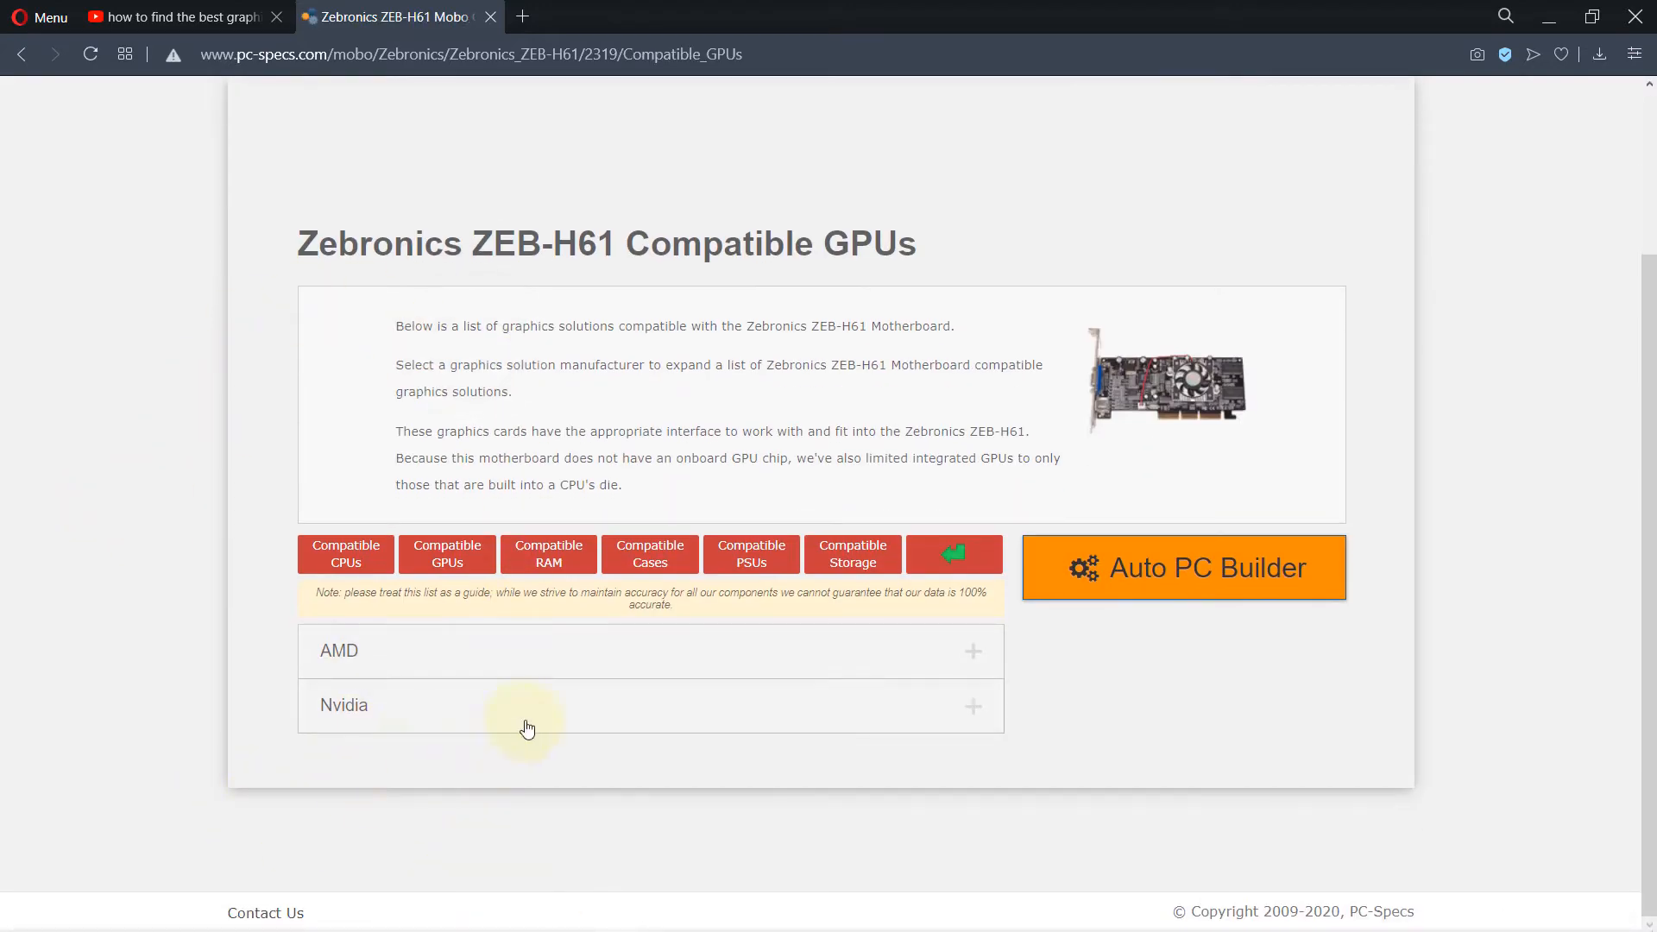
mouse_move(1028, 698)
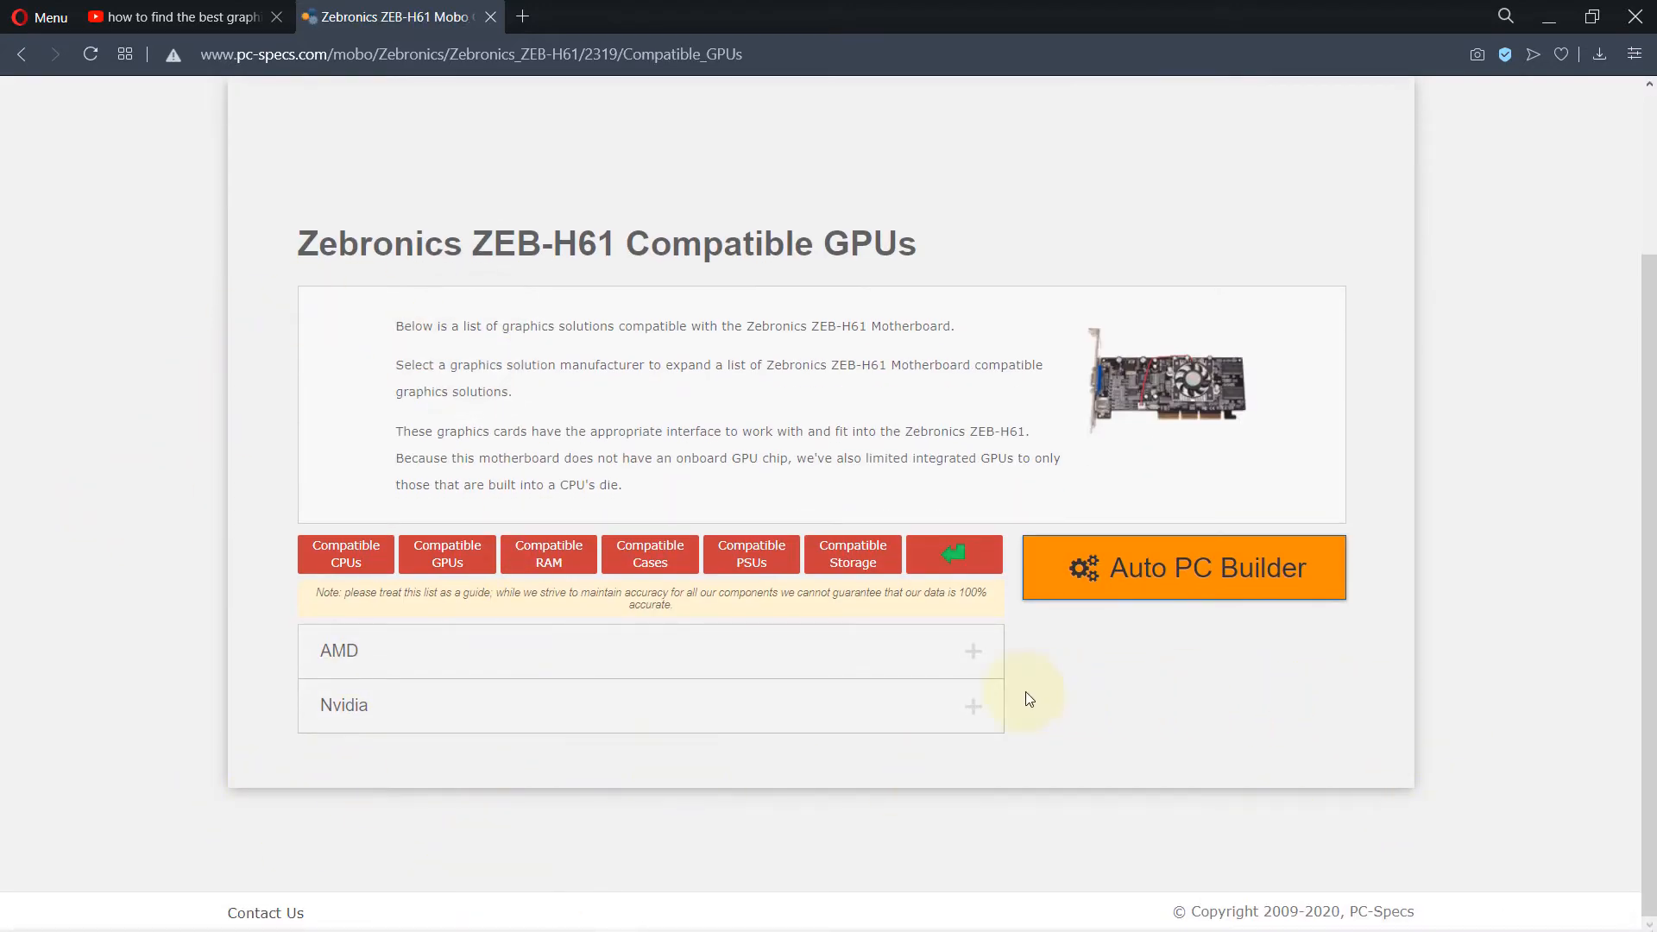
mouse_move(919, 702)
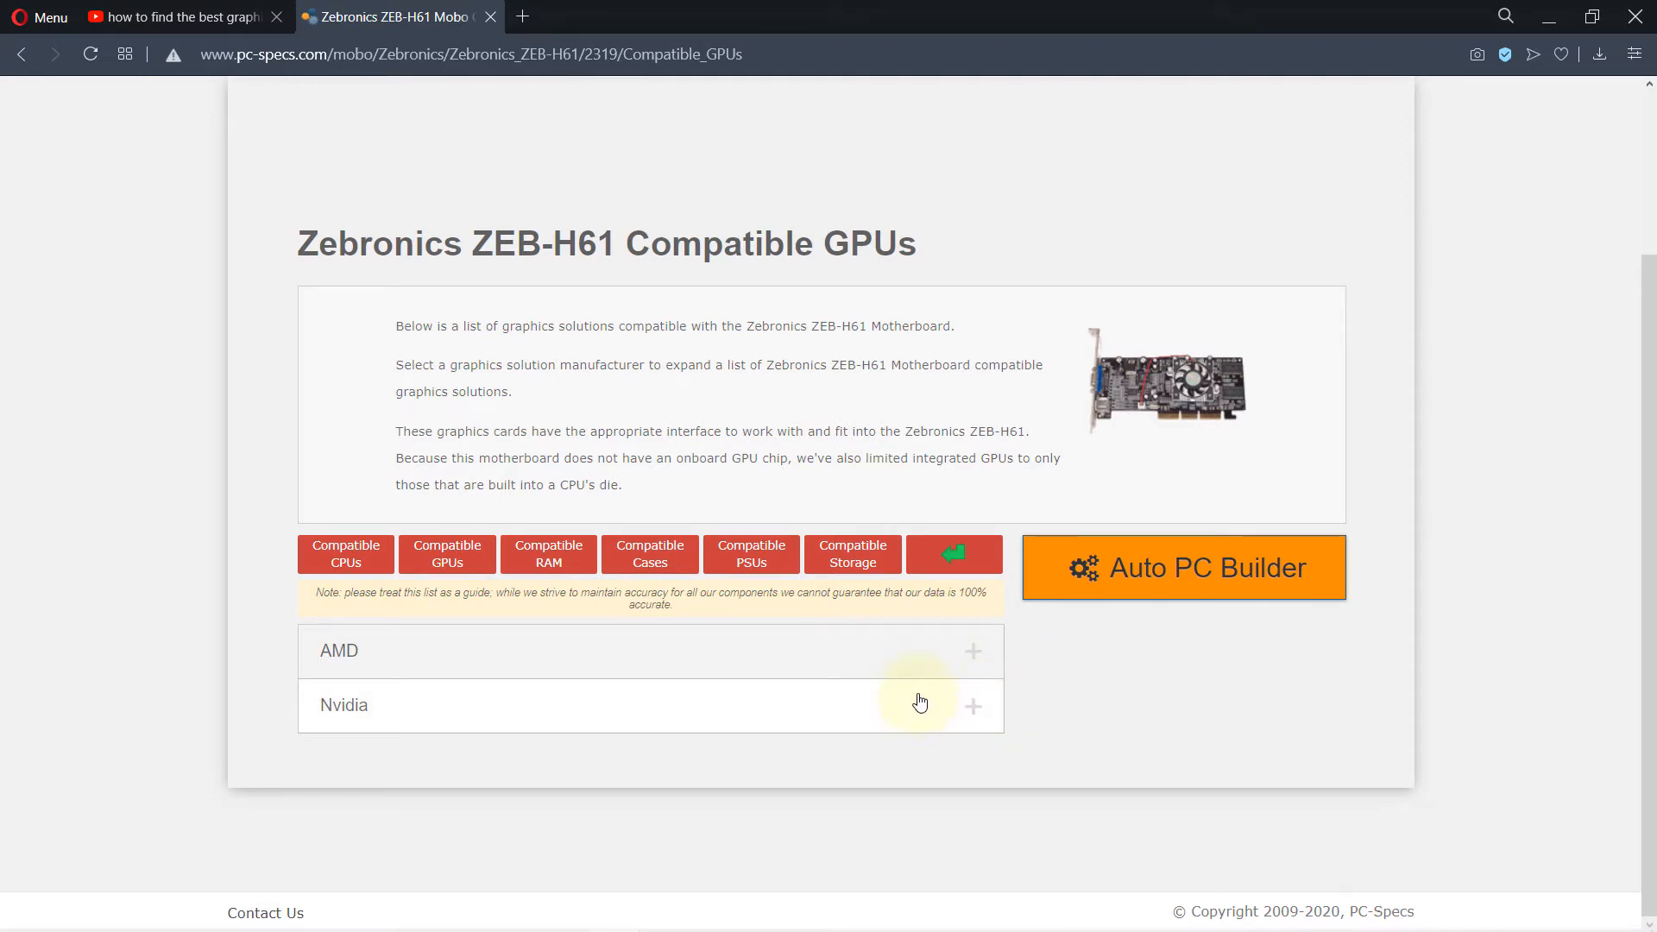
click(973, 705)
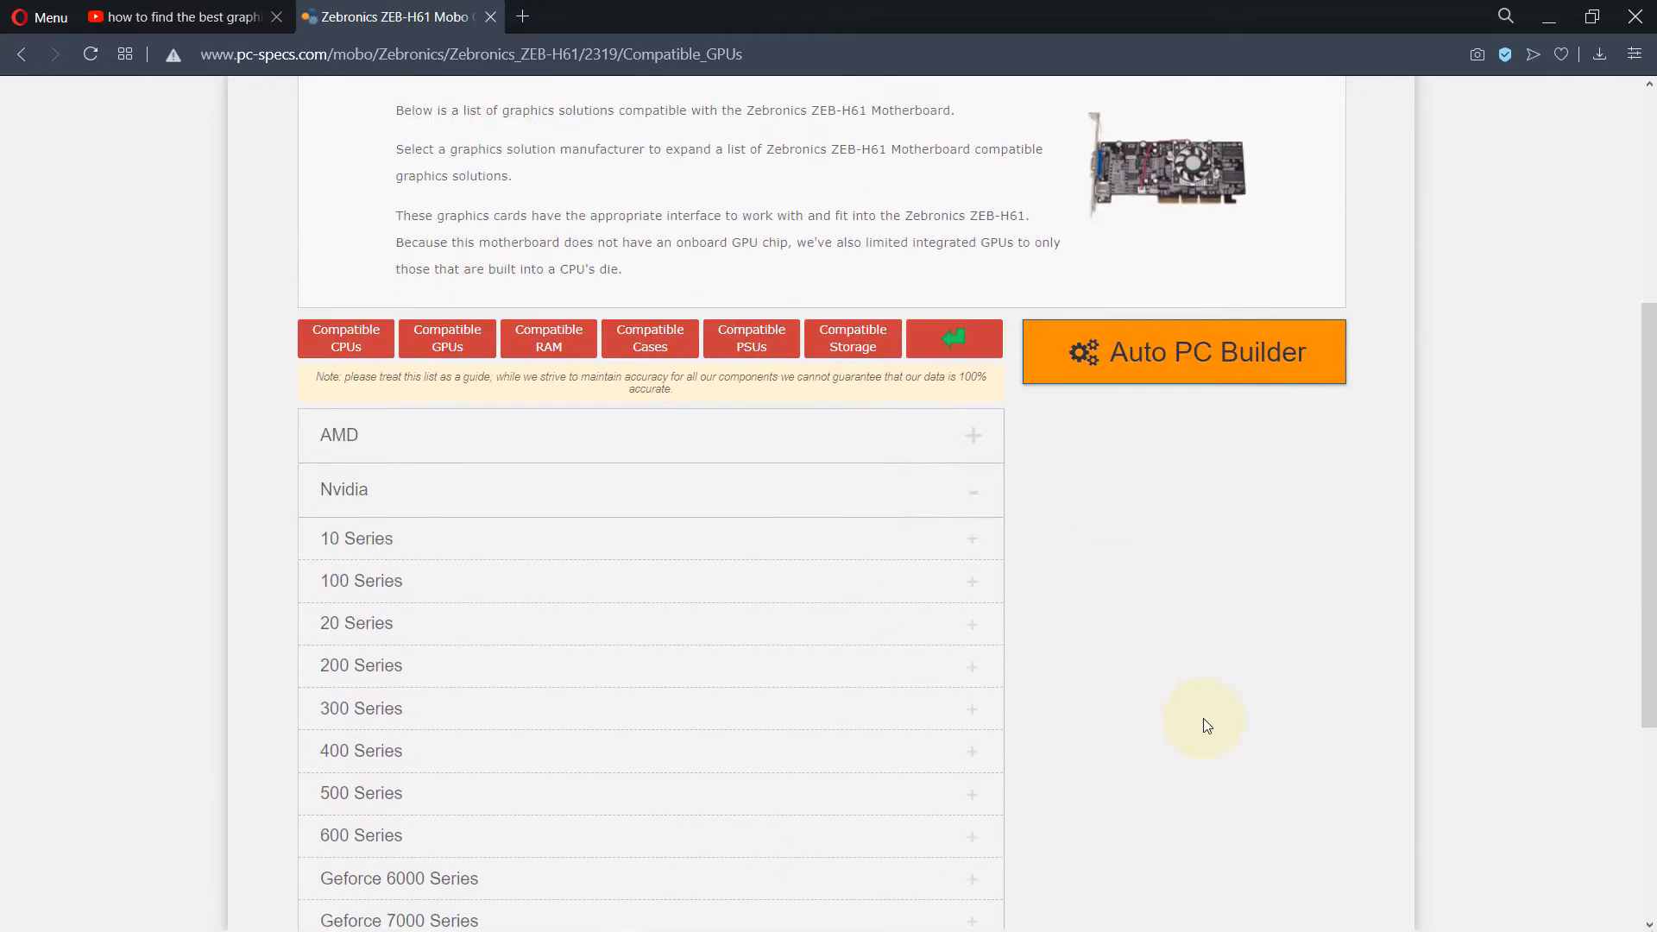
click(179, 17)
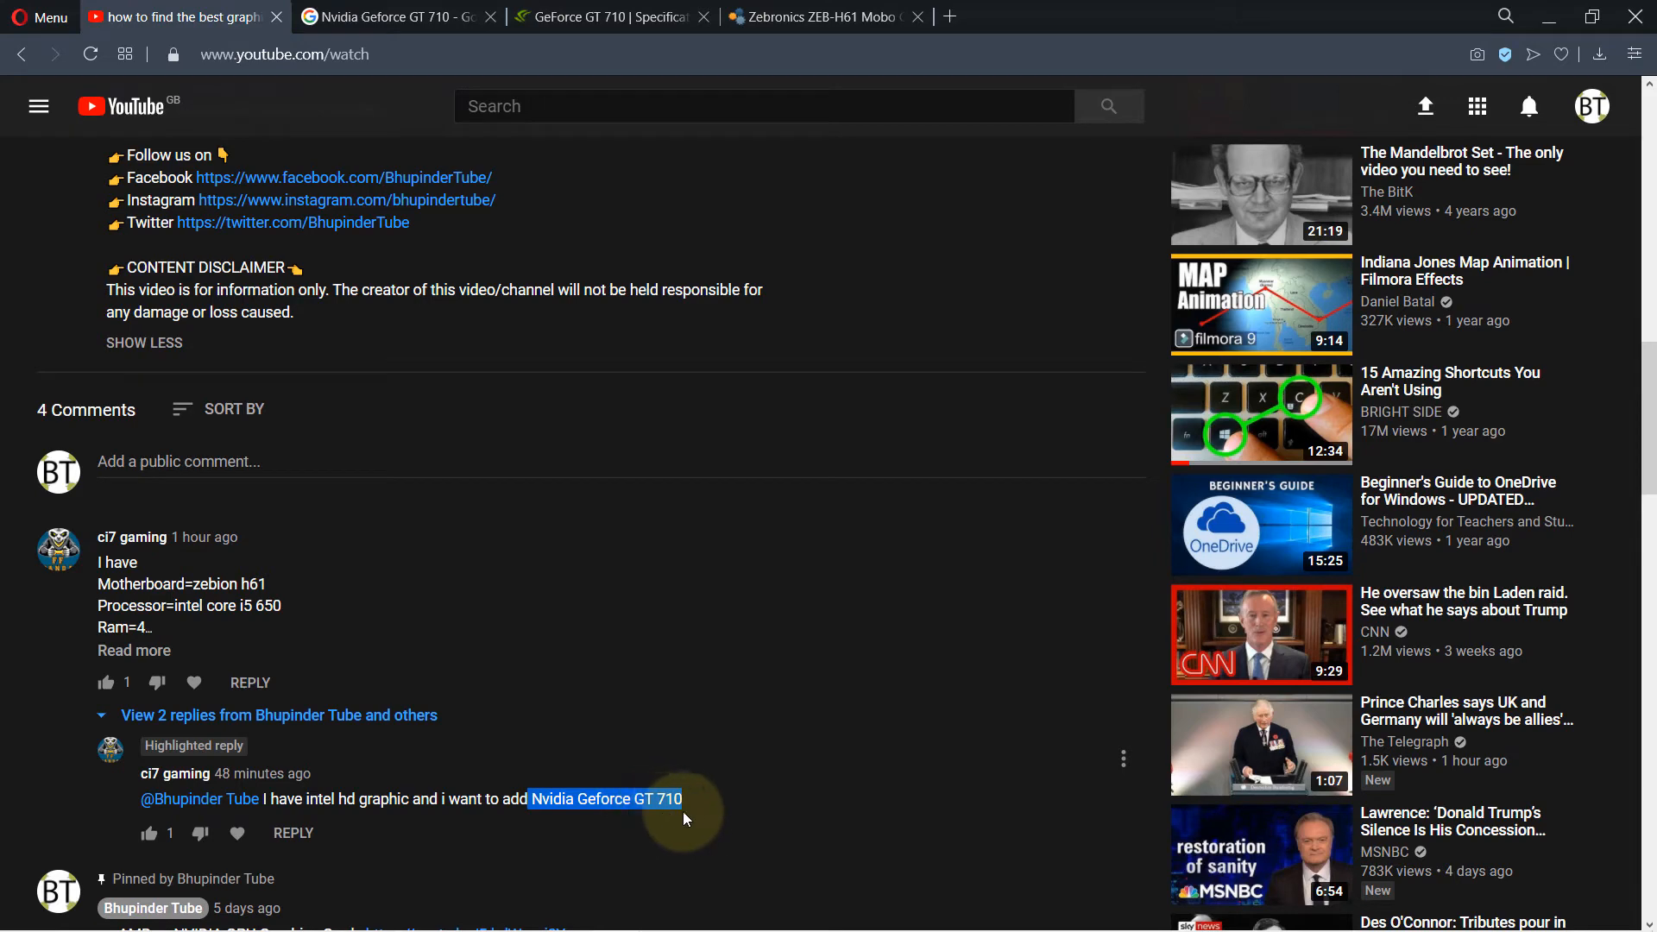
click(824, 17)
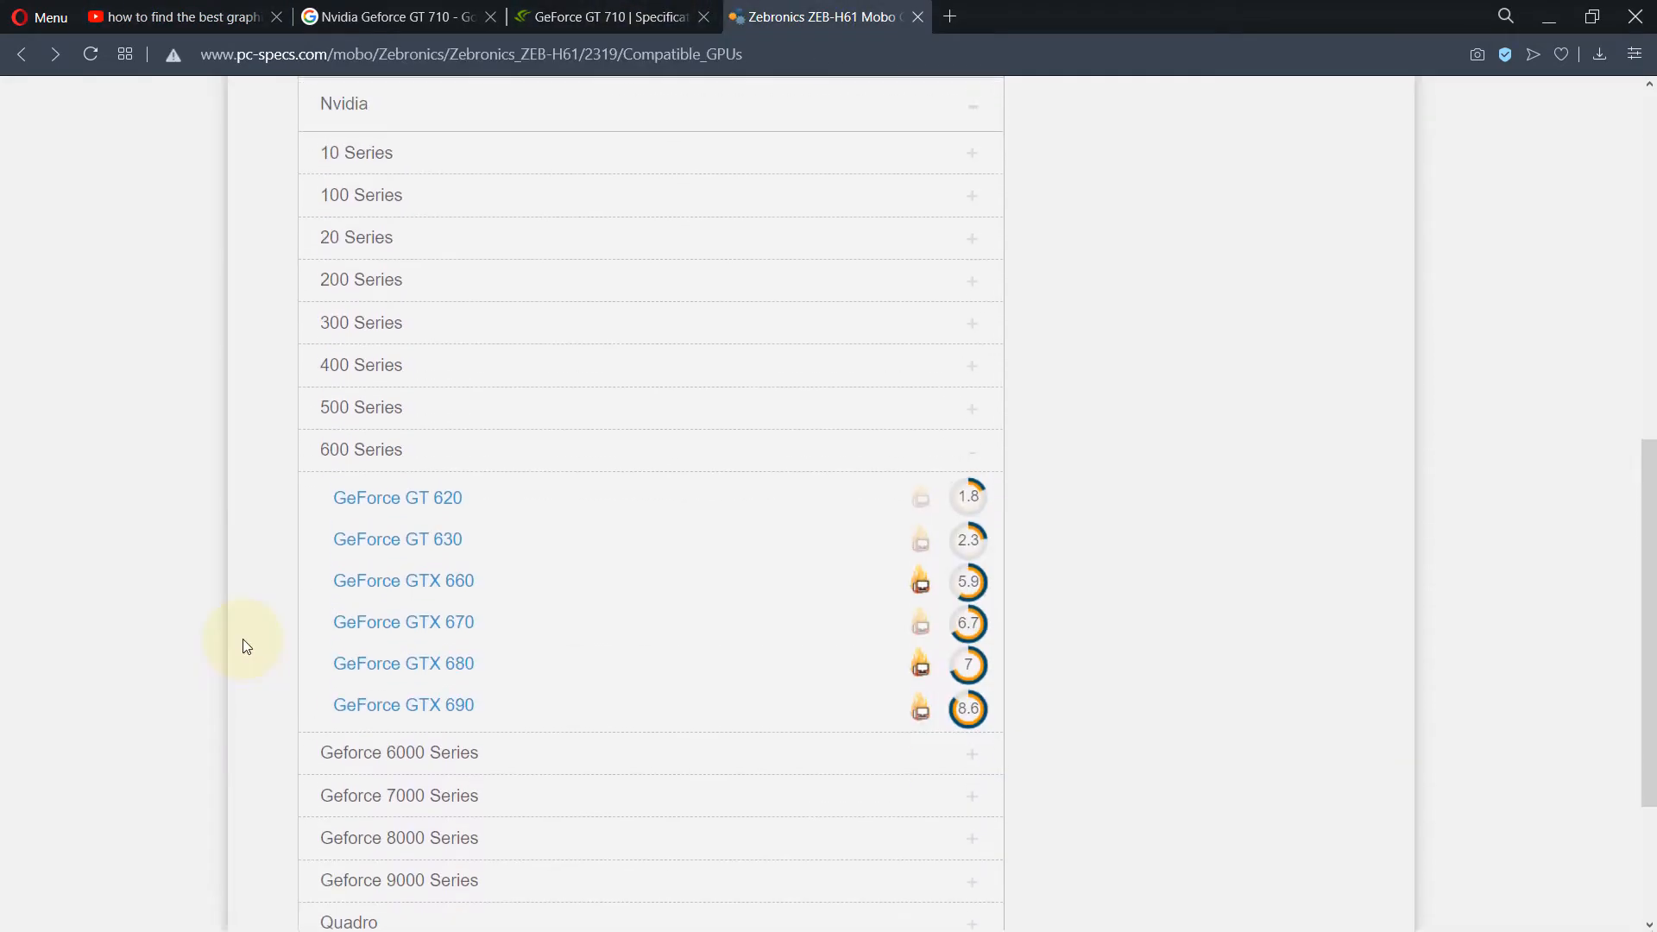
scroll(down, 3)
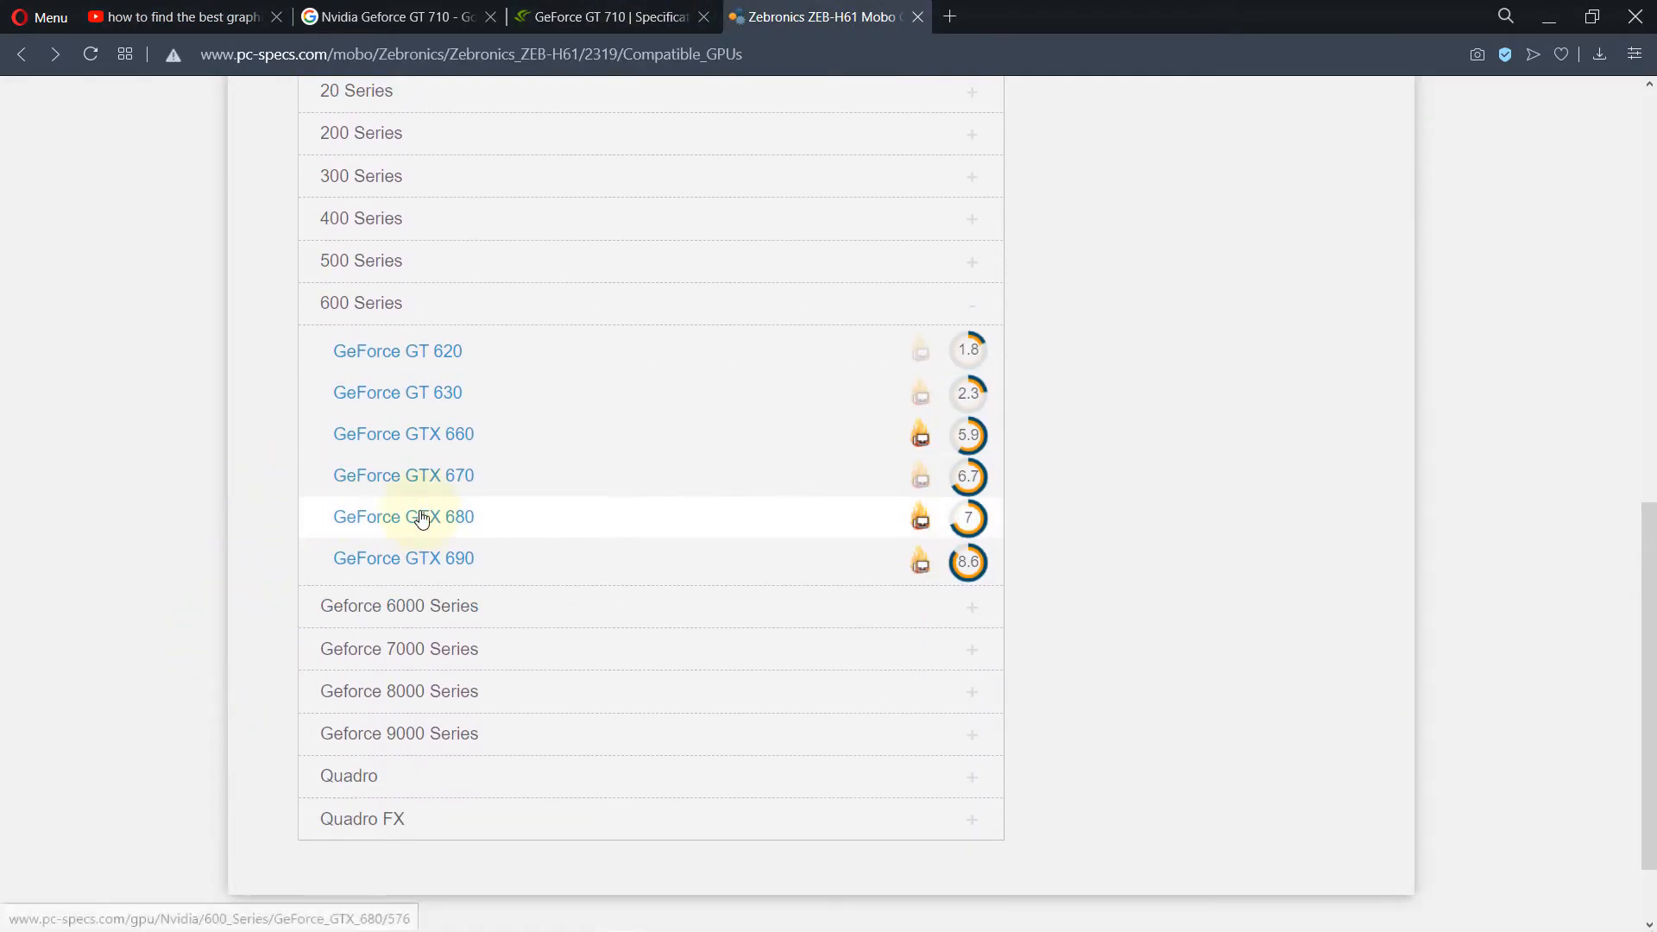
mouse_move(676, 551)
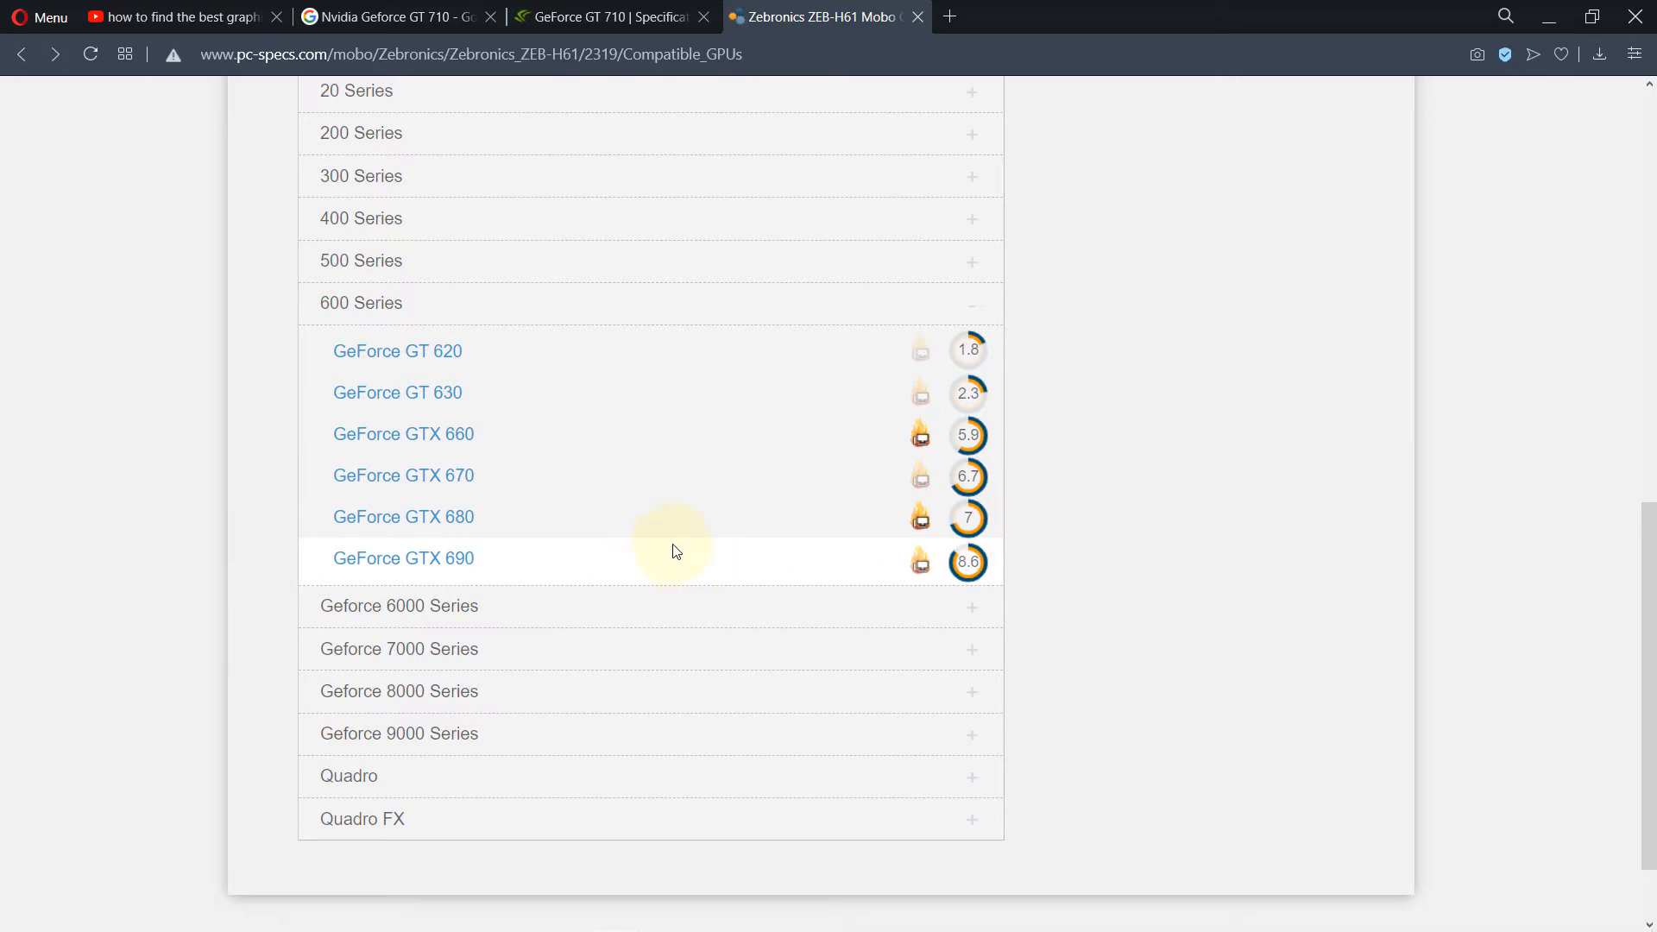
scroll(up, 3)
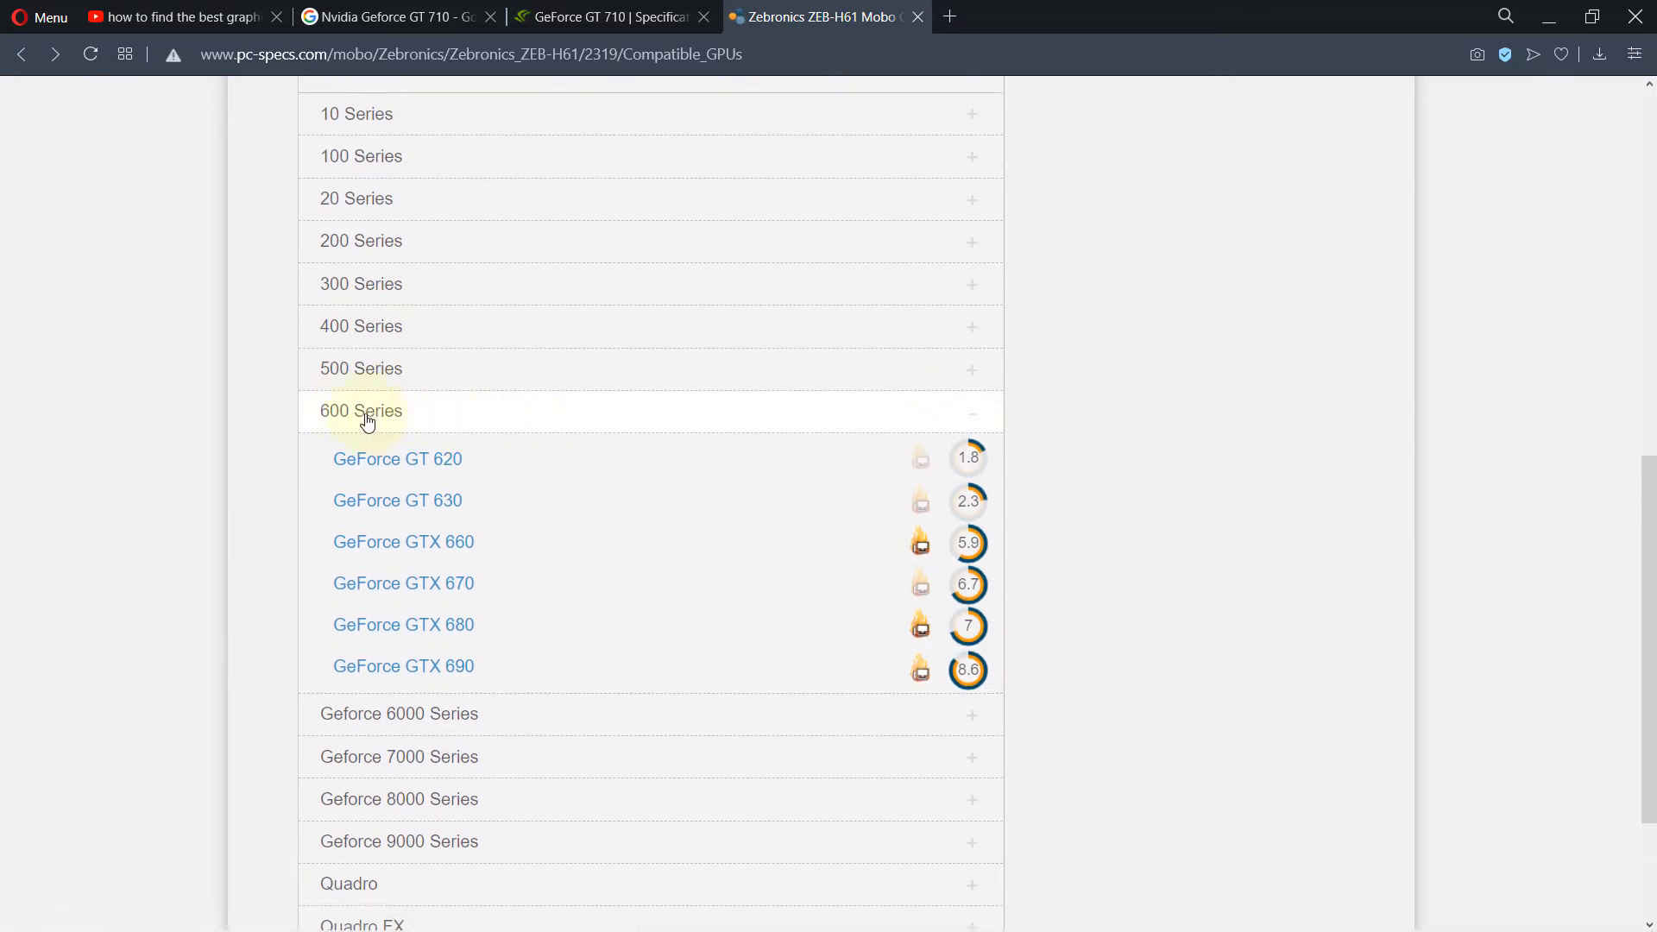
mouse_move(630, 15)
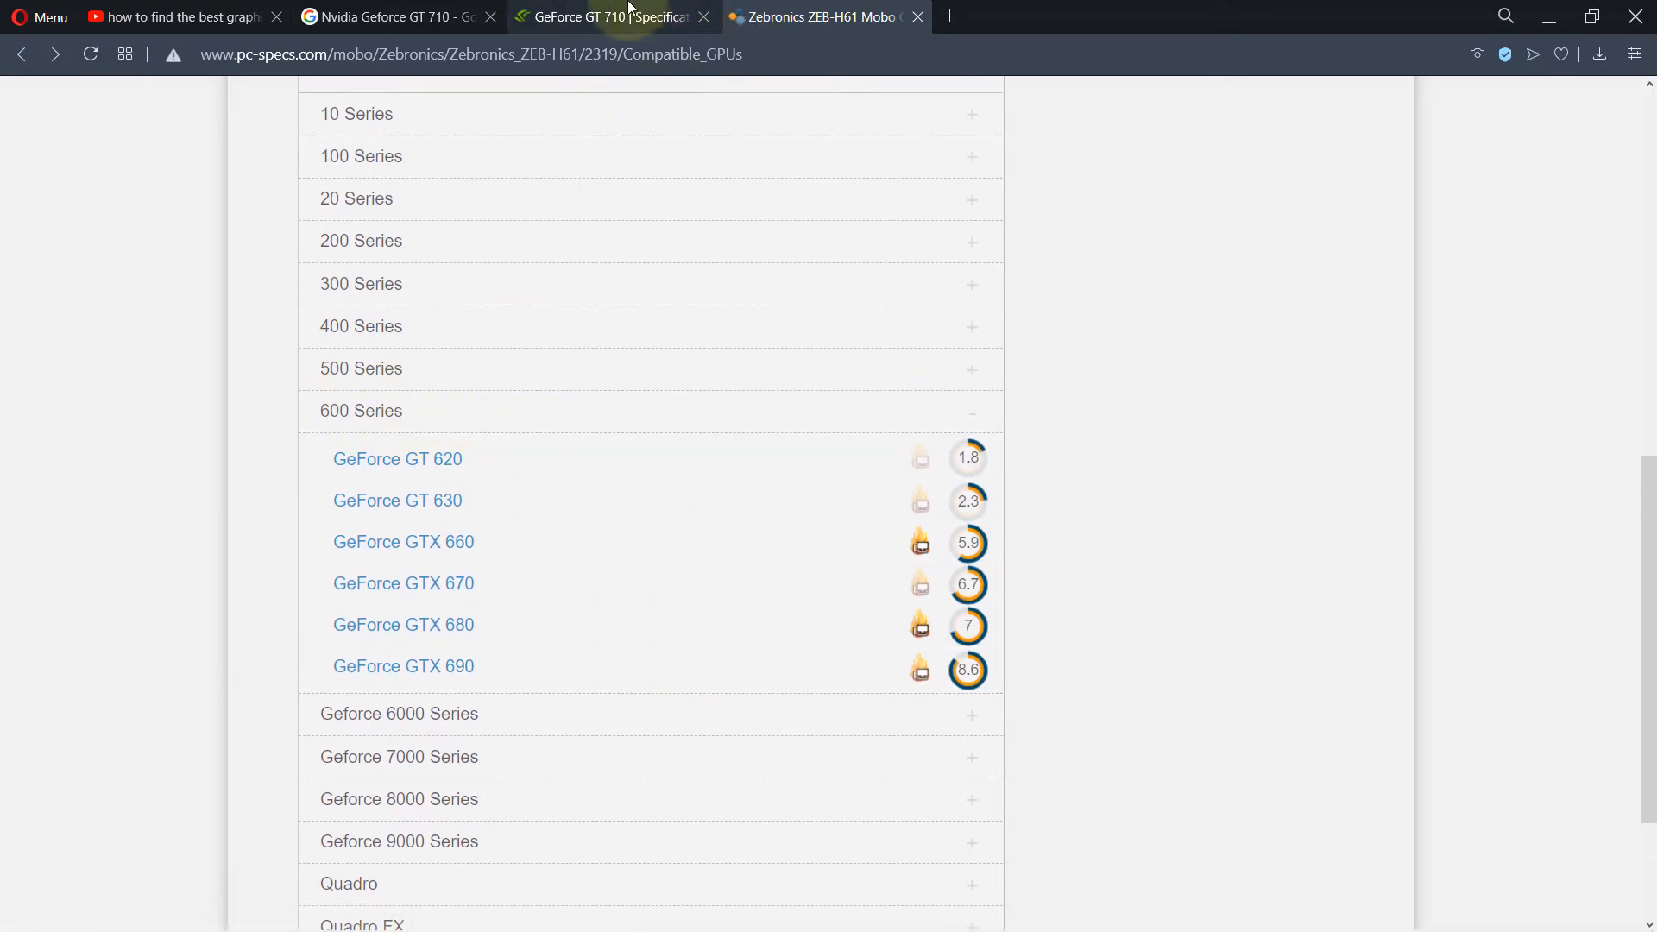
click(602, 17)
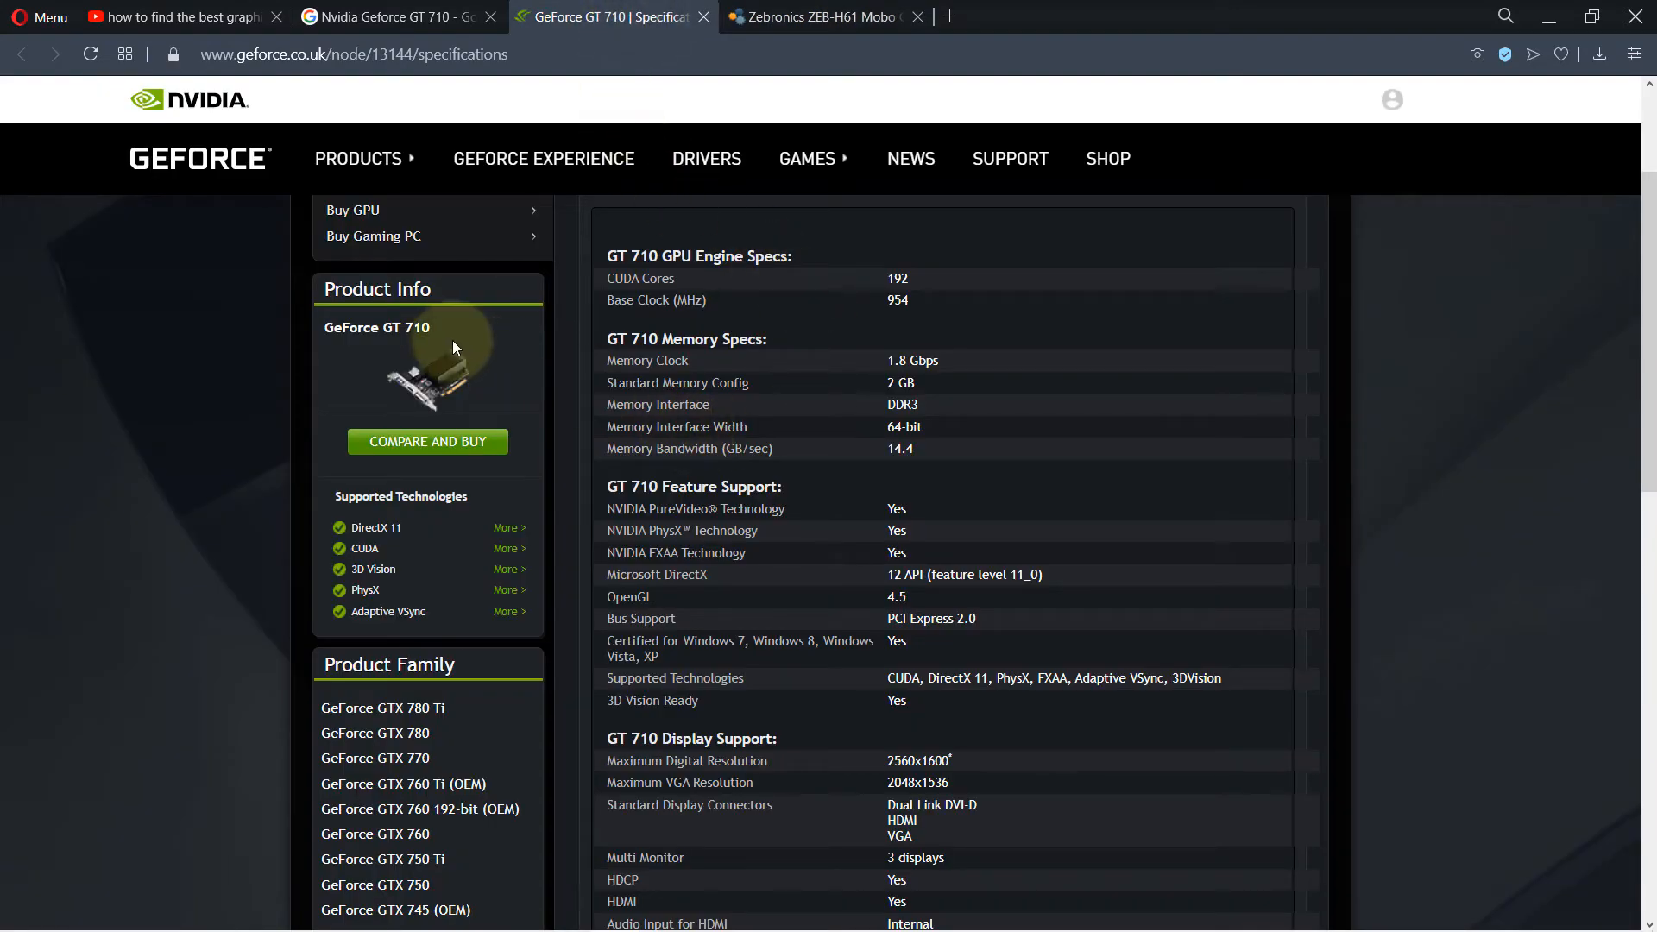
scroll(down, 3)
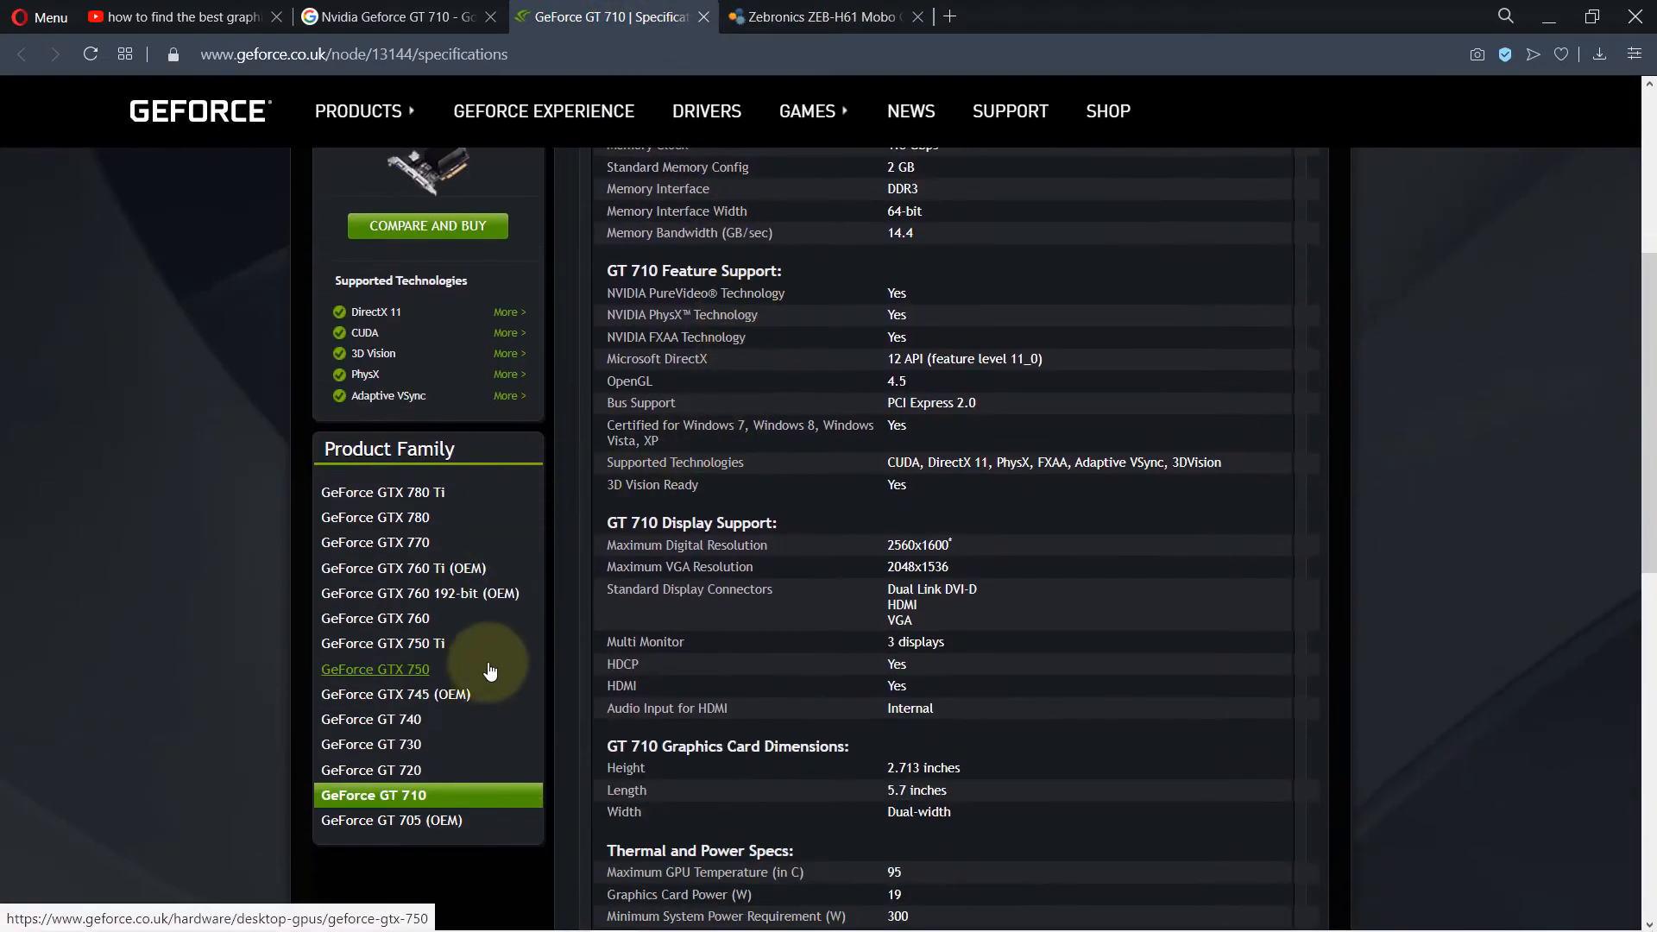
click(820, 17)
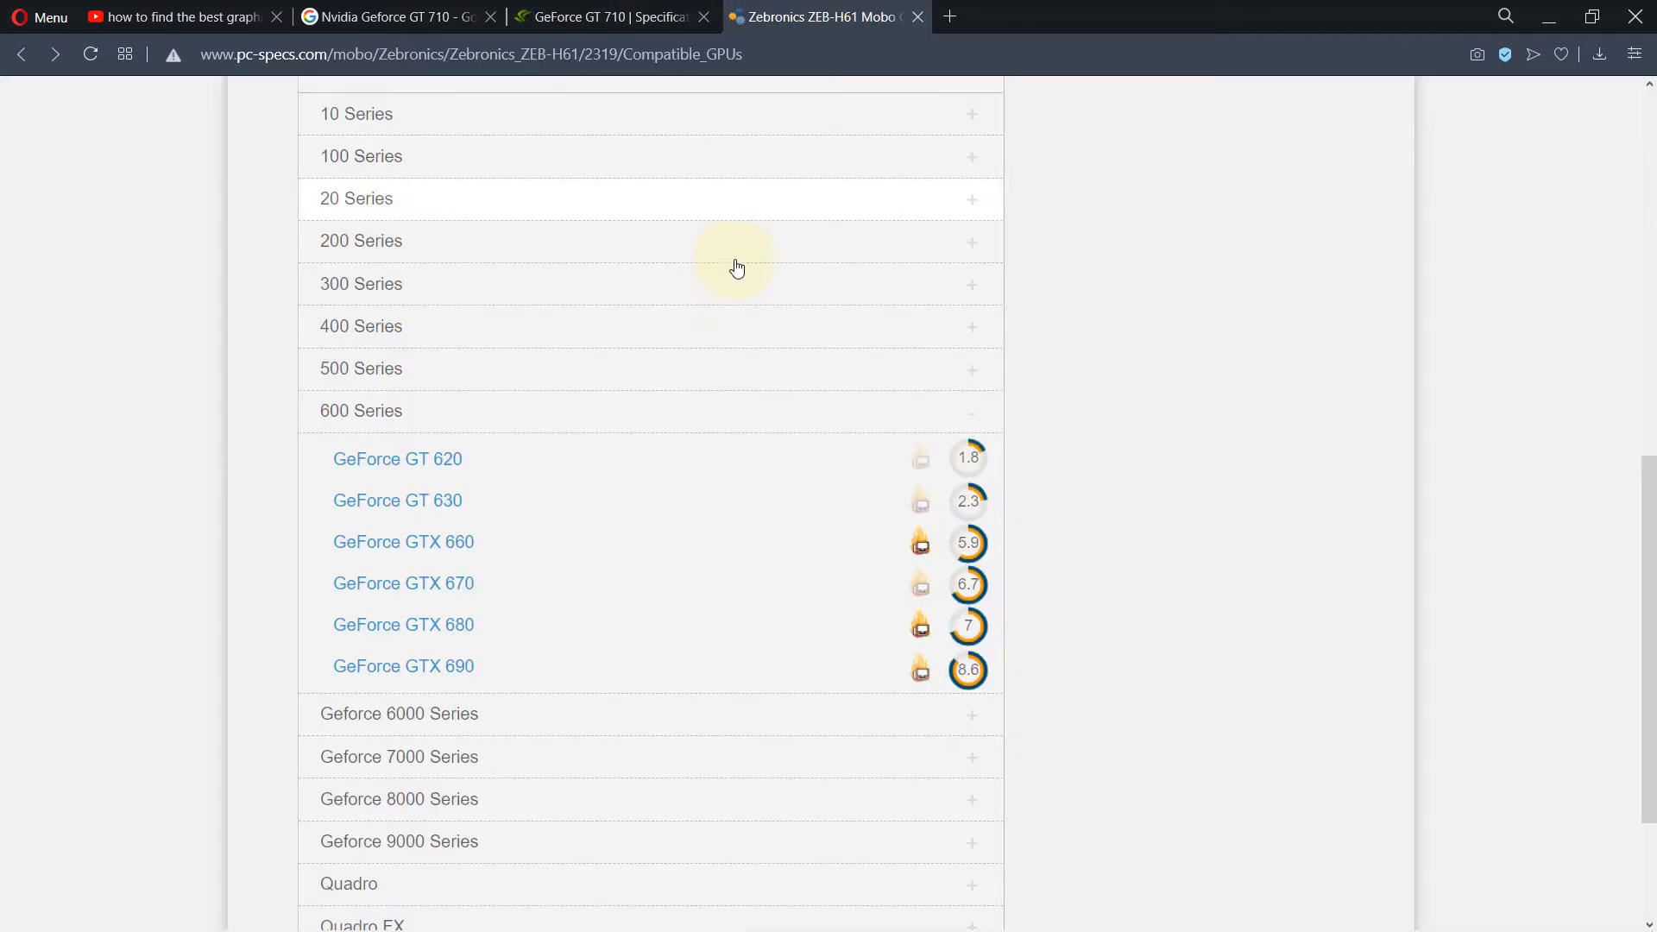
mouse_move(1183, 568)
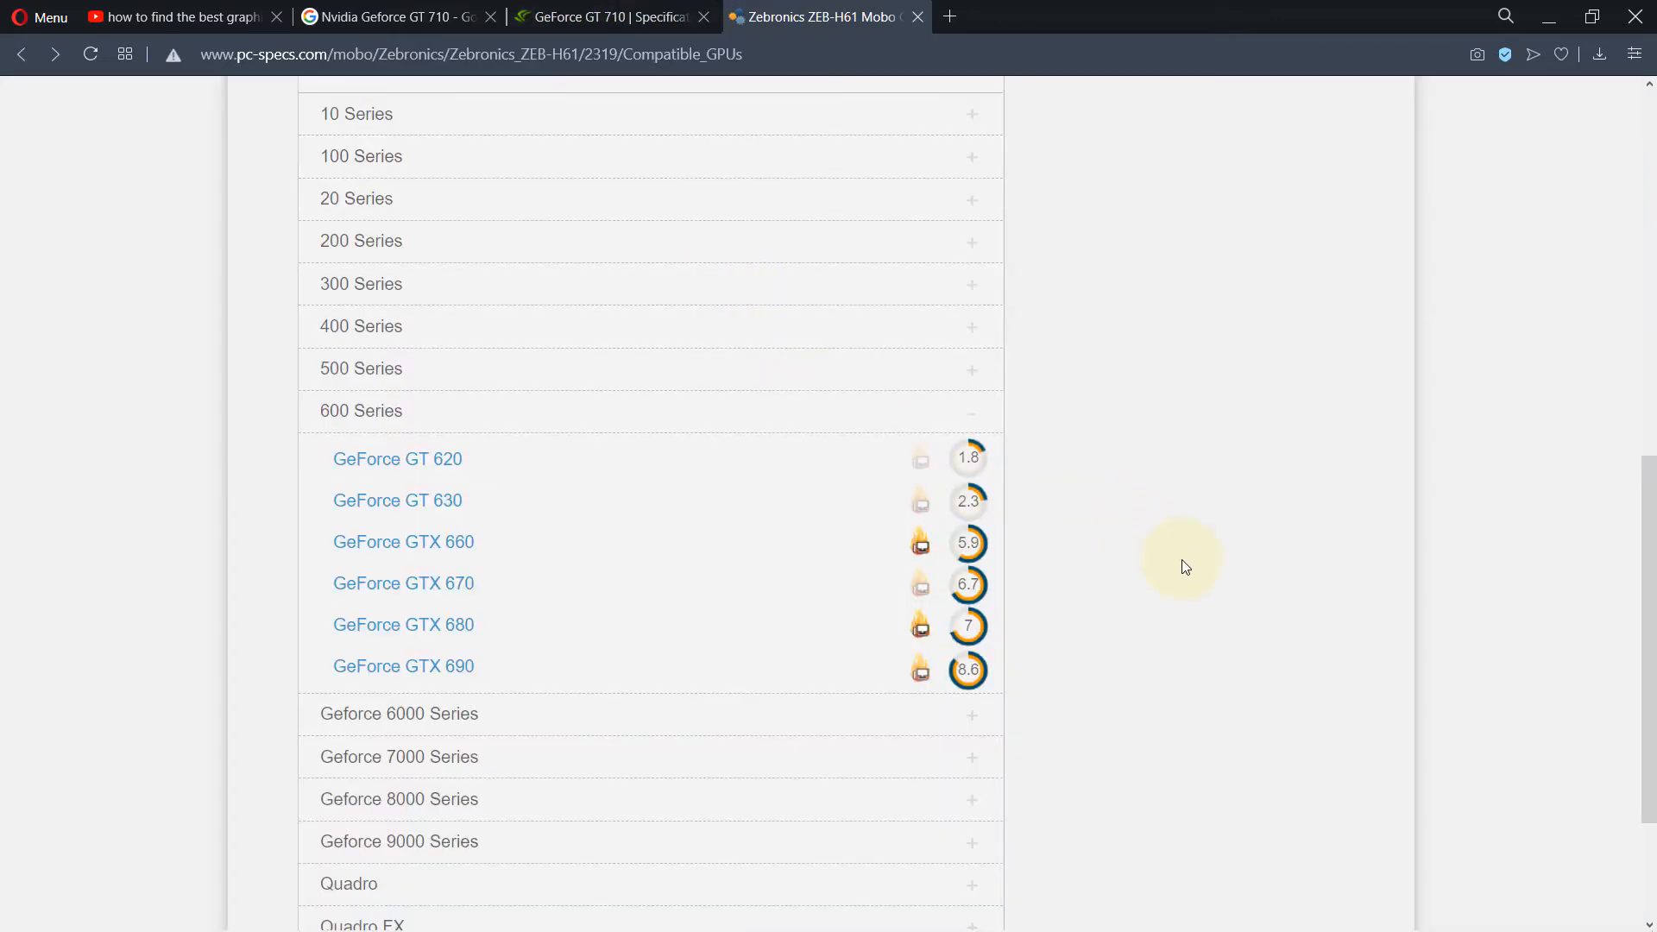
mouse_move(428, 665)
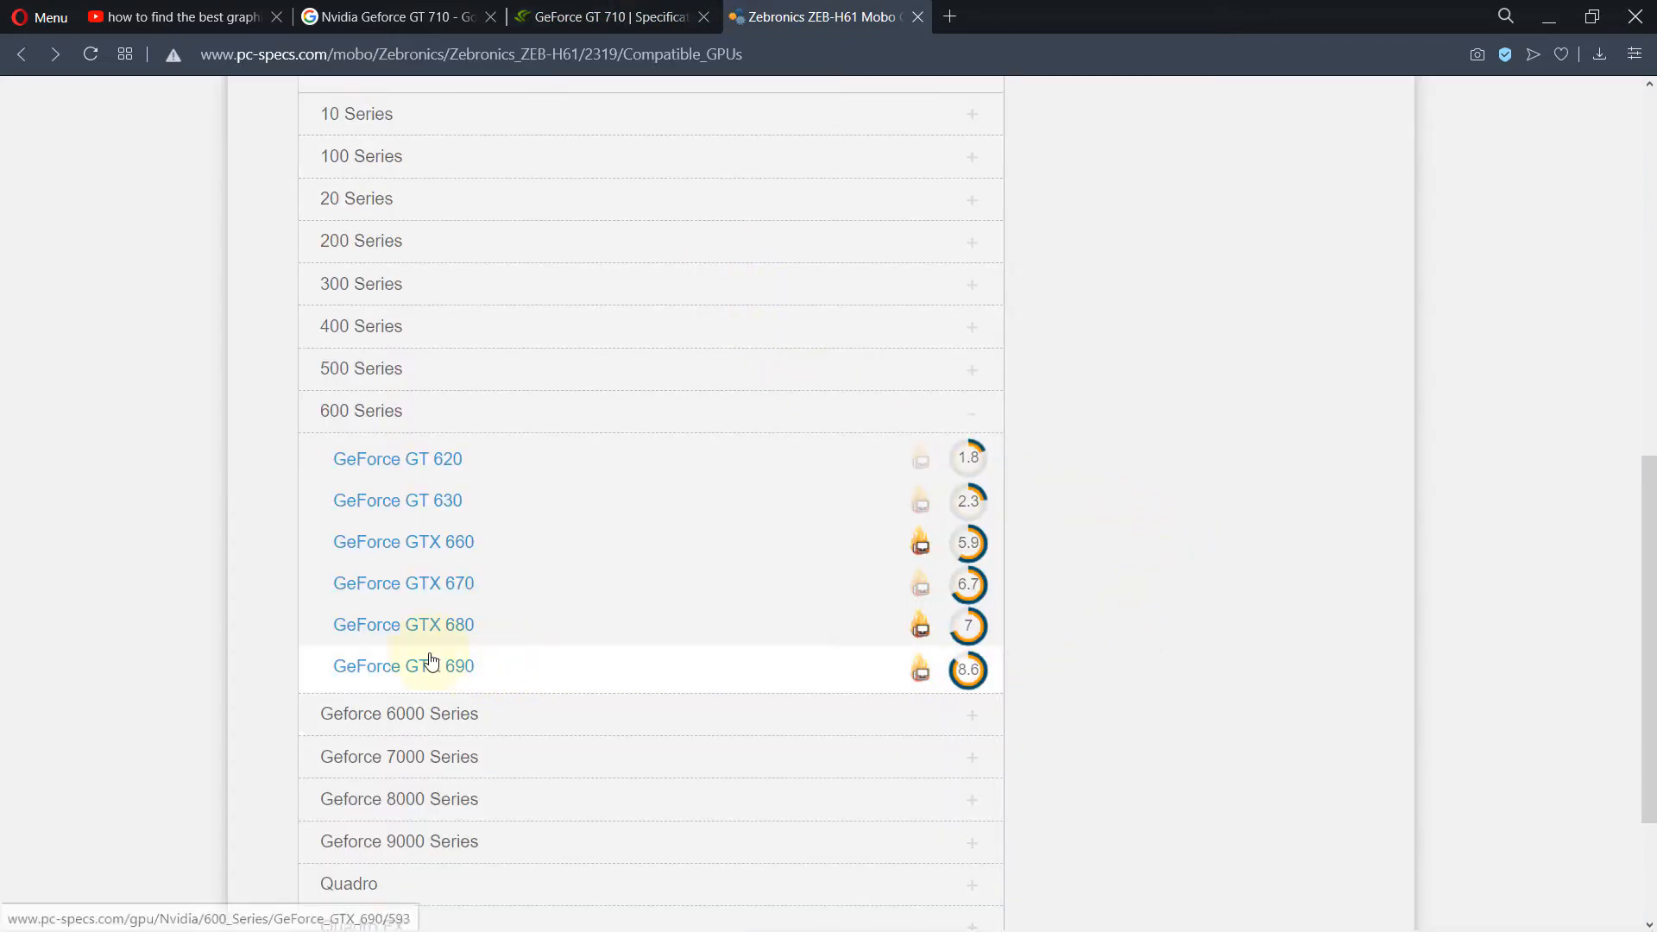
mouse_move(608, 681)
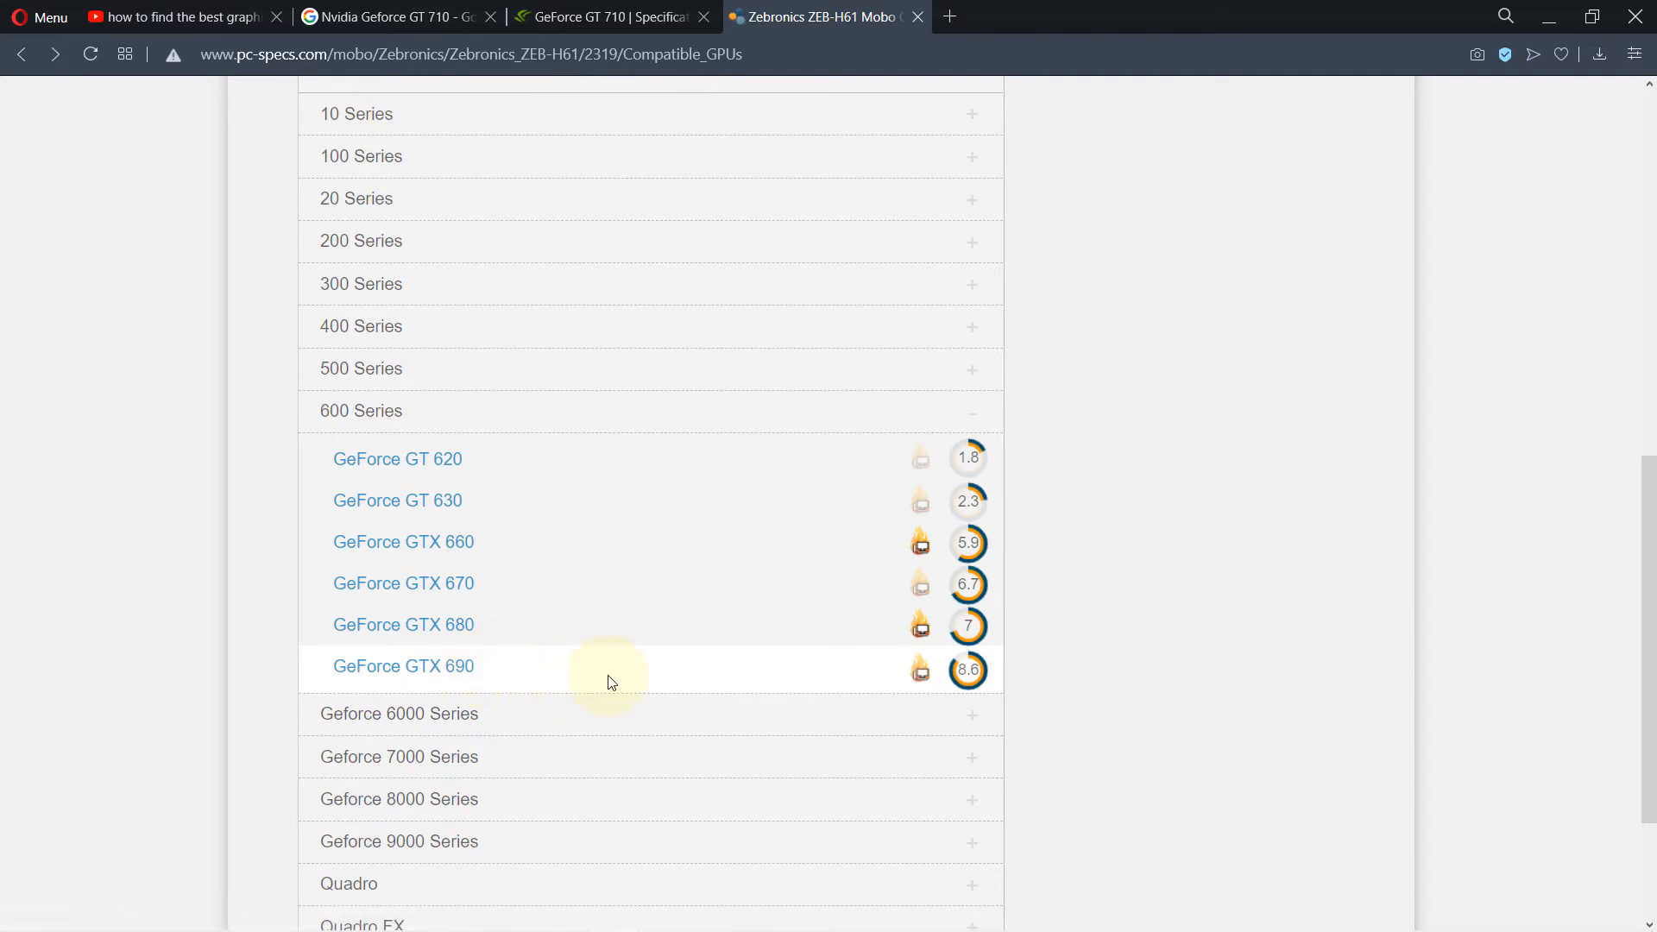
mouse_move(397, 500)
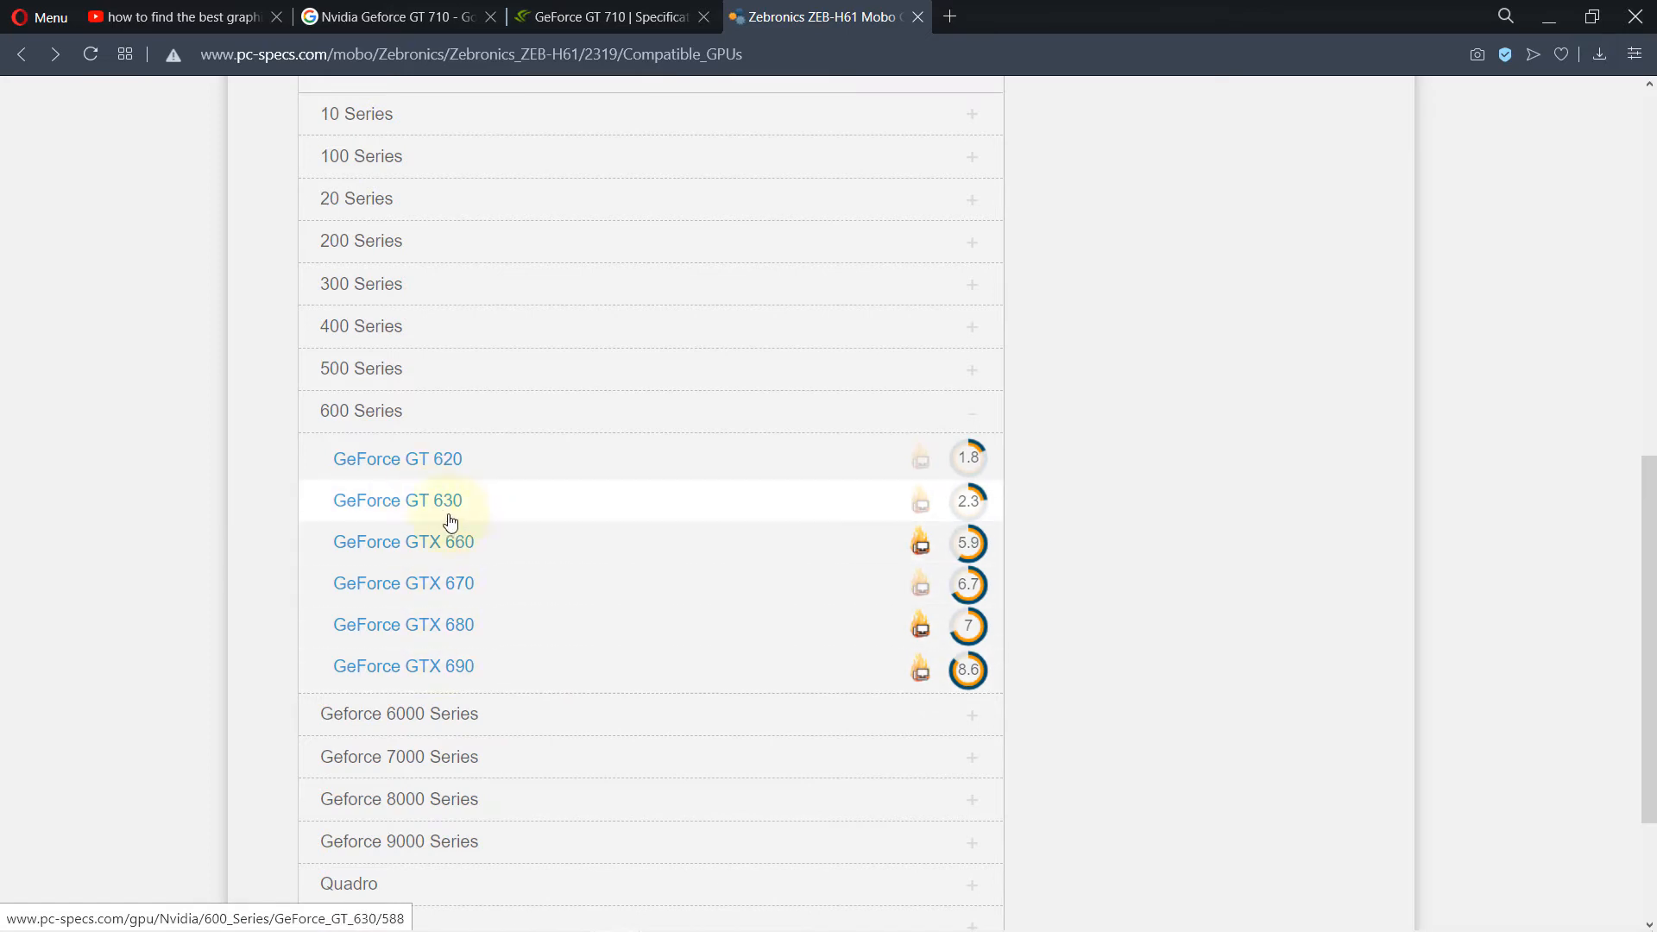
mouse_move(452, 658)
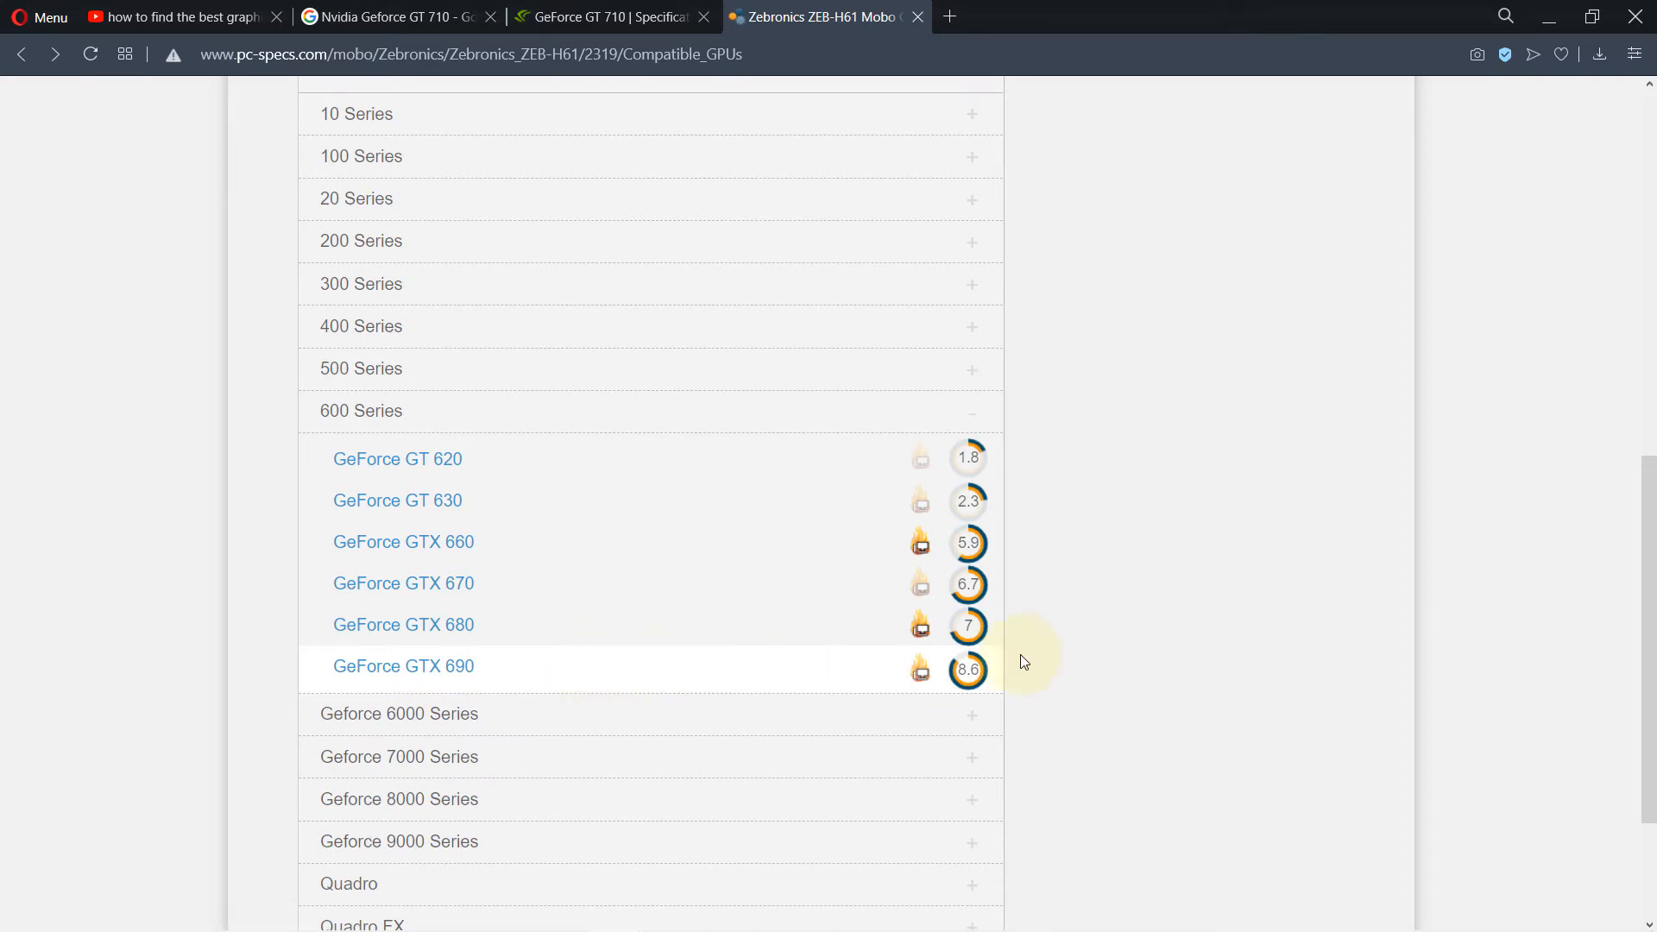
mouse_move(1131, 634)
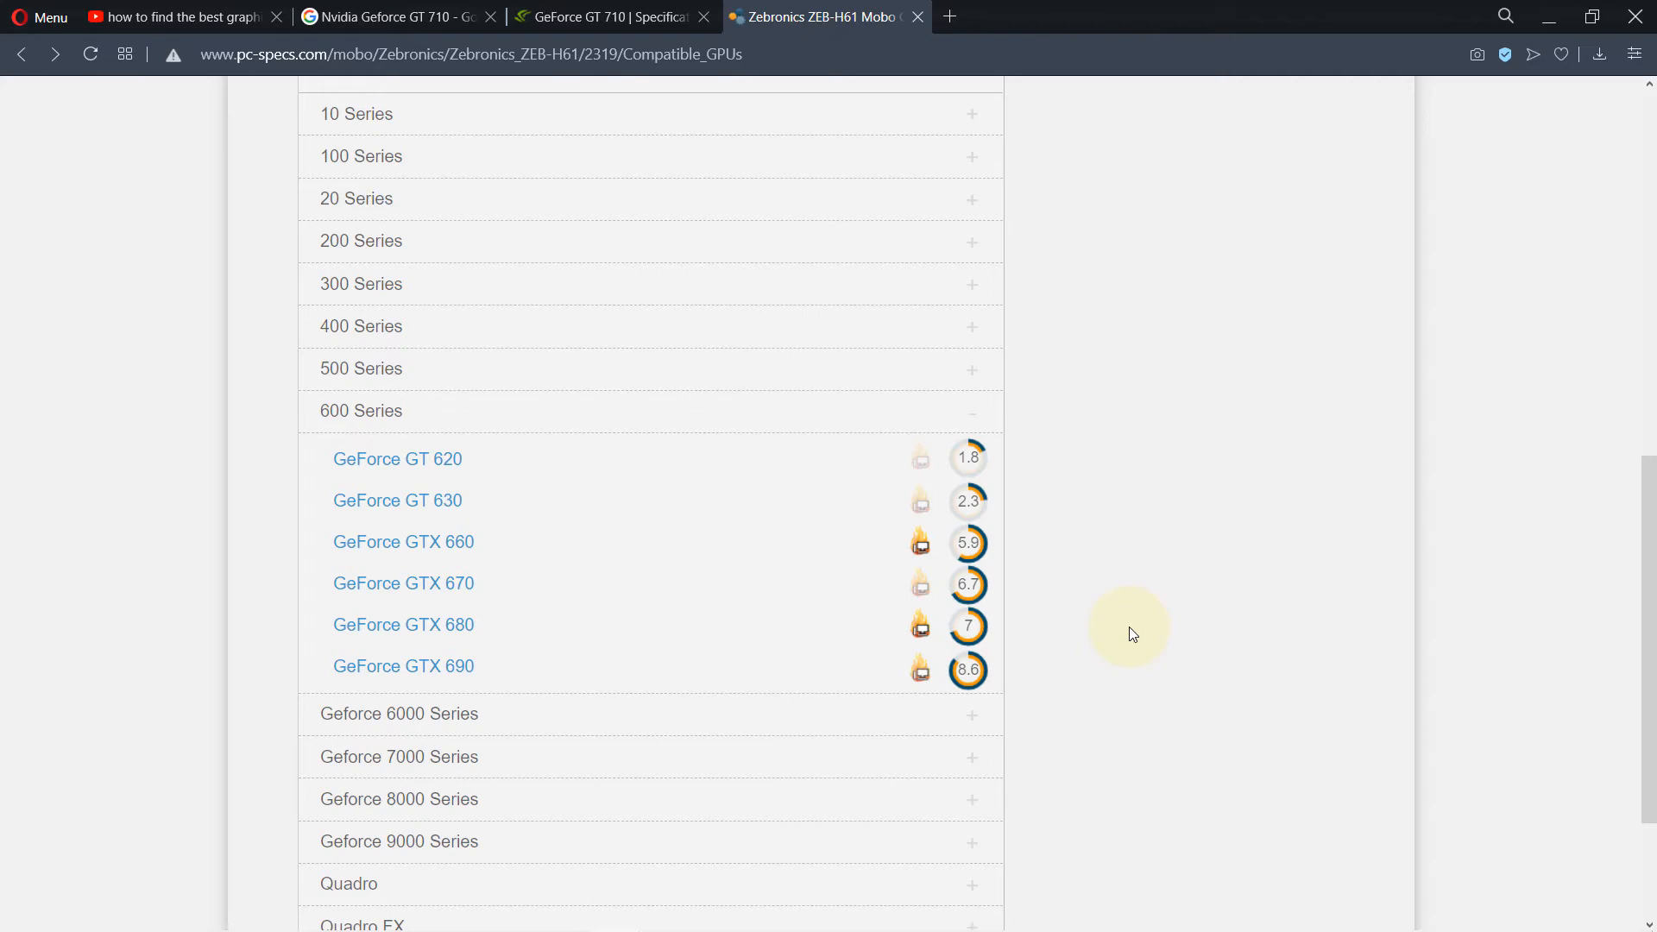
mouse_move(1146, 609)
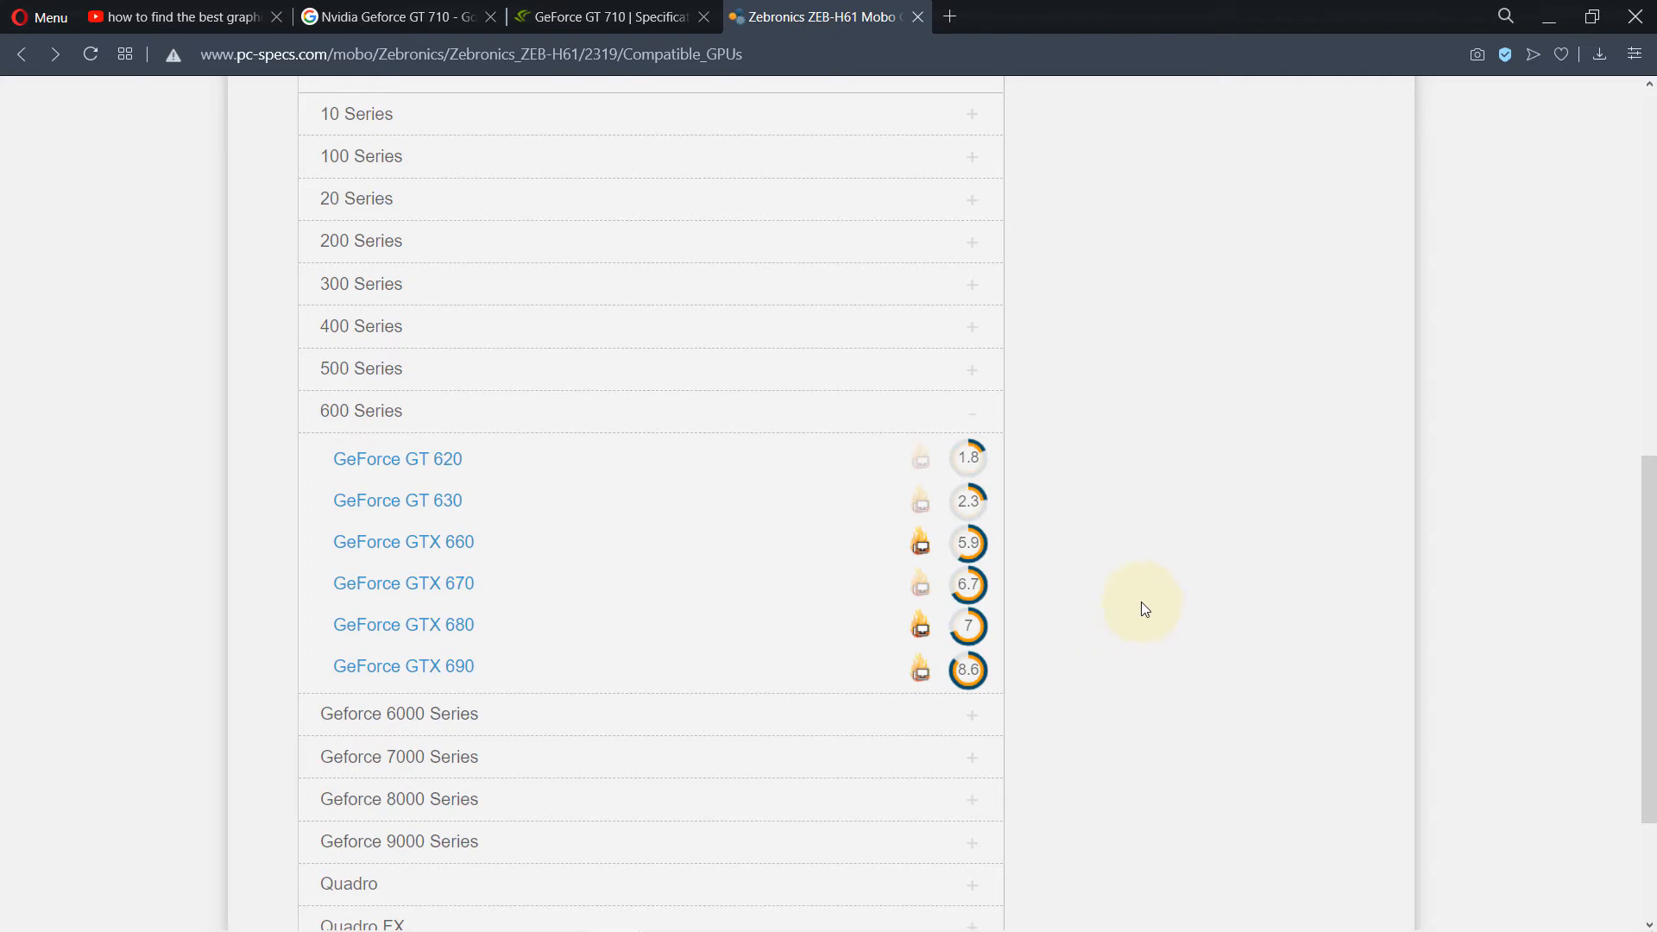
scroll(down, 3)
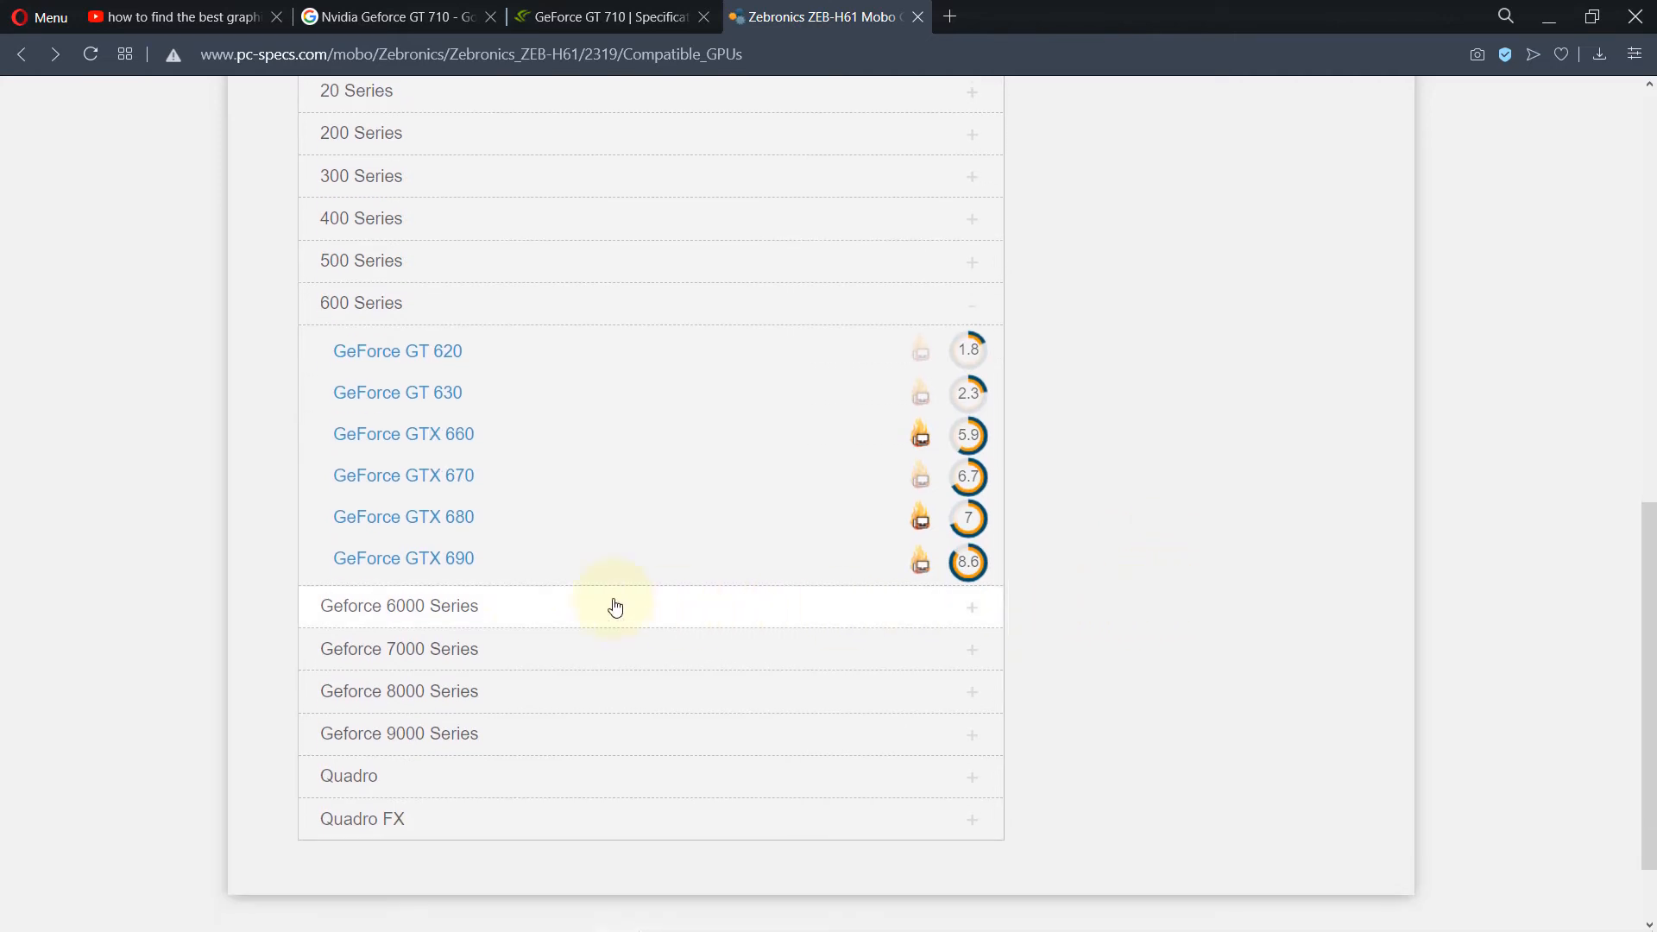
mouse_move(428, 566)
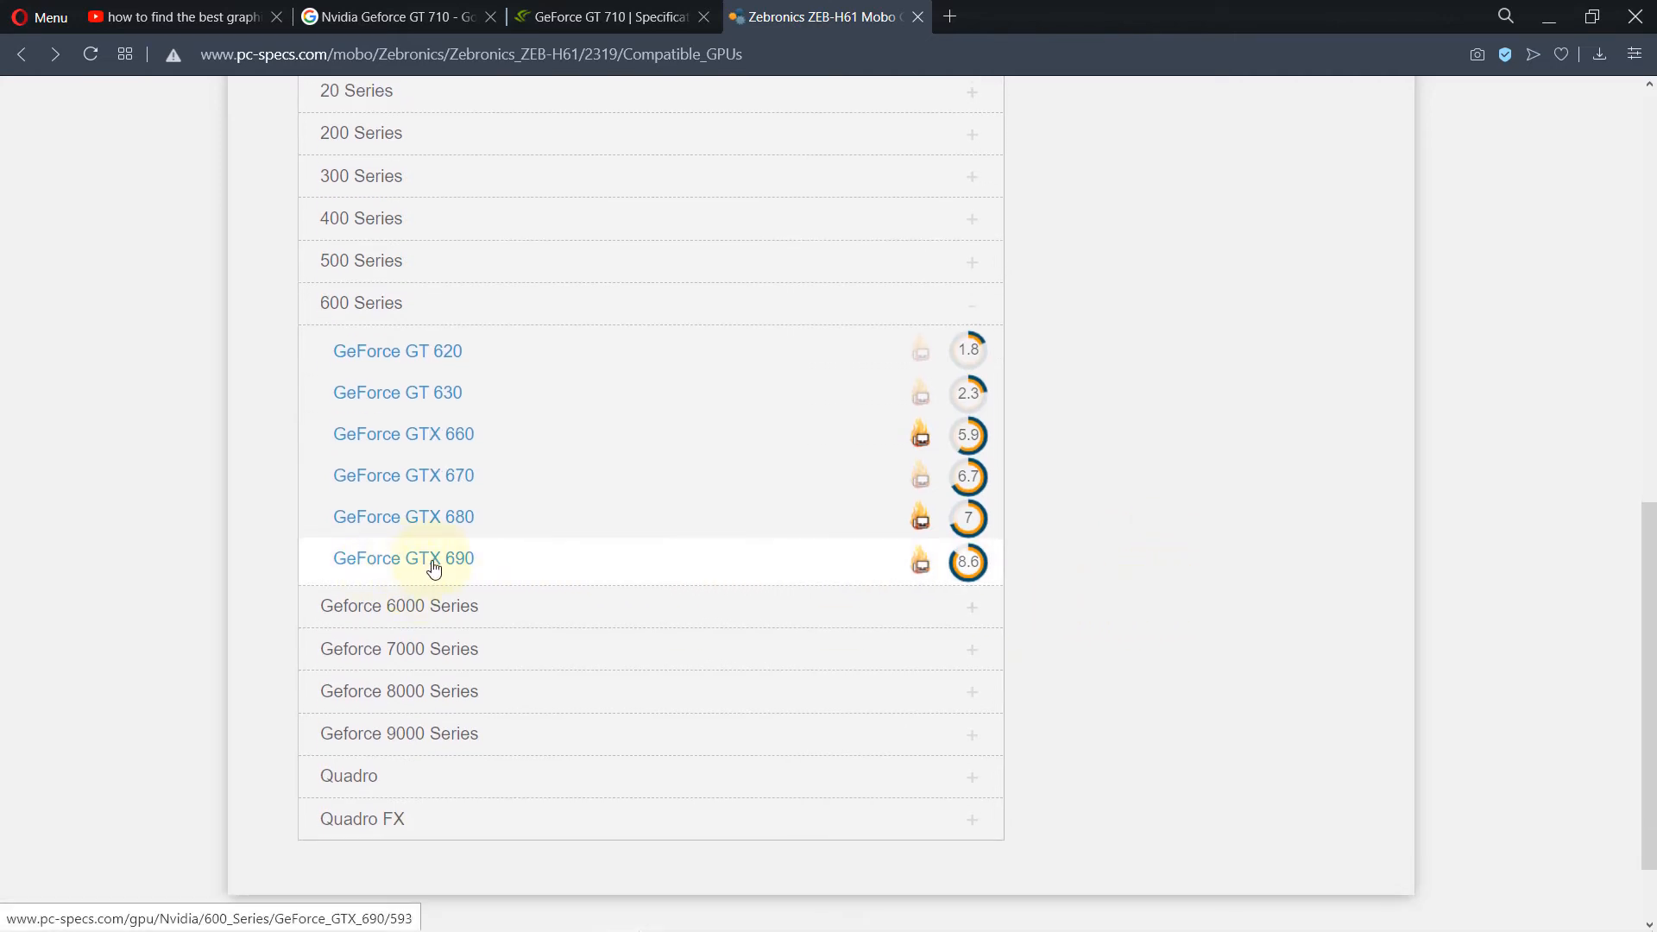
mouse_move(561, 571)
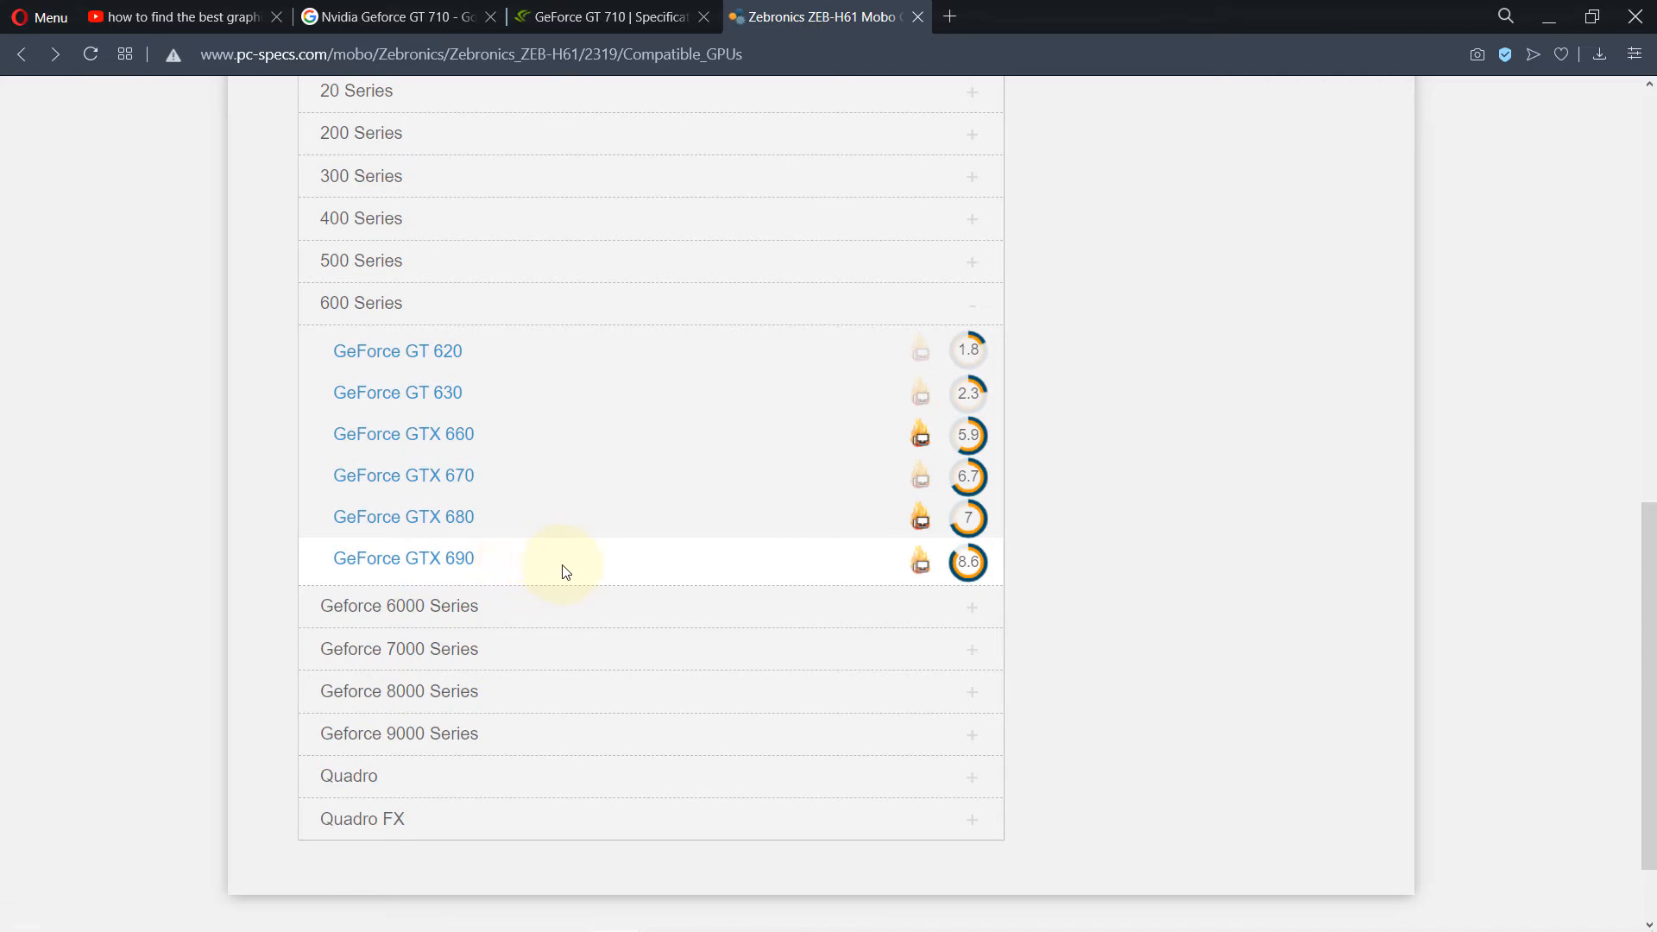
mouse_move(694, 537)
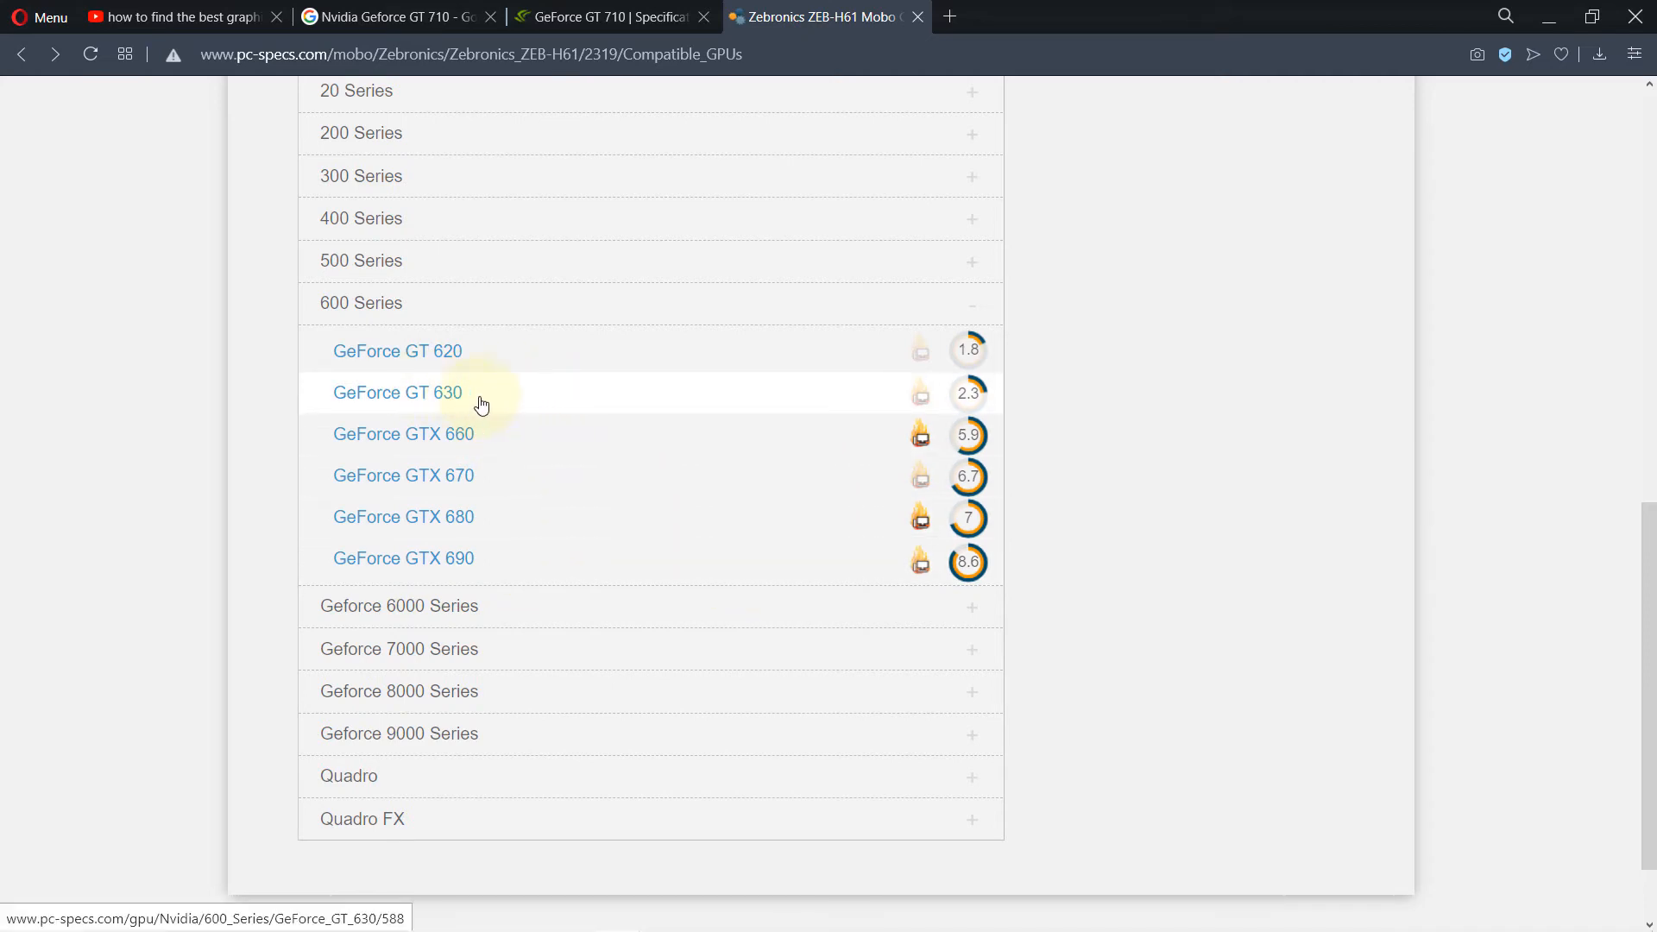
mouse_move(518, 400)
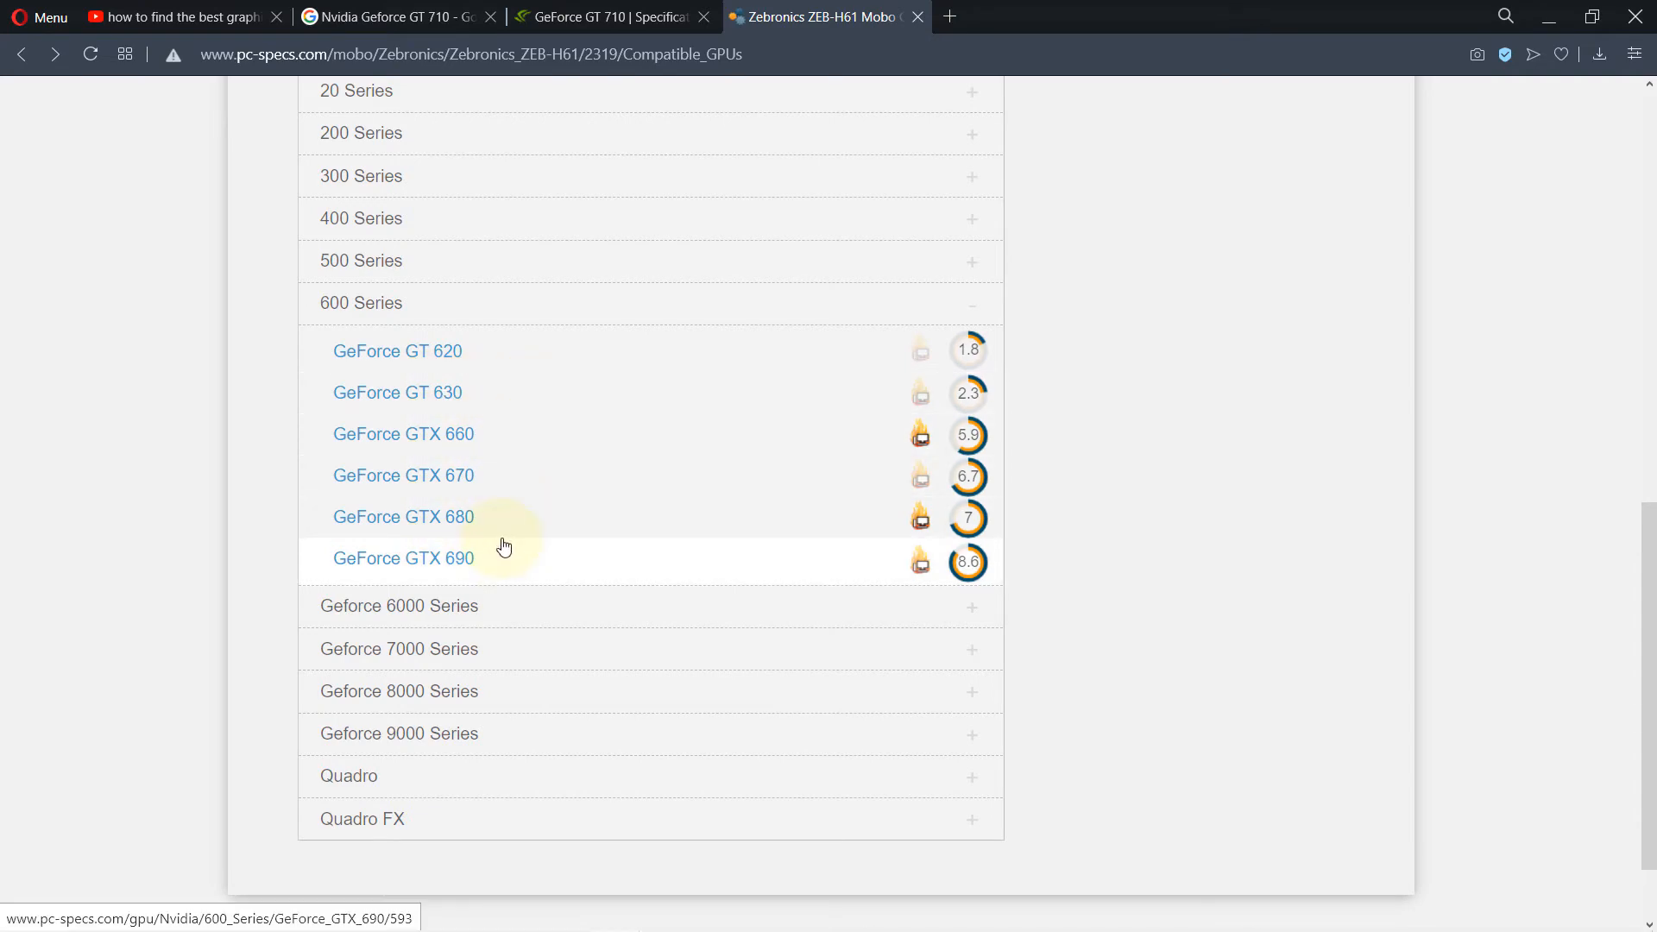
click(403, 559)
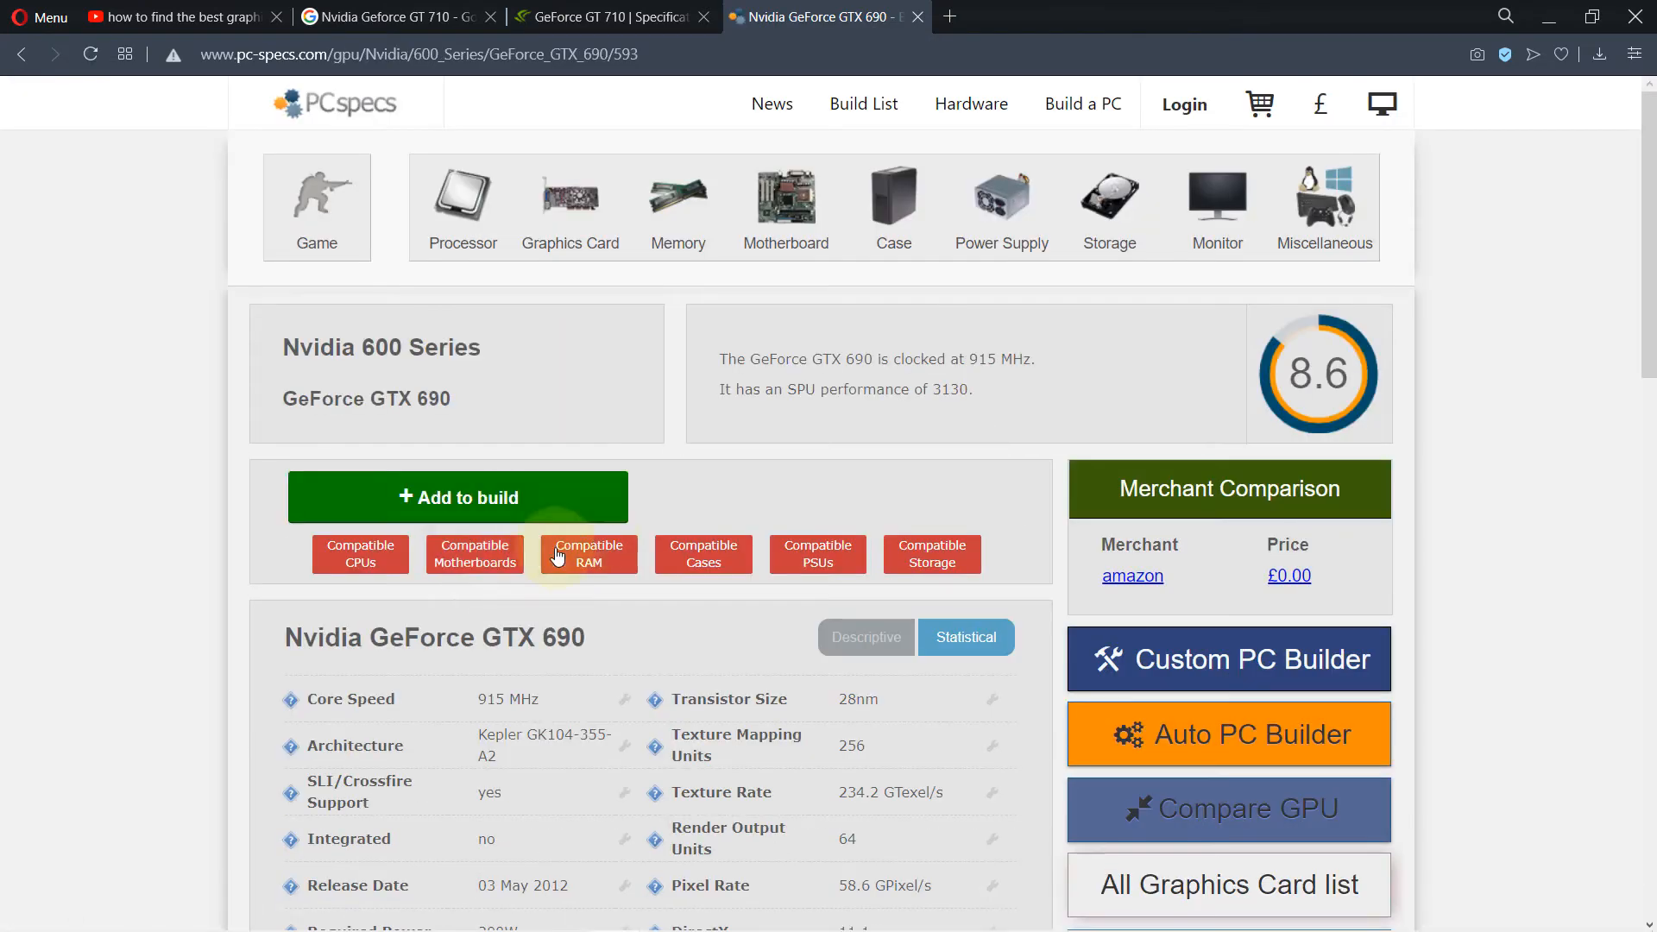
scroll(down, 3)
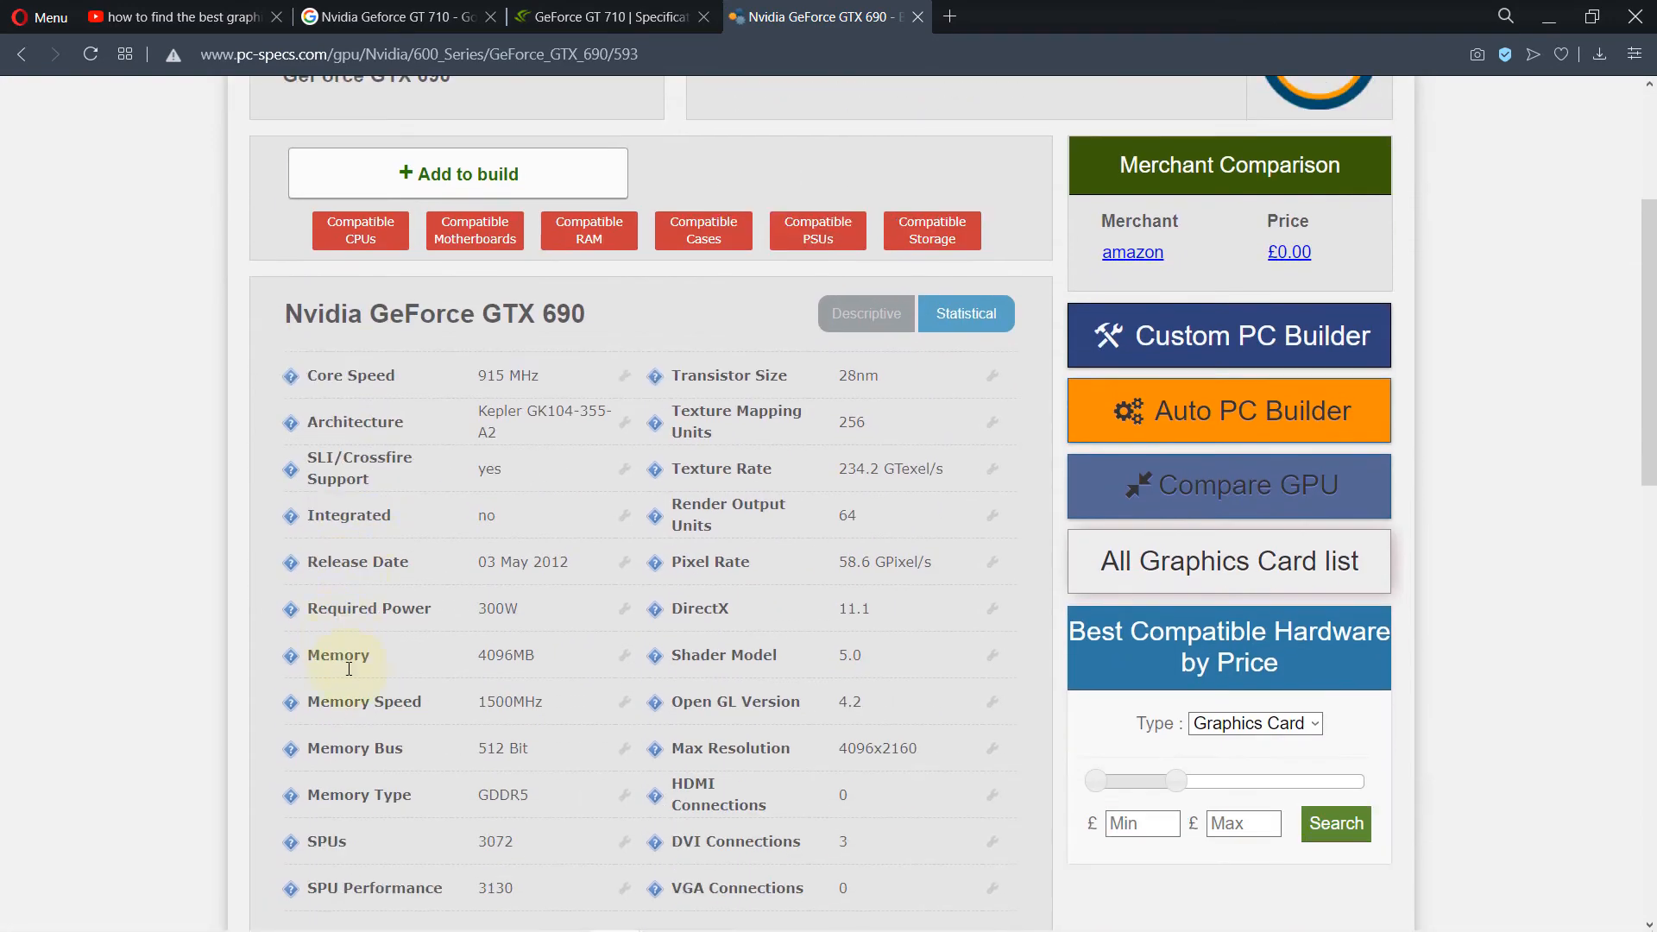
scroll(down, 3)
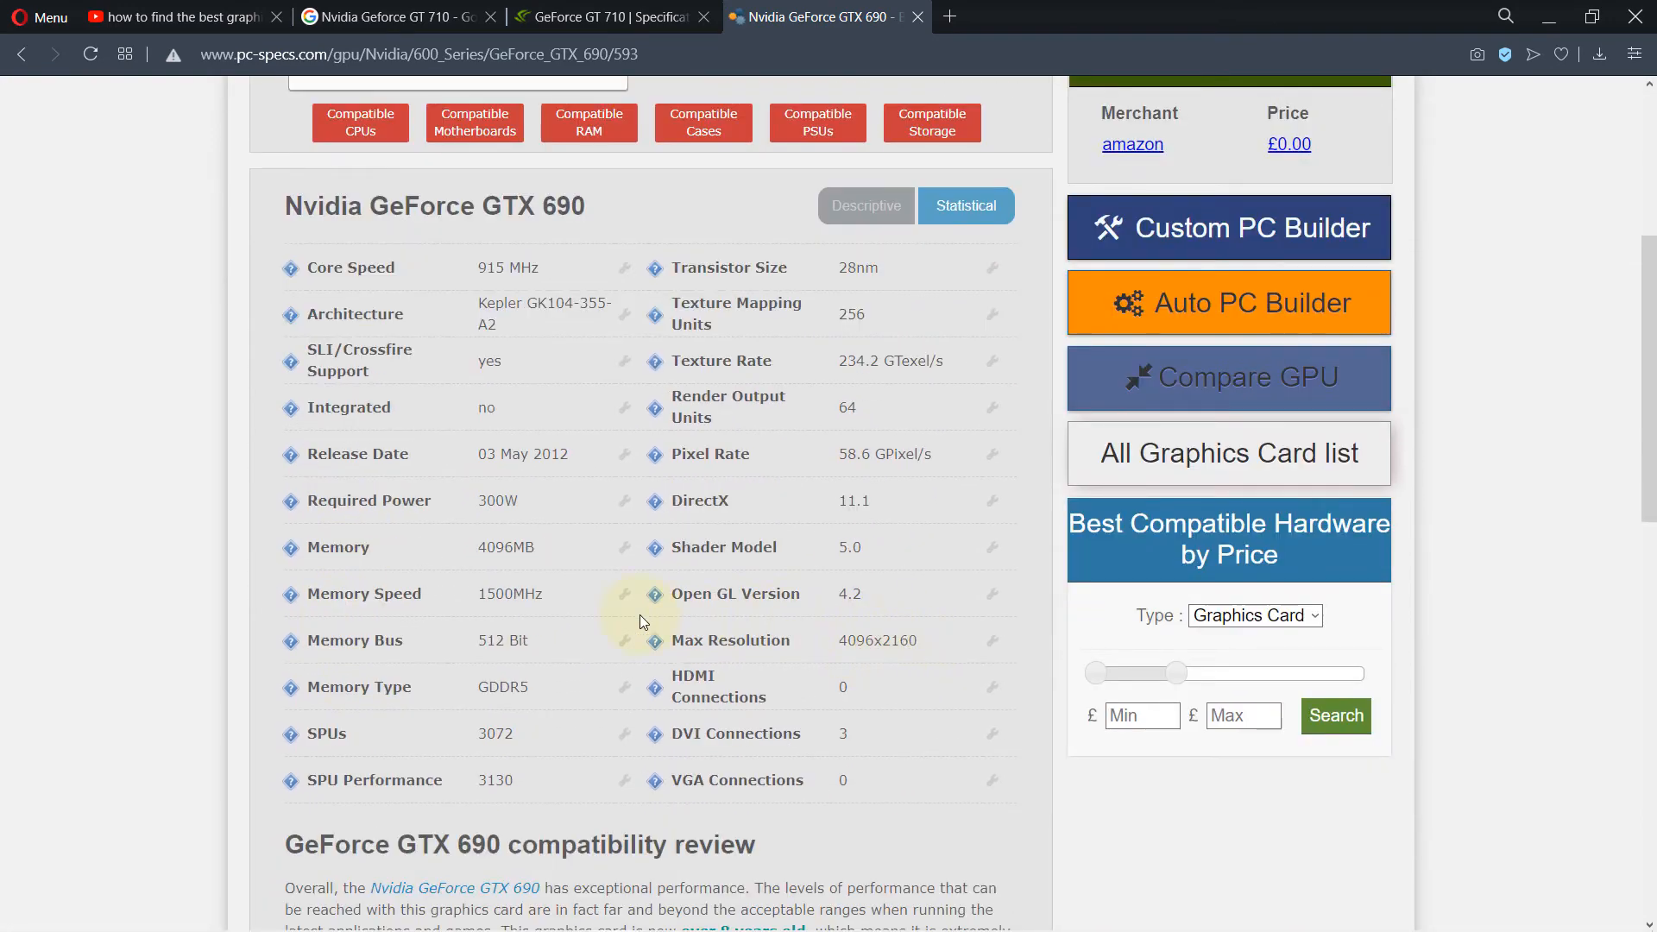
double_click(497, 500)
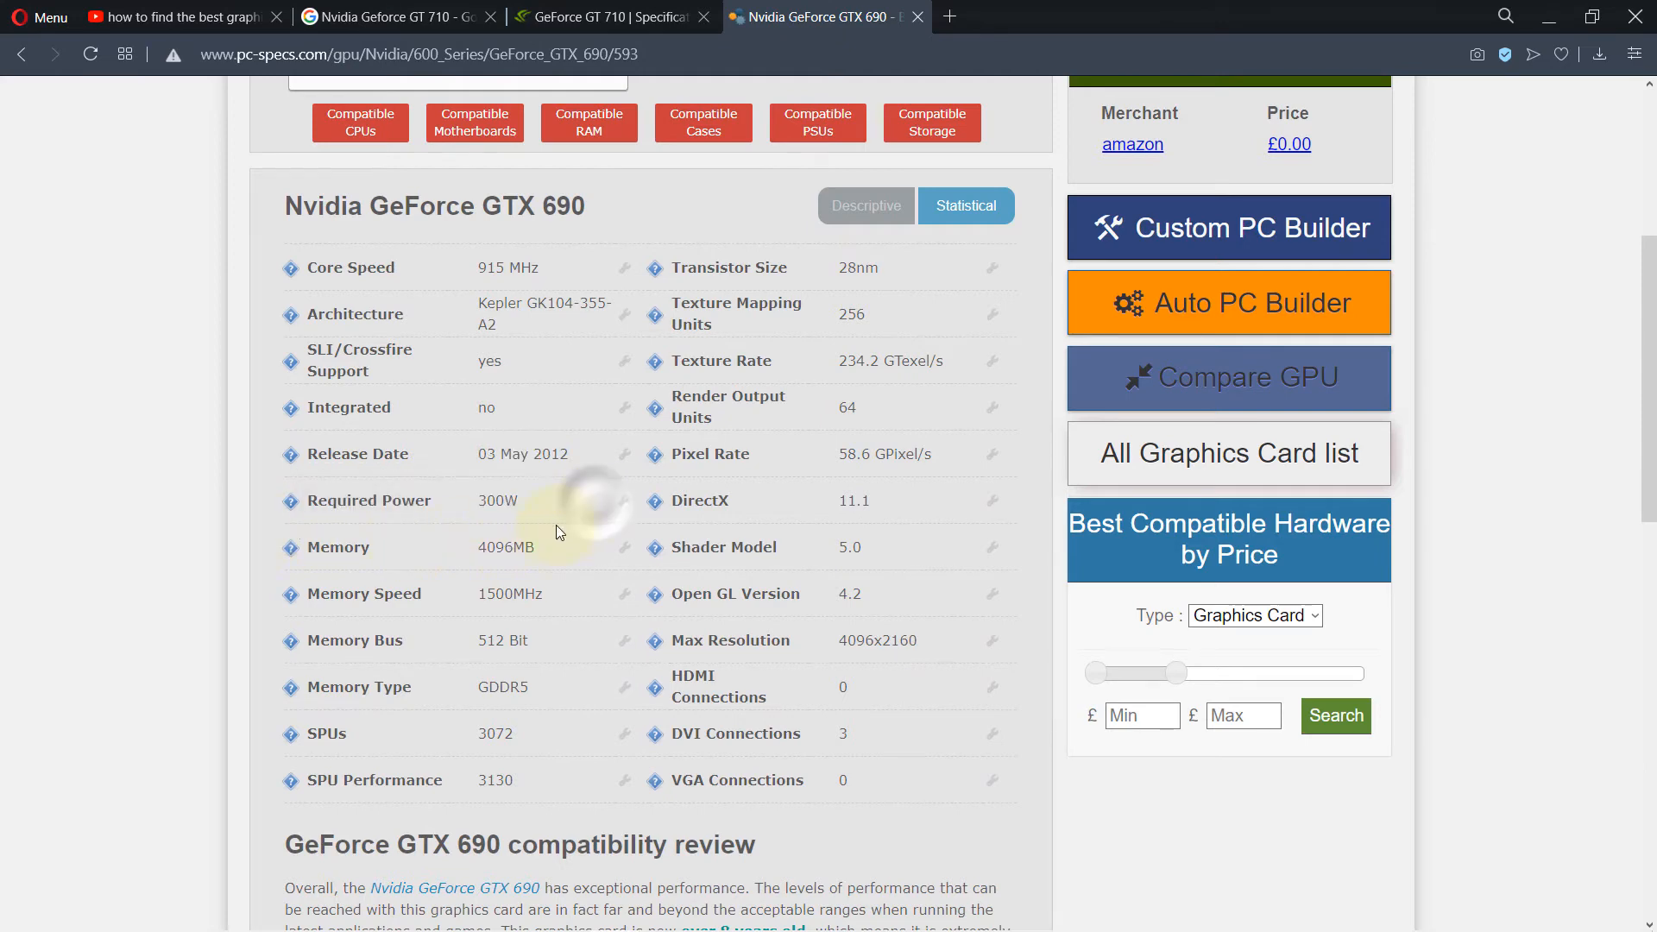
scroll(up, 3)
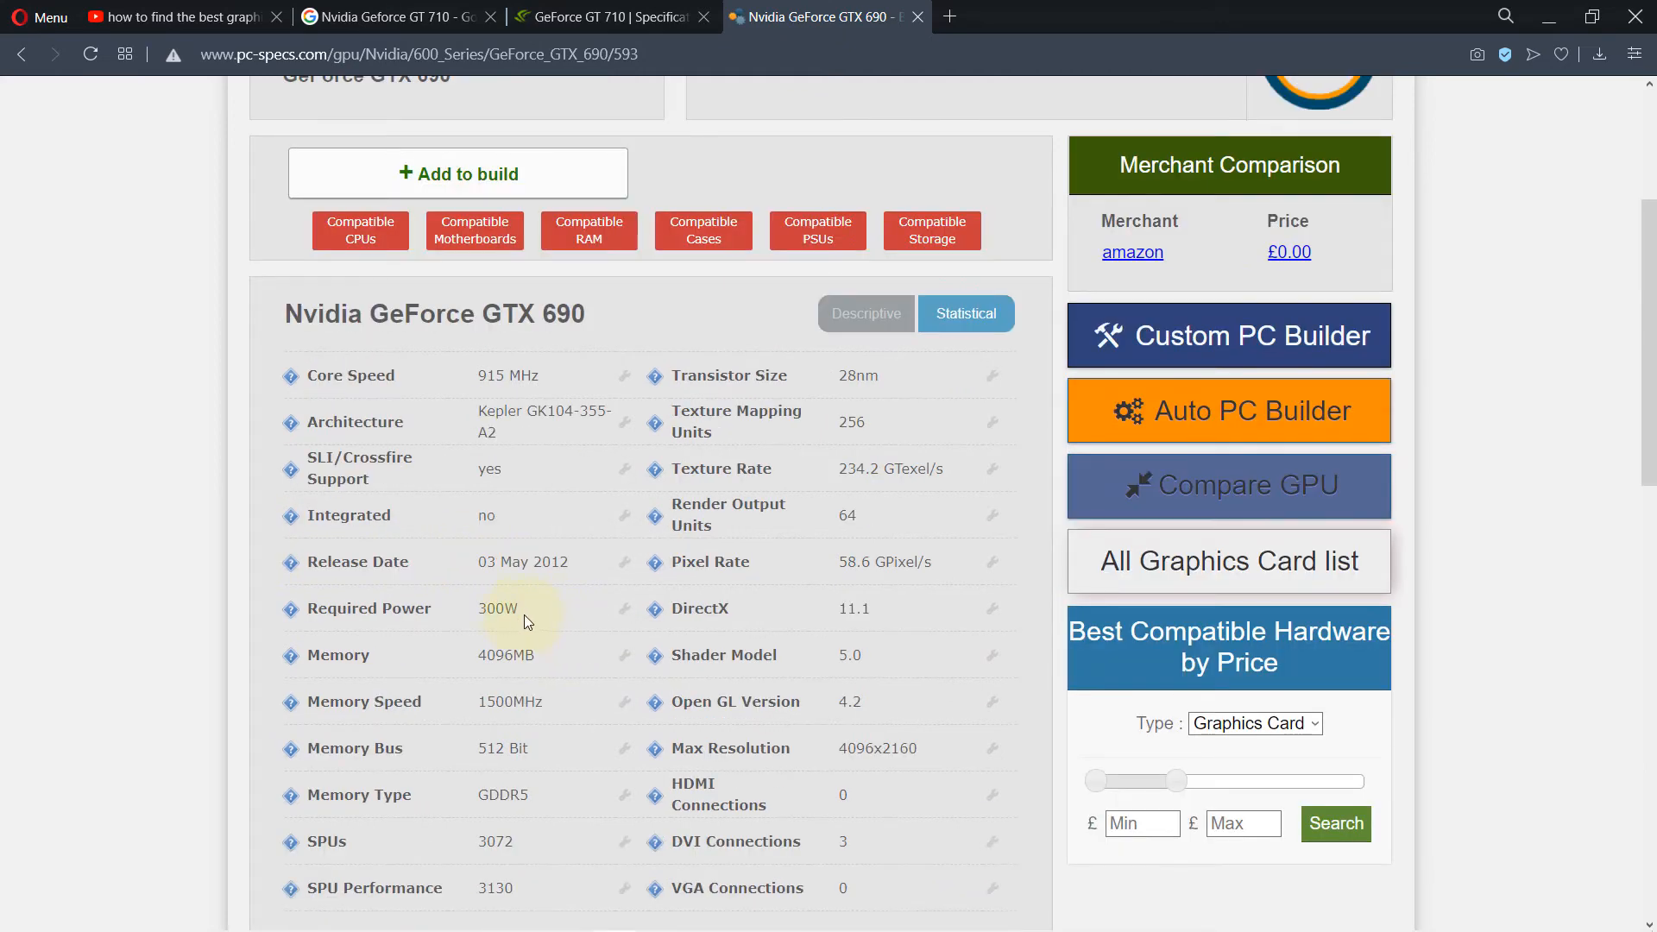
mouse_move(573, 635)
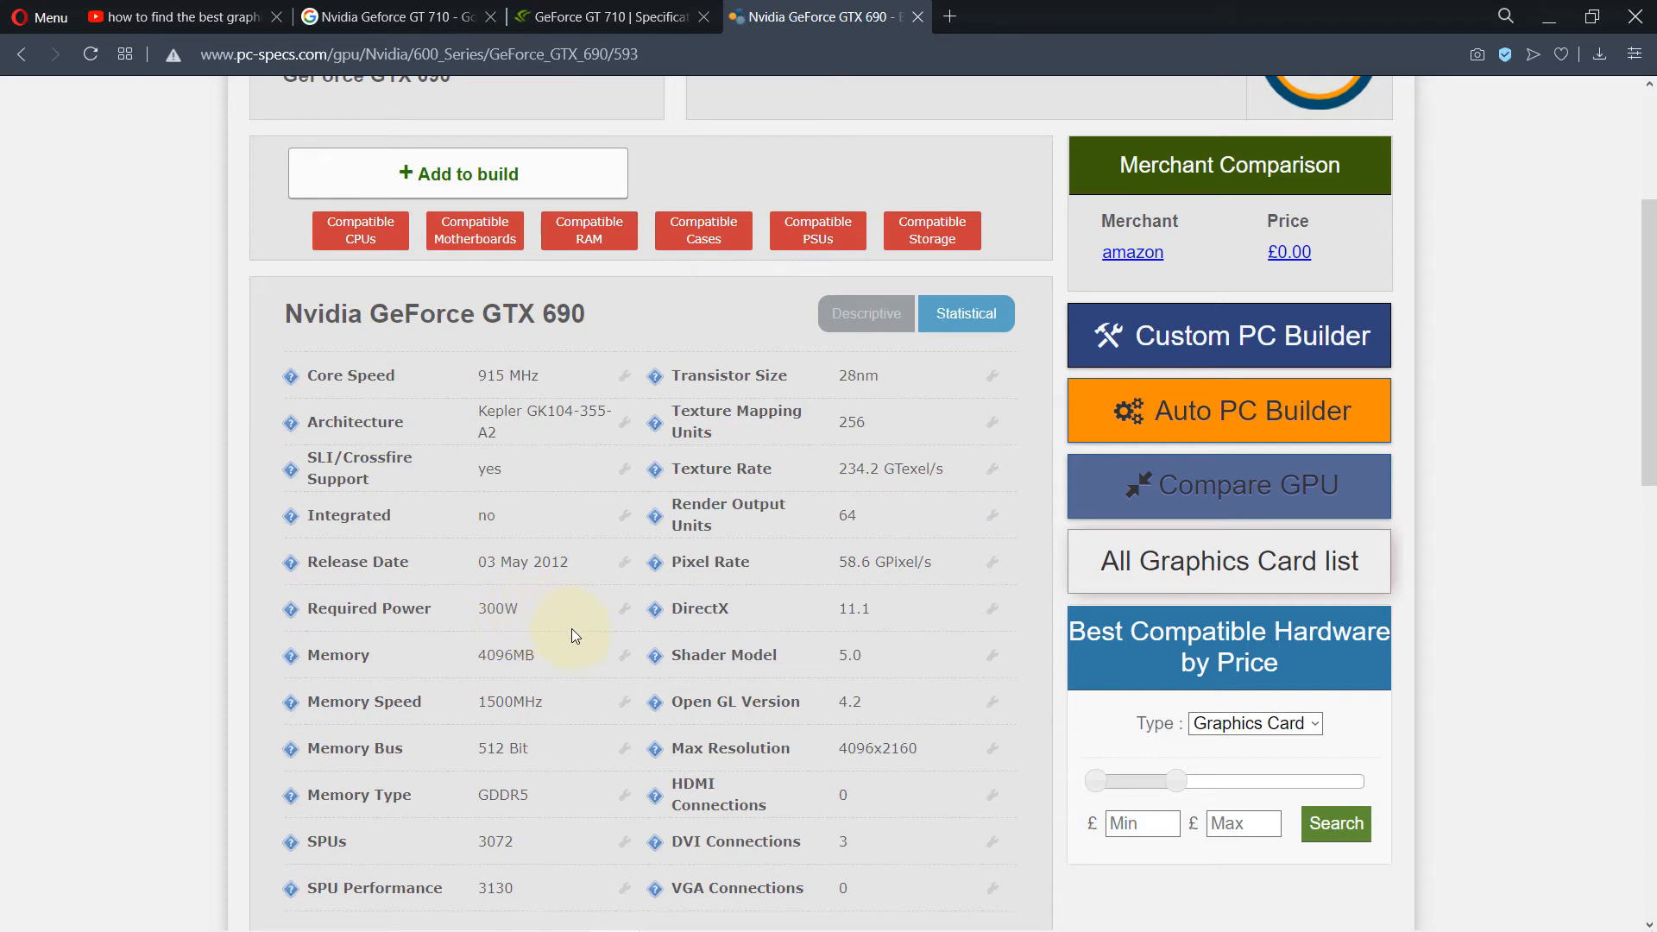
mouse_move(867, 737)
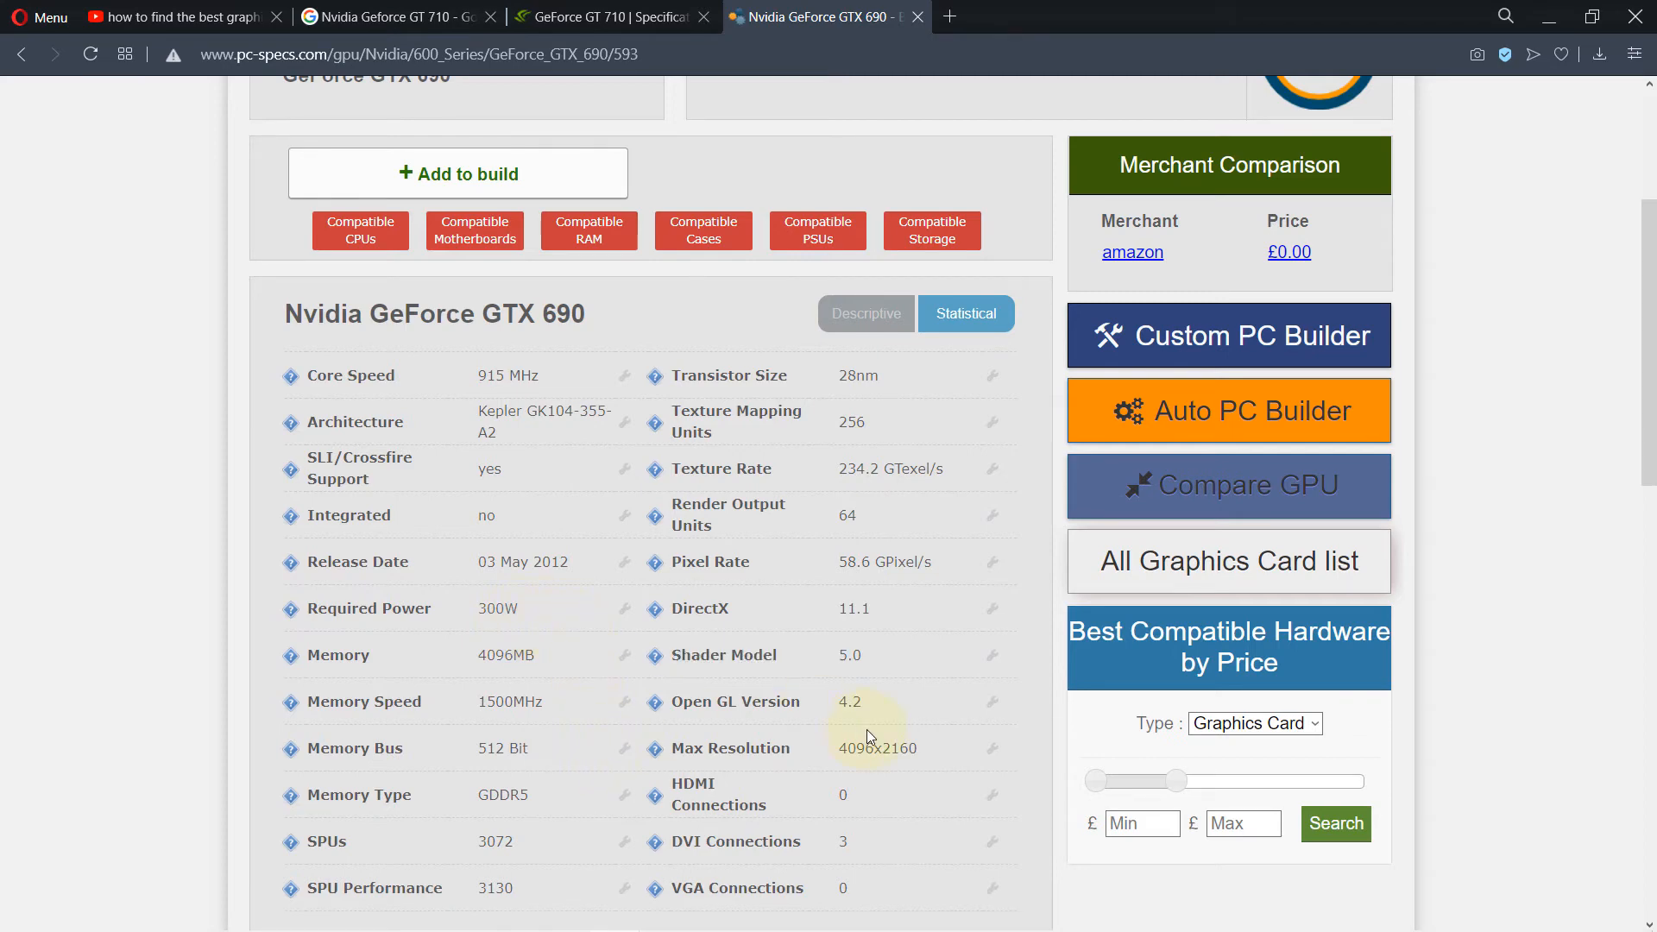
mouse_move(606, 747)
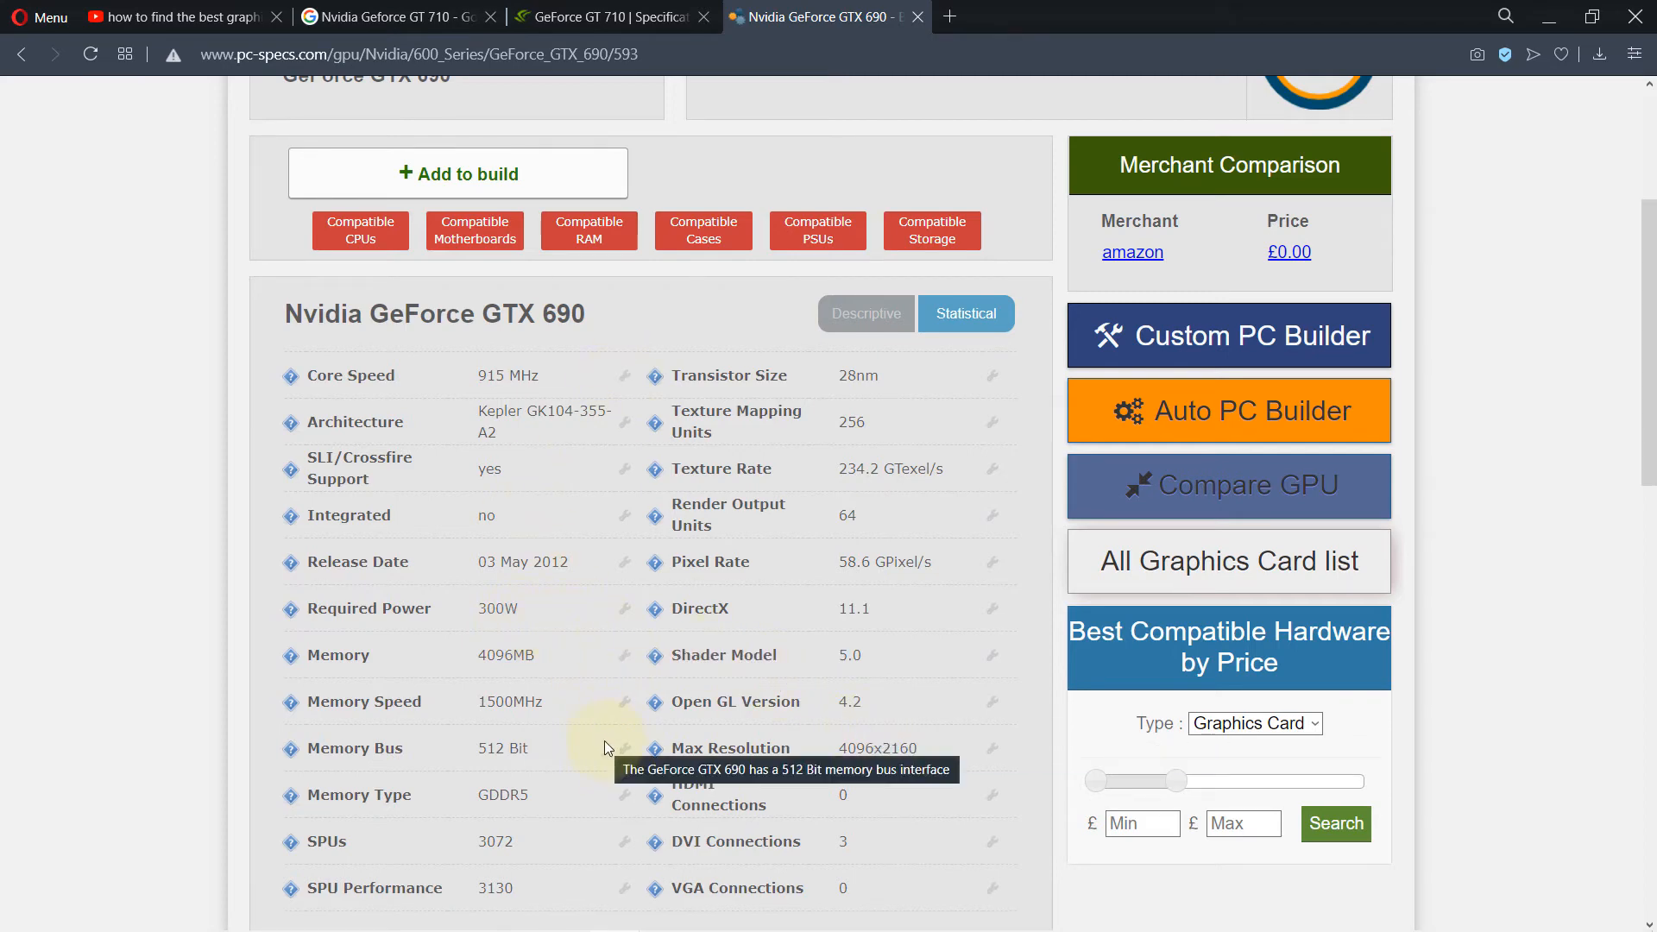
scroll(down, 3)
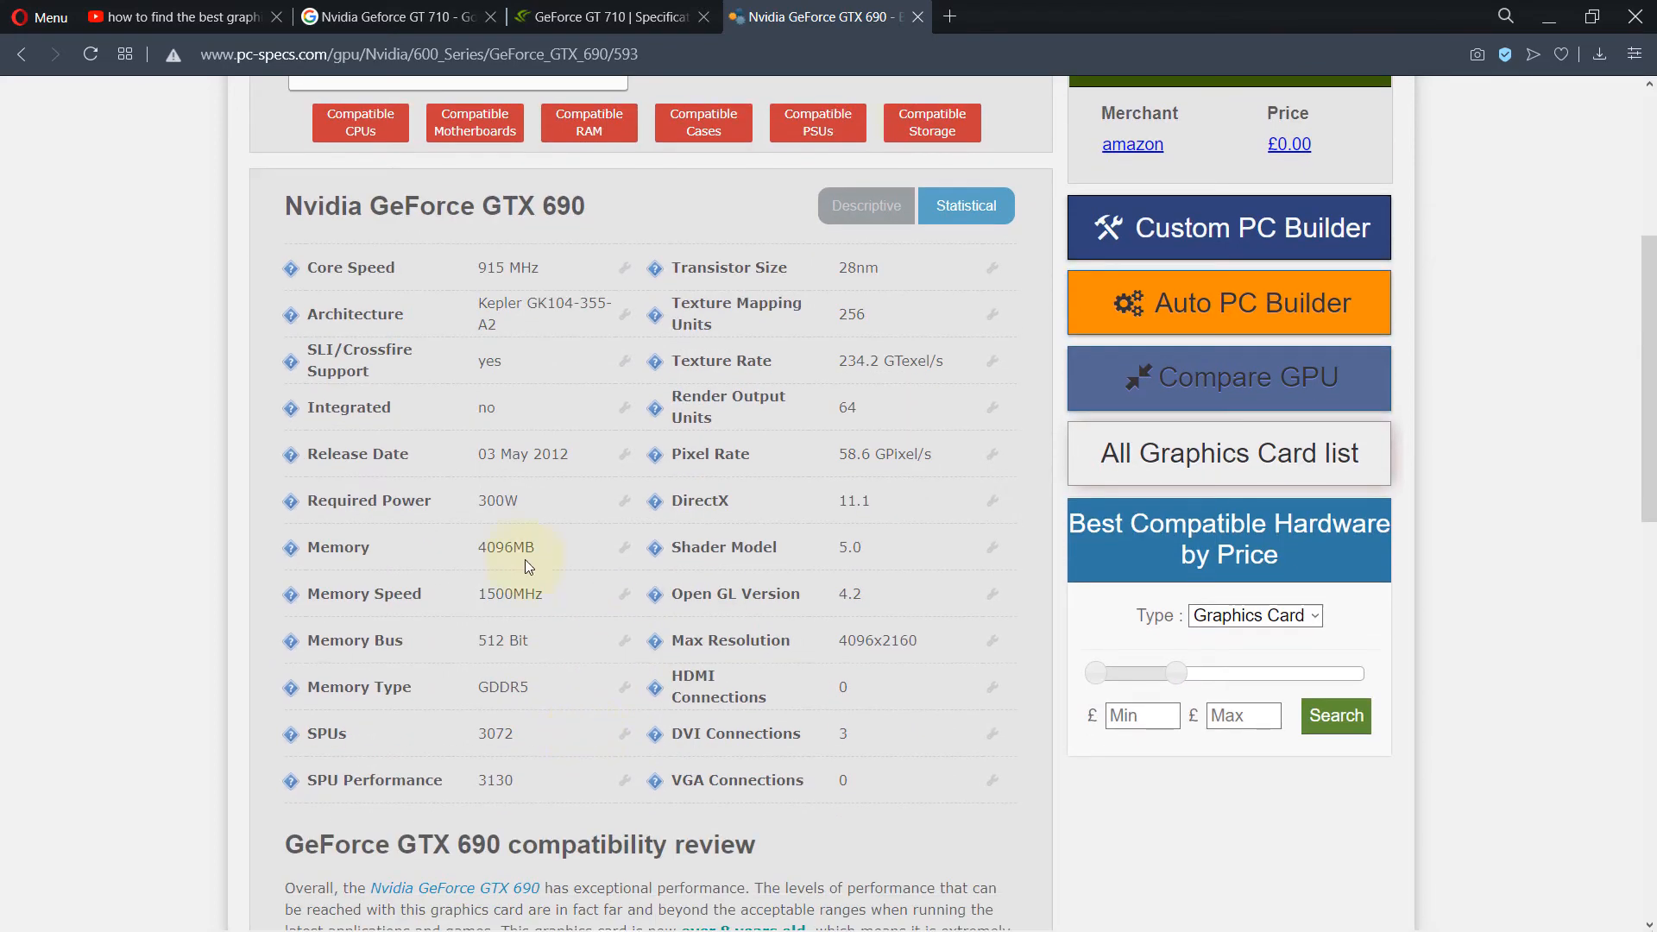
mouse_move(533, 565)
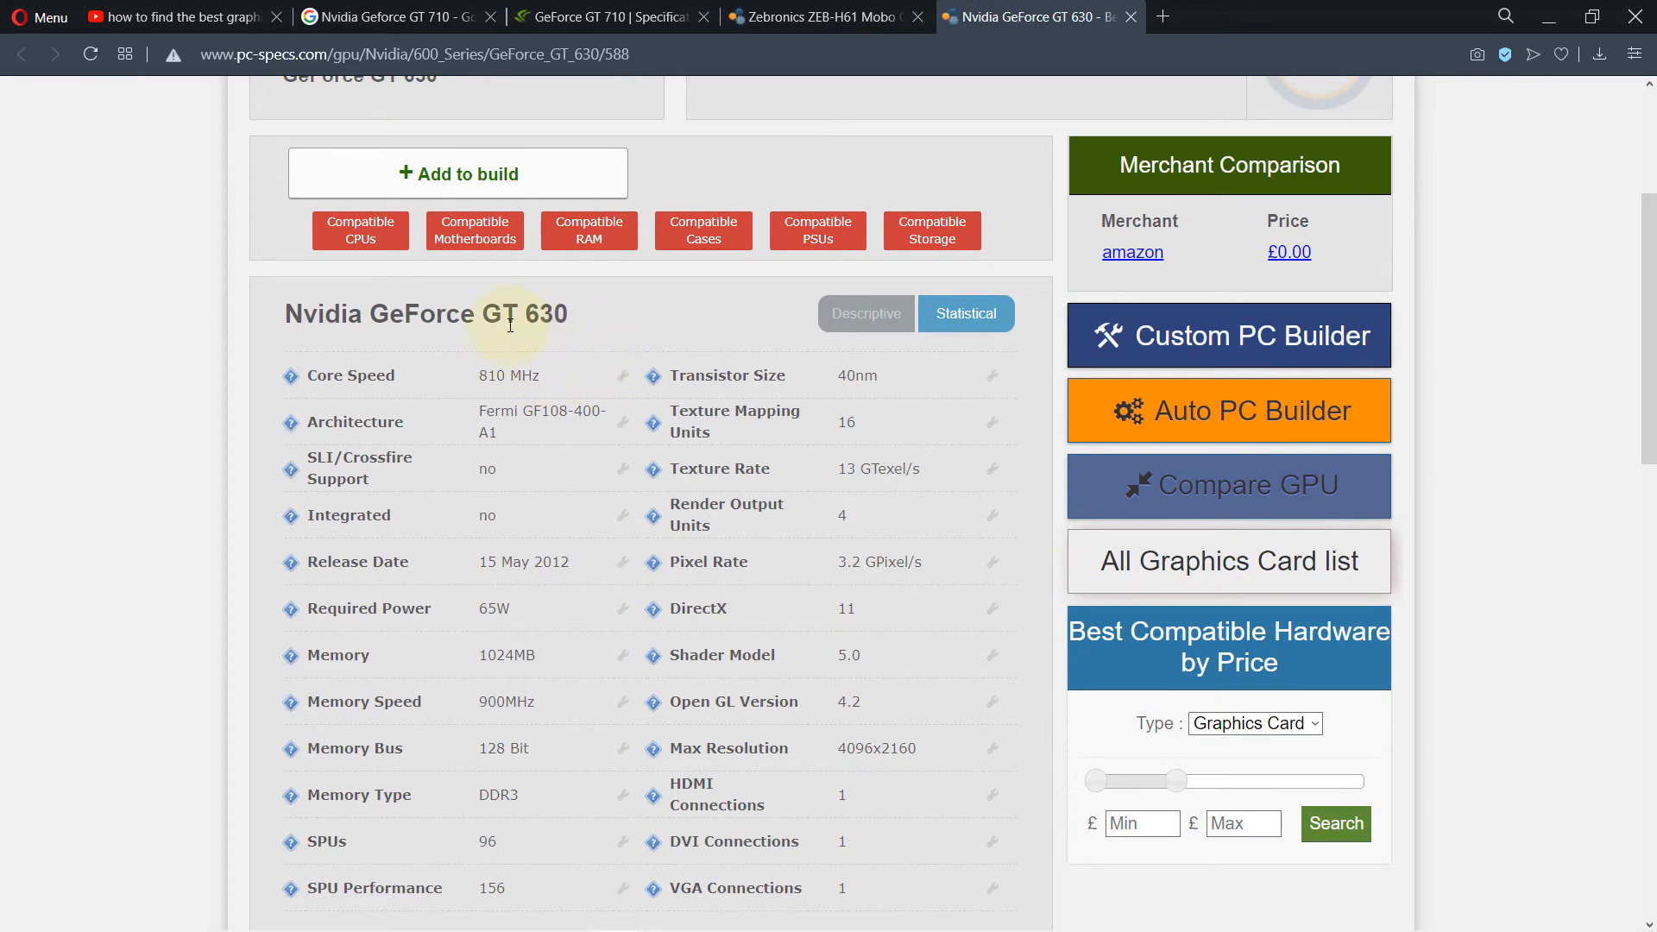
- Scroll the GeForce GT 630 page to its 1024MB DDR3 specs and about 31 predicted FPS
scroll(down, 3)
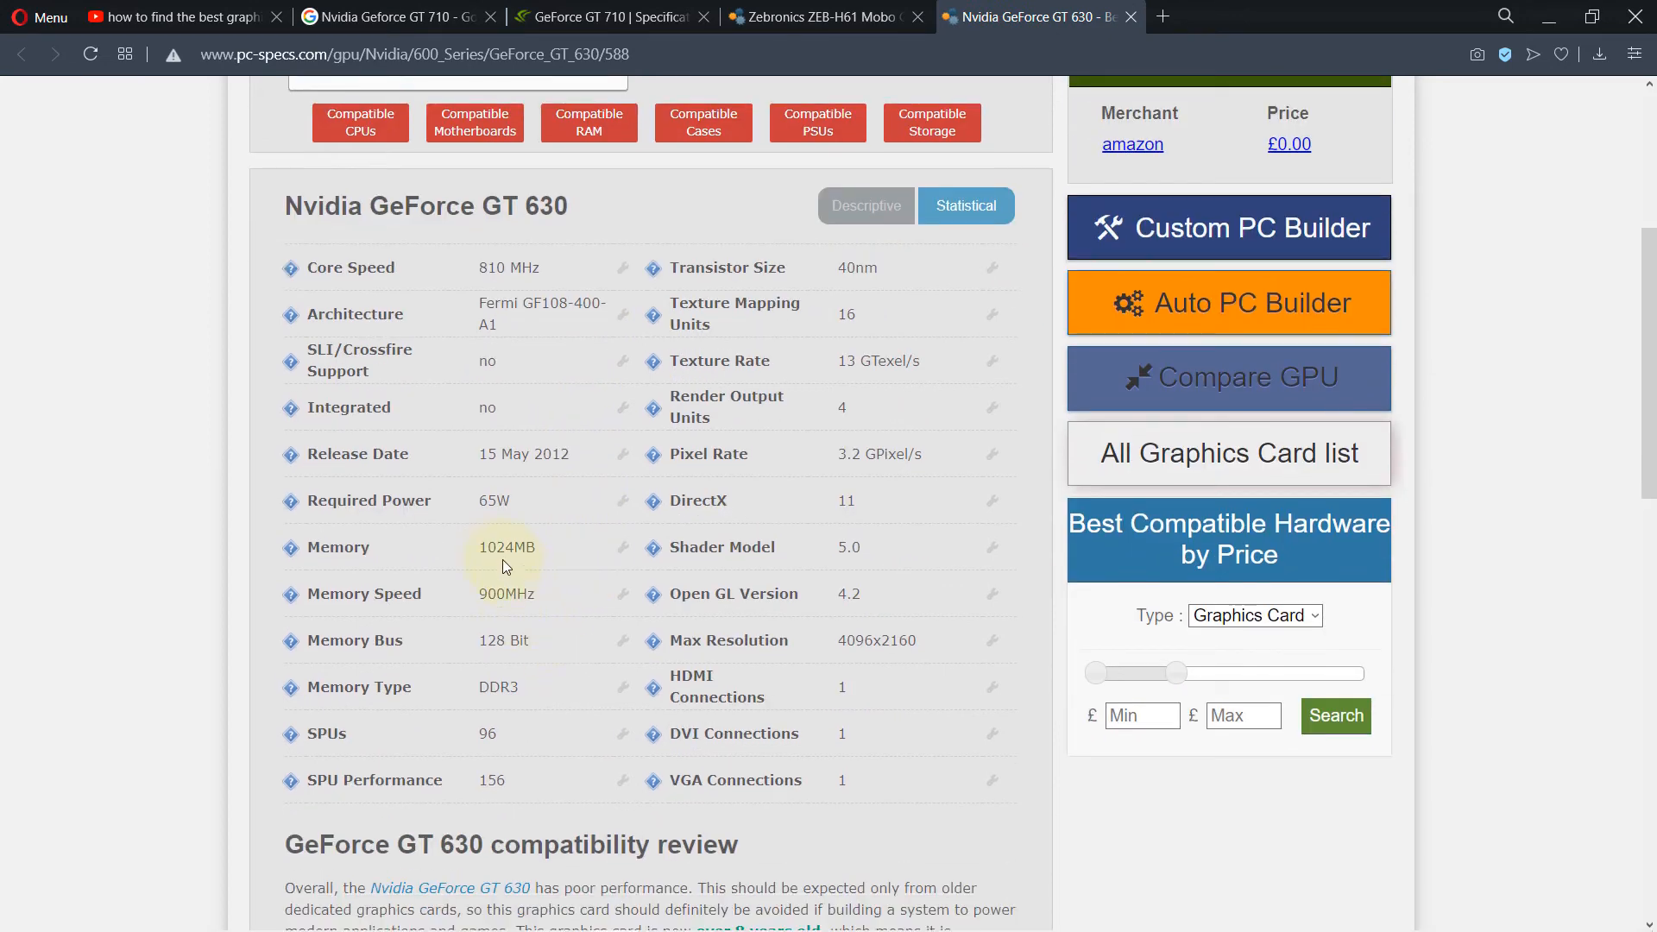
mouse_move(497, 580)
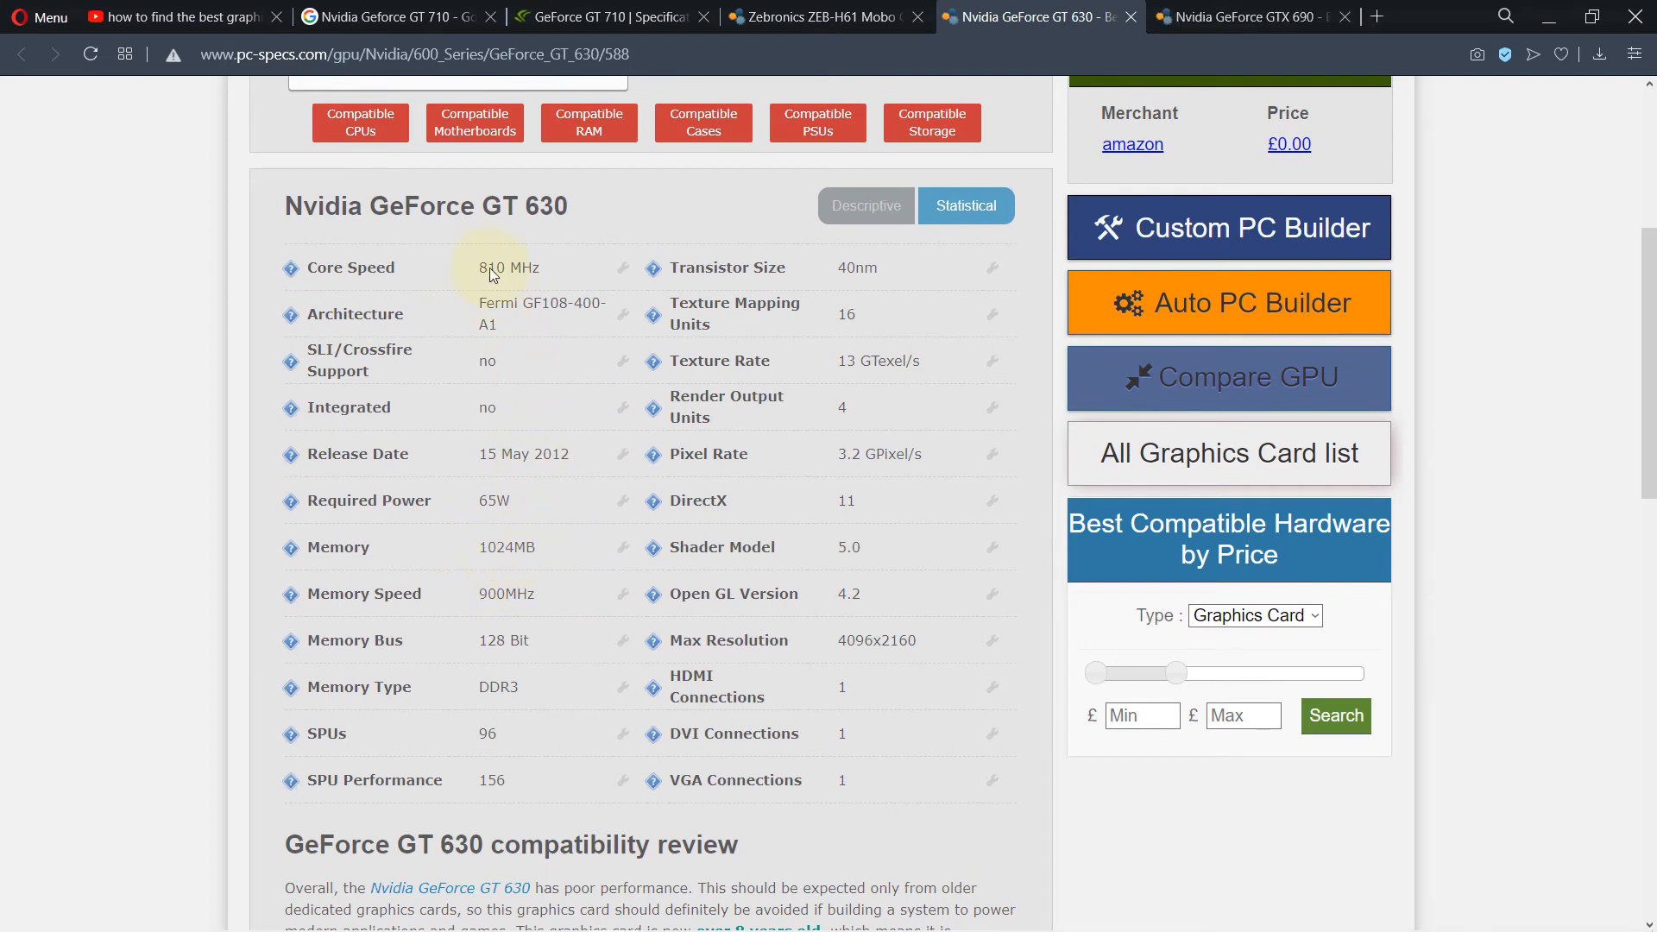
mouse_move(545, 701)
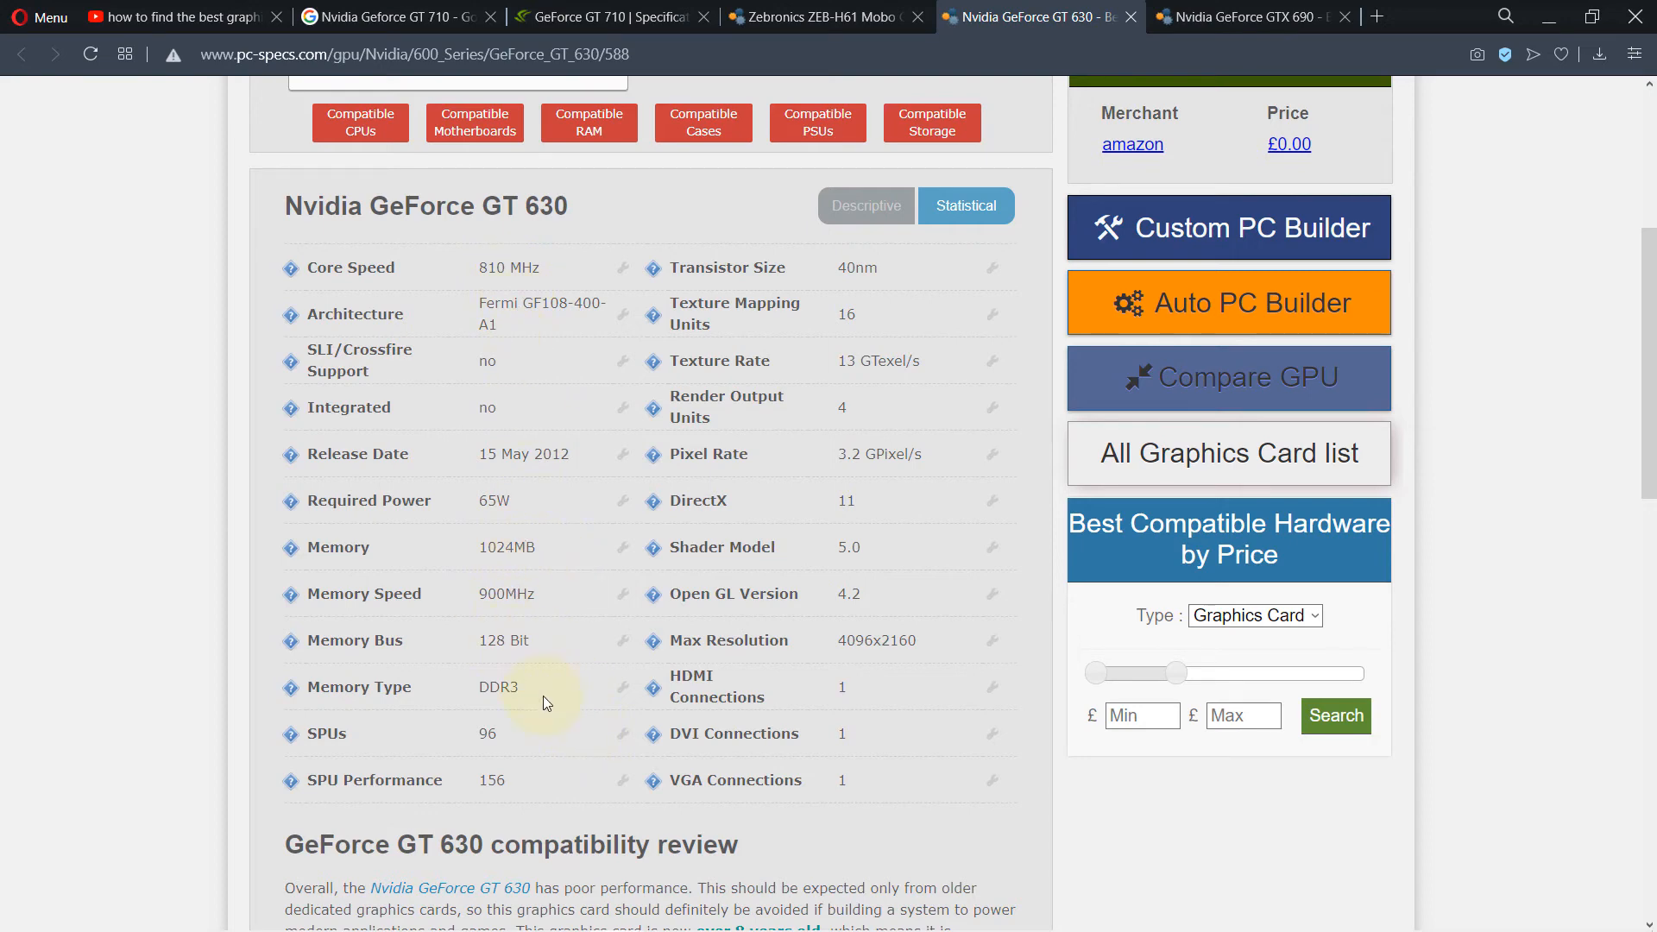
scroll(down, 3)
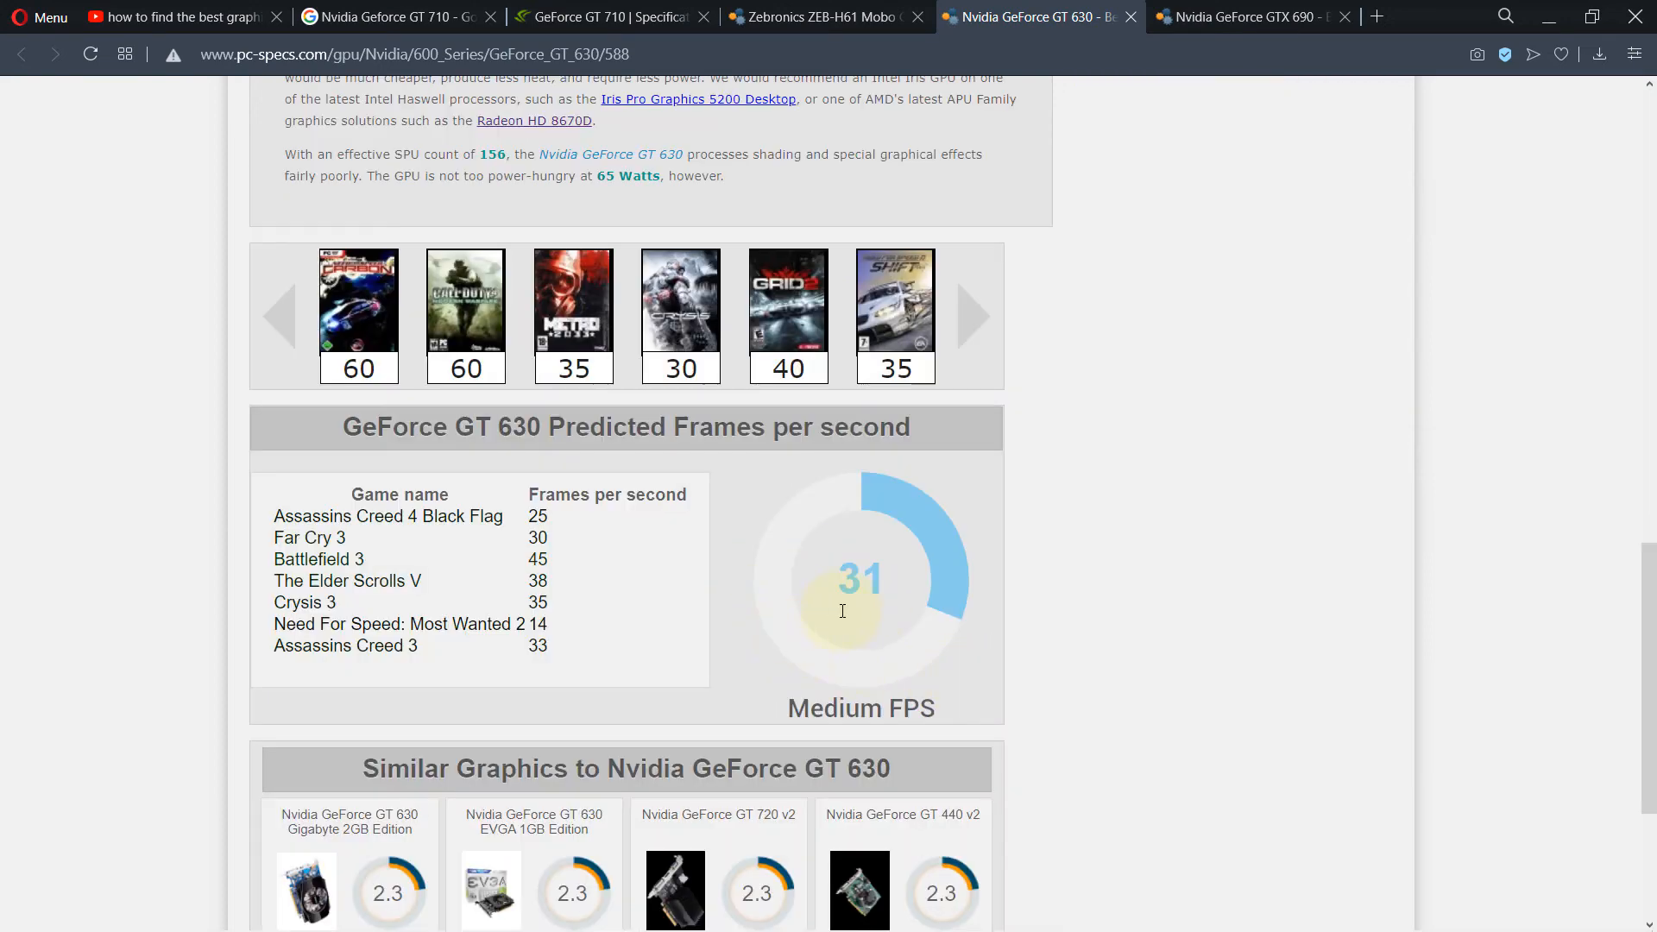
mouse_move(896, 694)
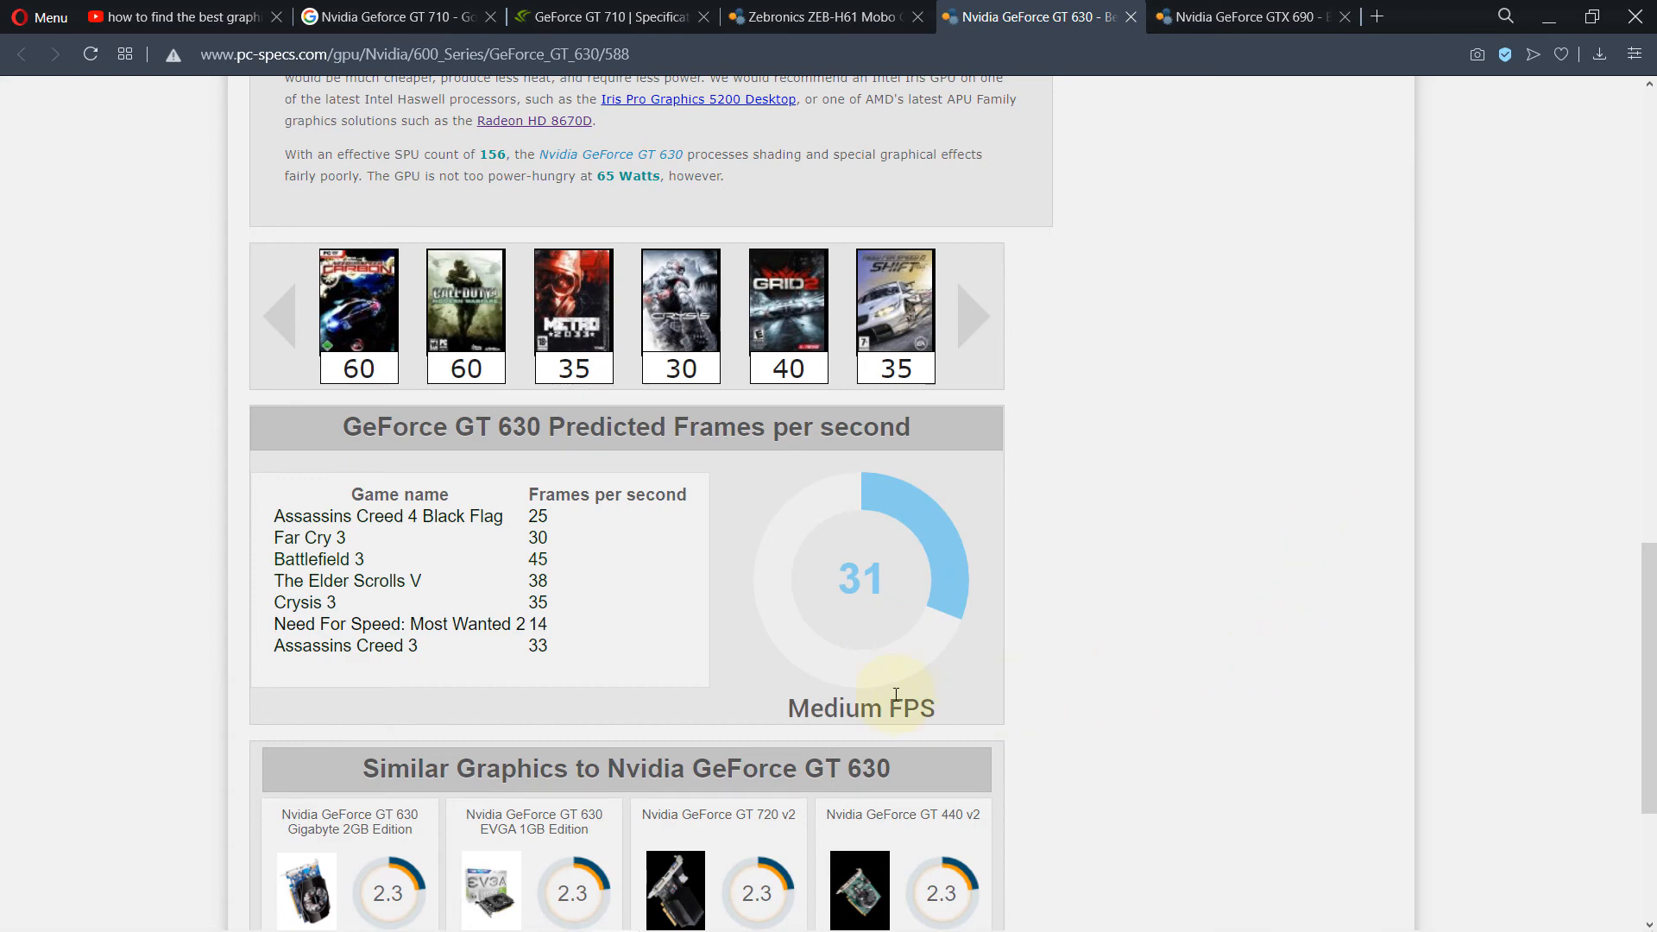
mouse_move(865, 625)
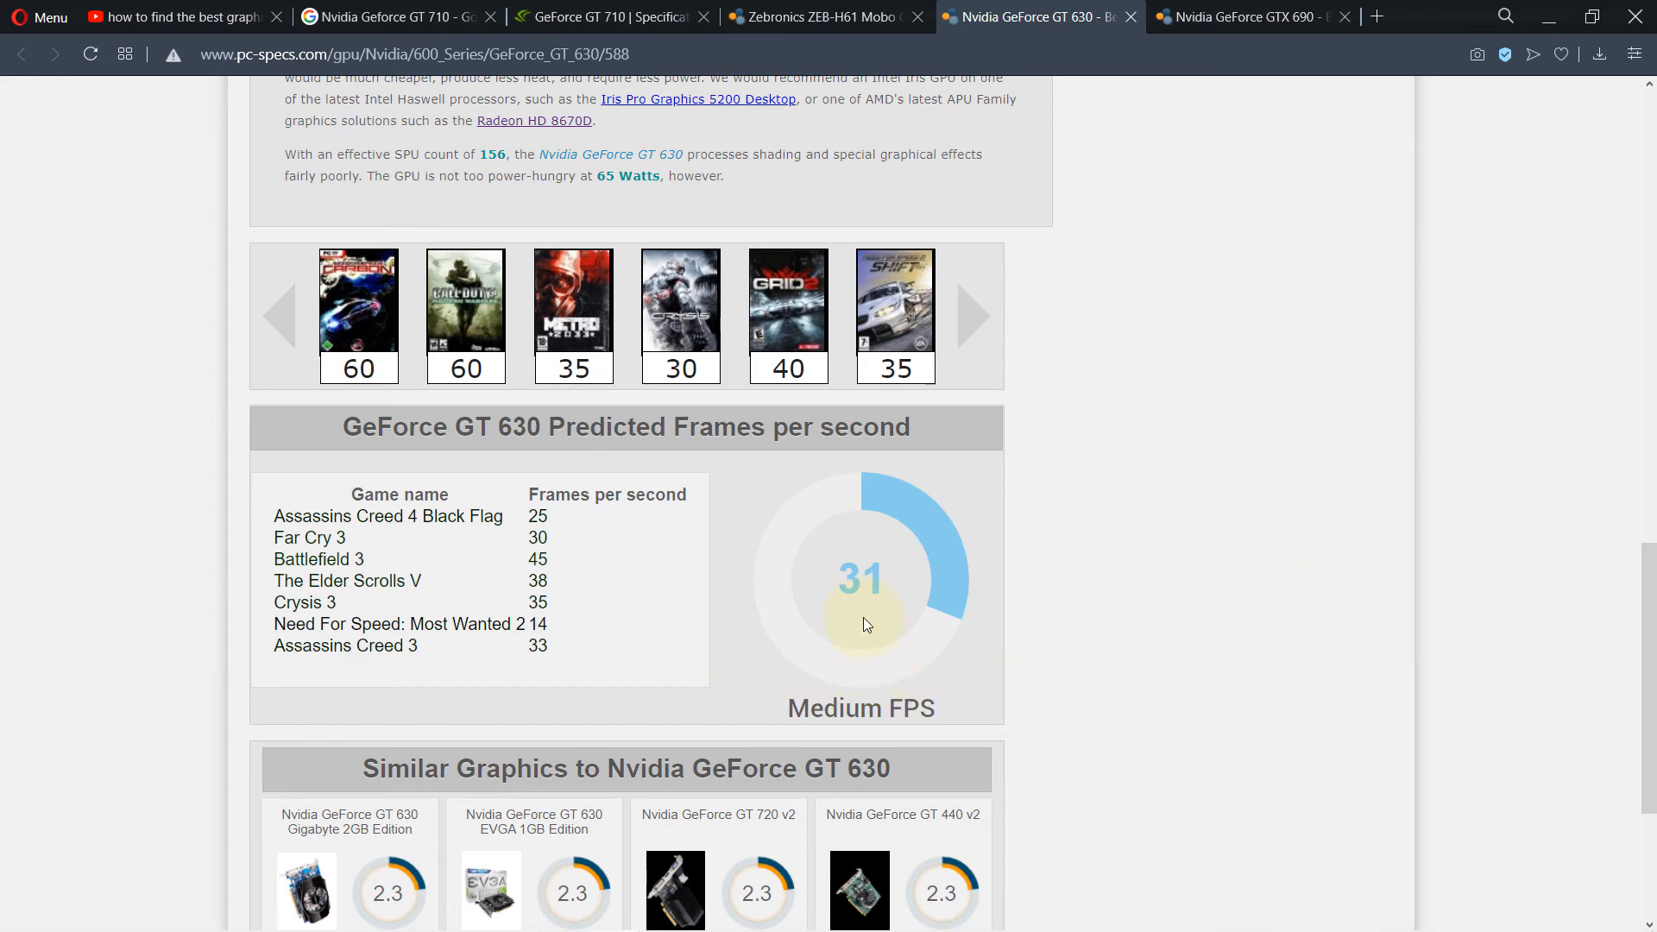
mouse_move(860, 655)
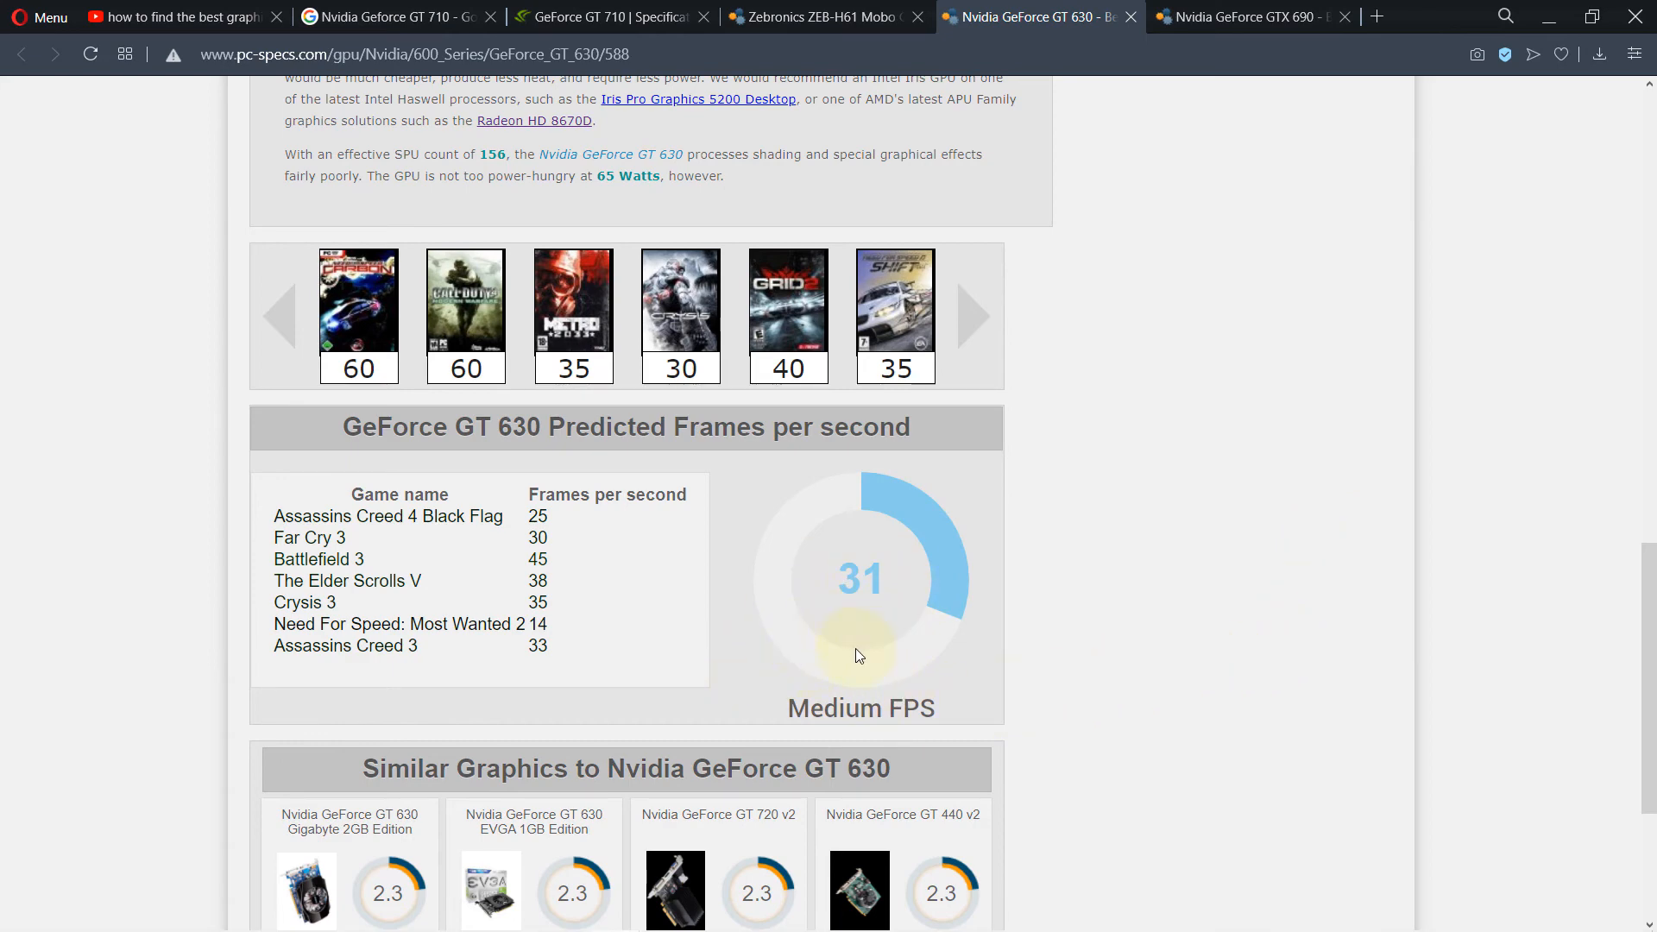
mouse_move(240, 520)
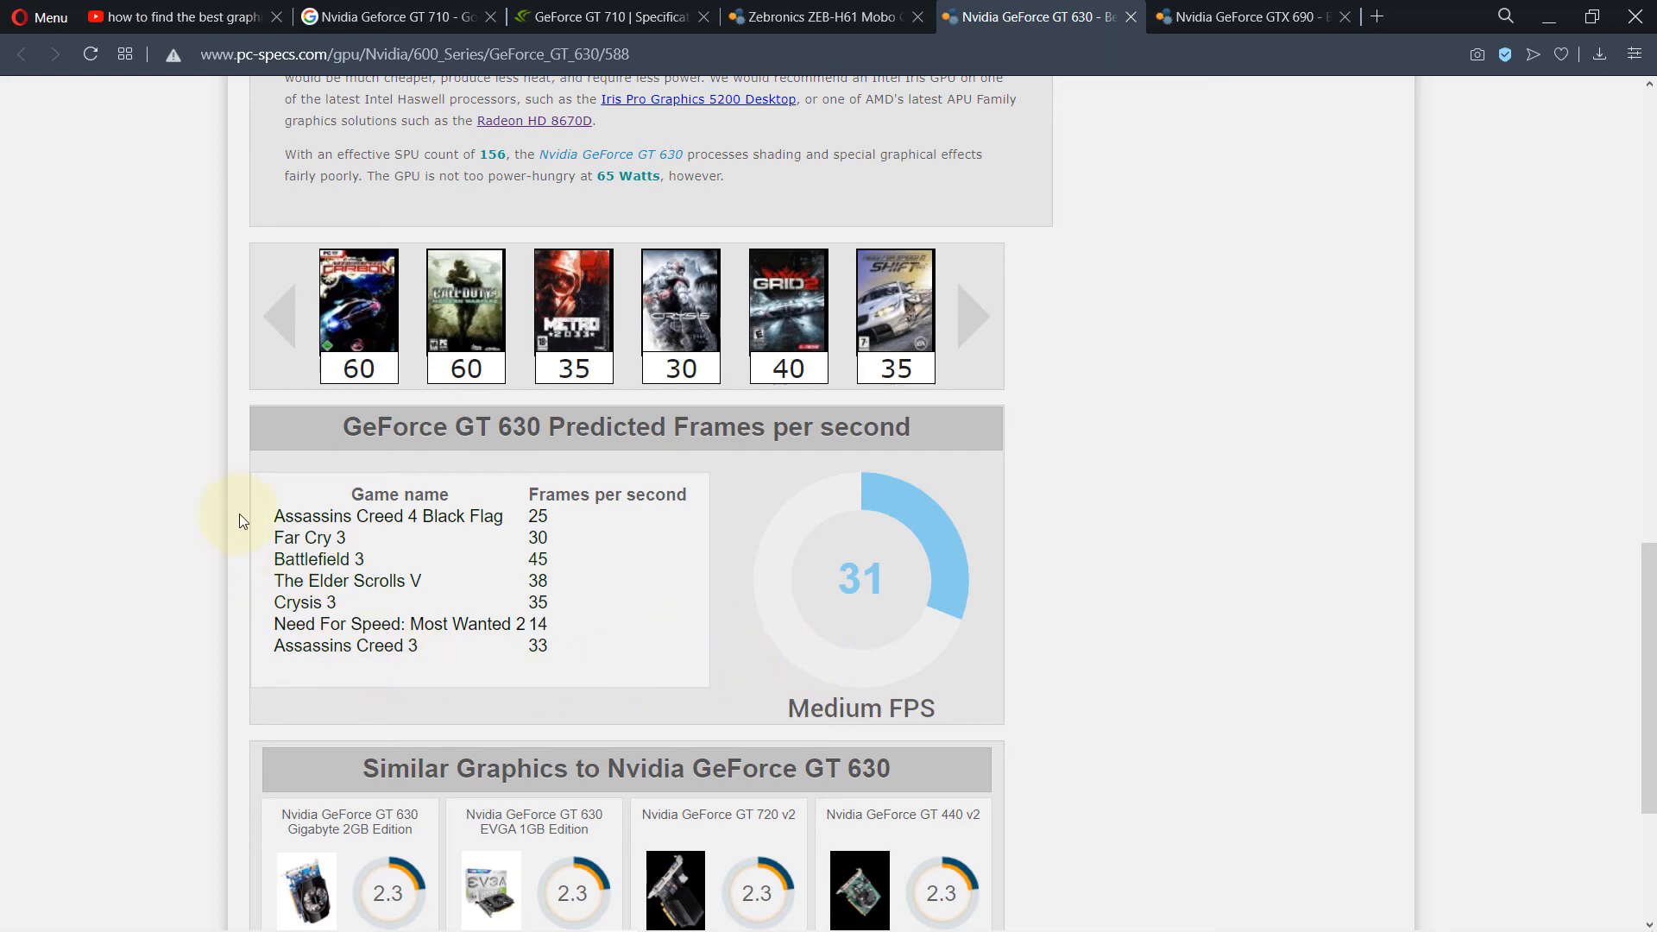
mouse_move(1266, 9)
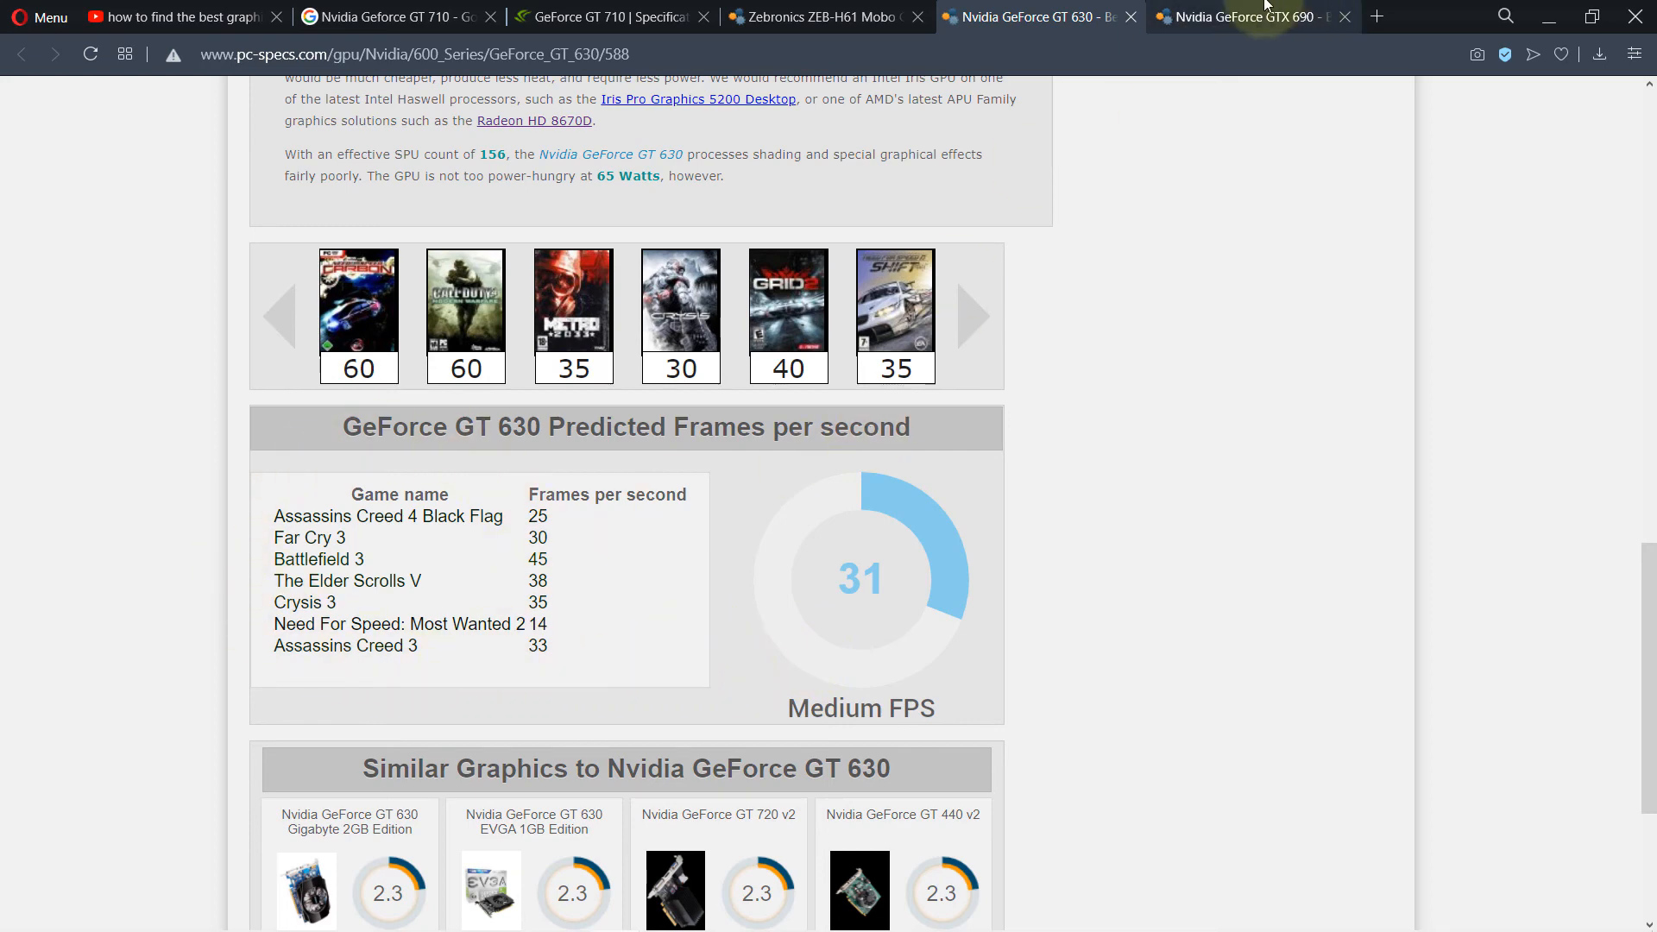
- Switch to the GeForce GTX 690 tab and review its roughly 200 predicted FPS and specs
click(1247, 17)
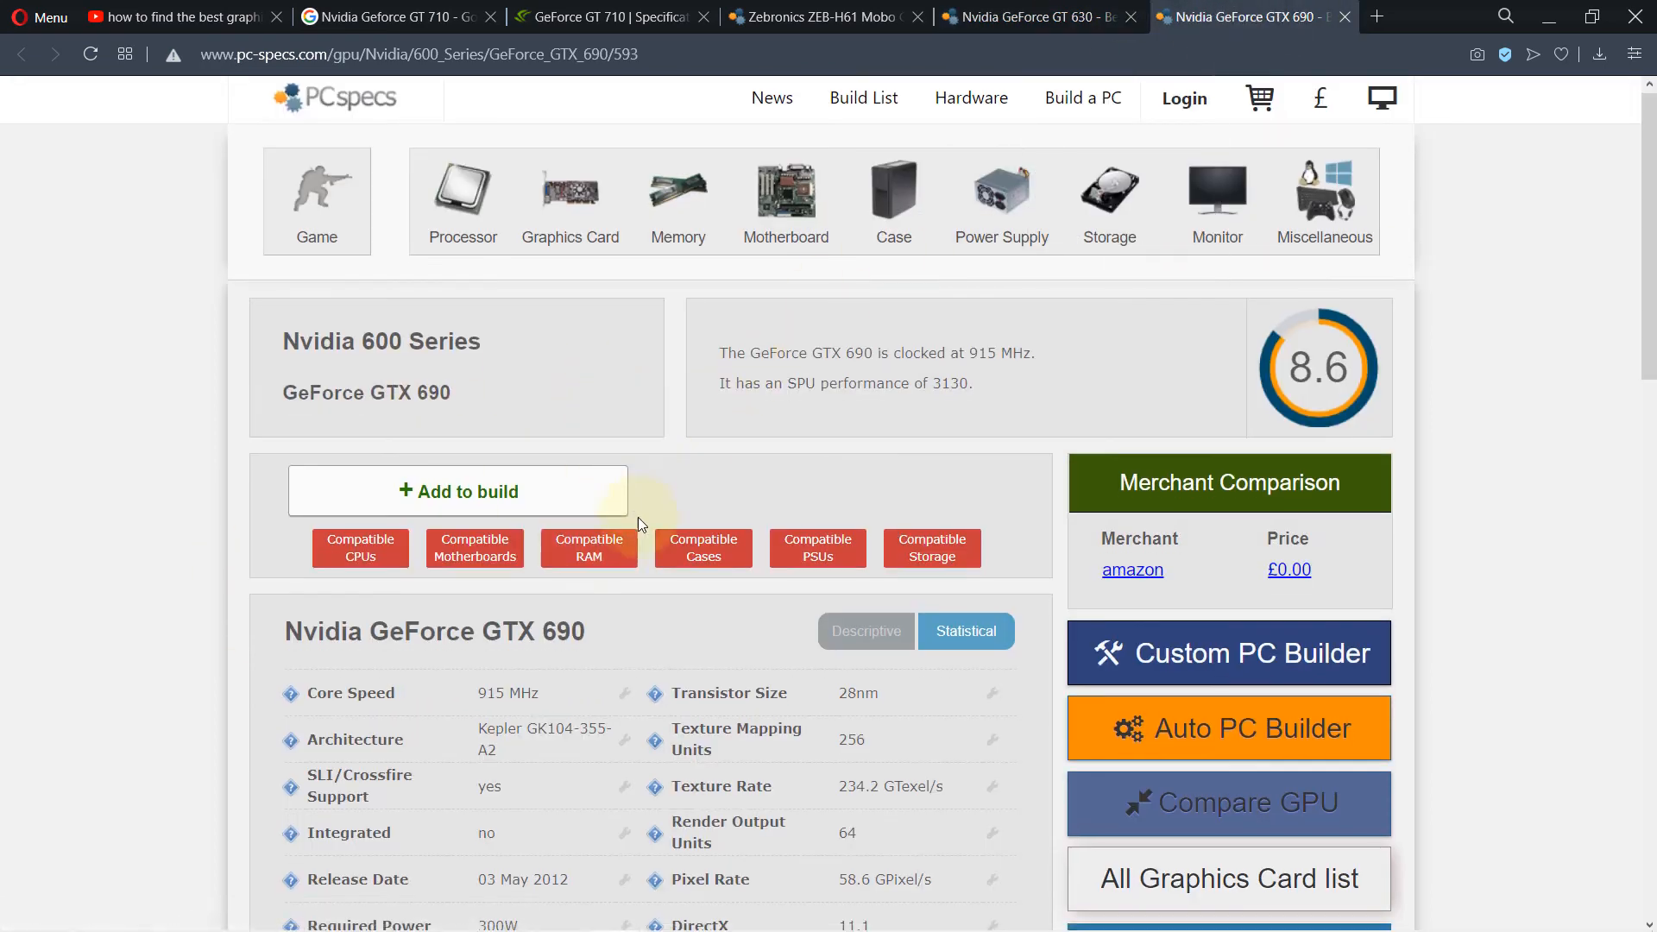
scroll(down, 3)
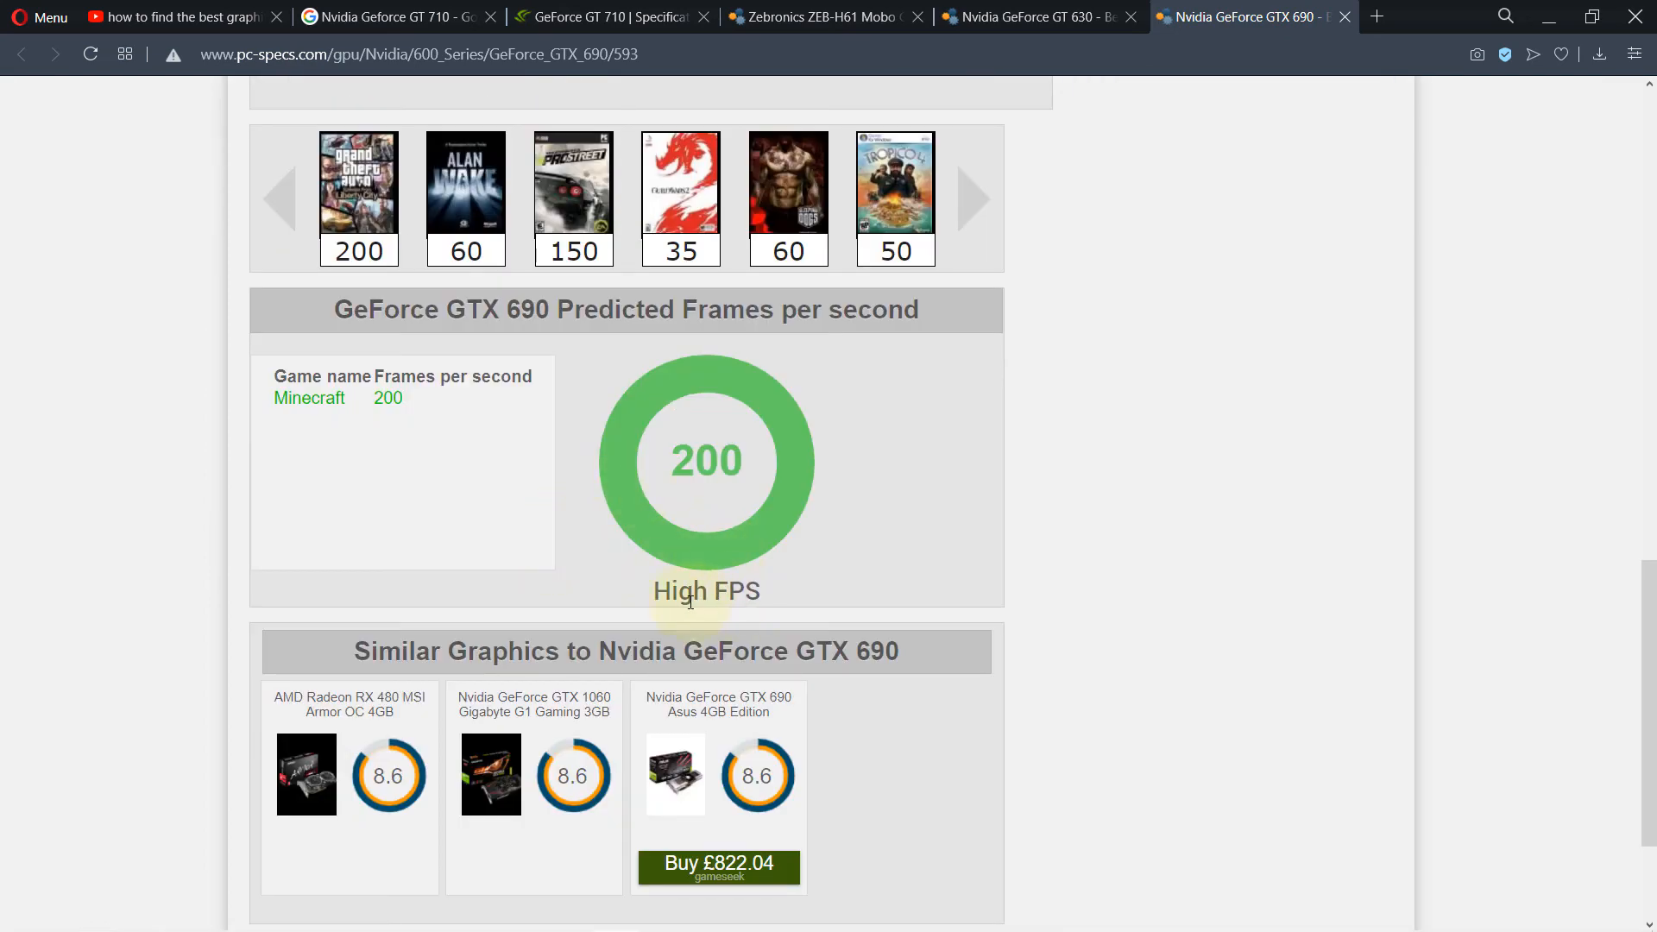
mouse_move(787, 602)
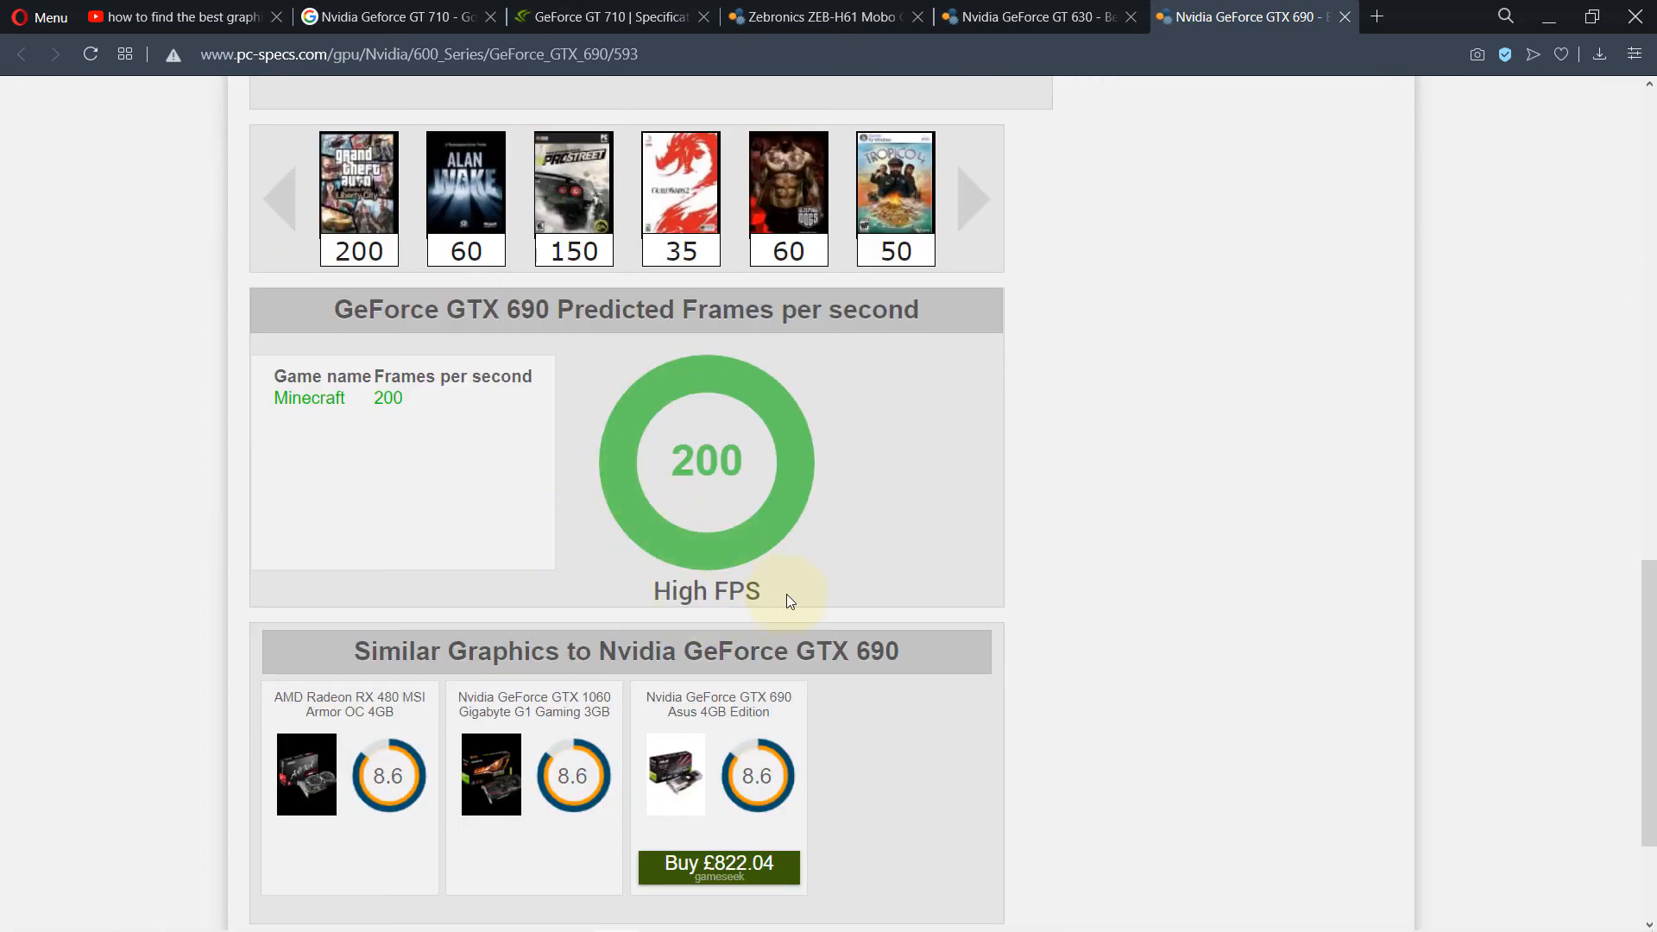
mouse_move(466, 486)
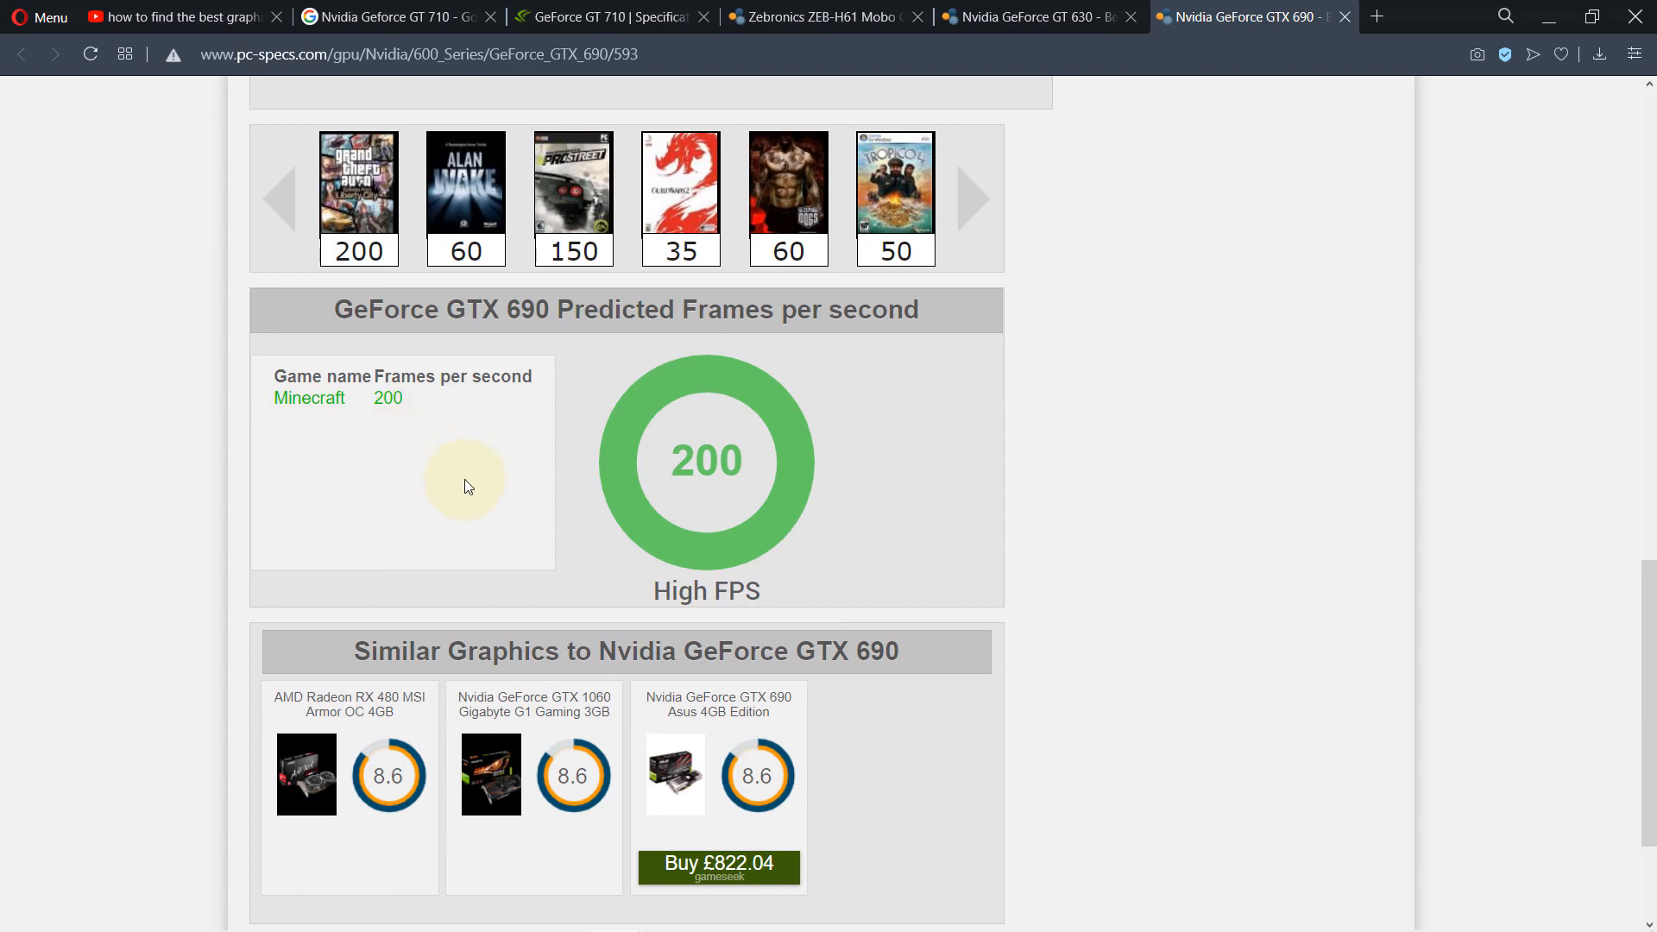
scroll(up, 3)
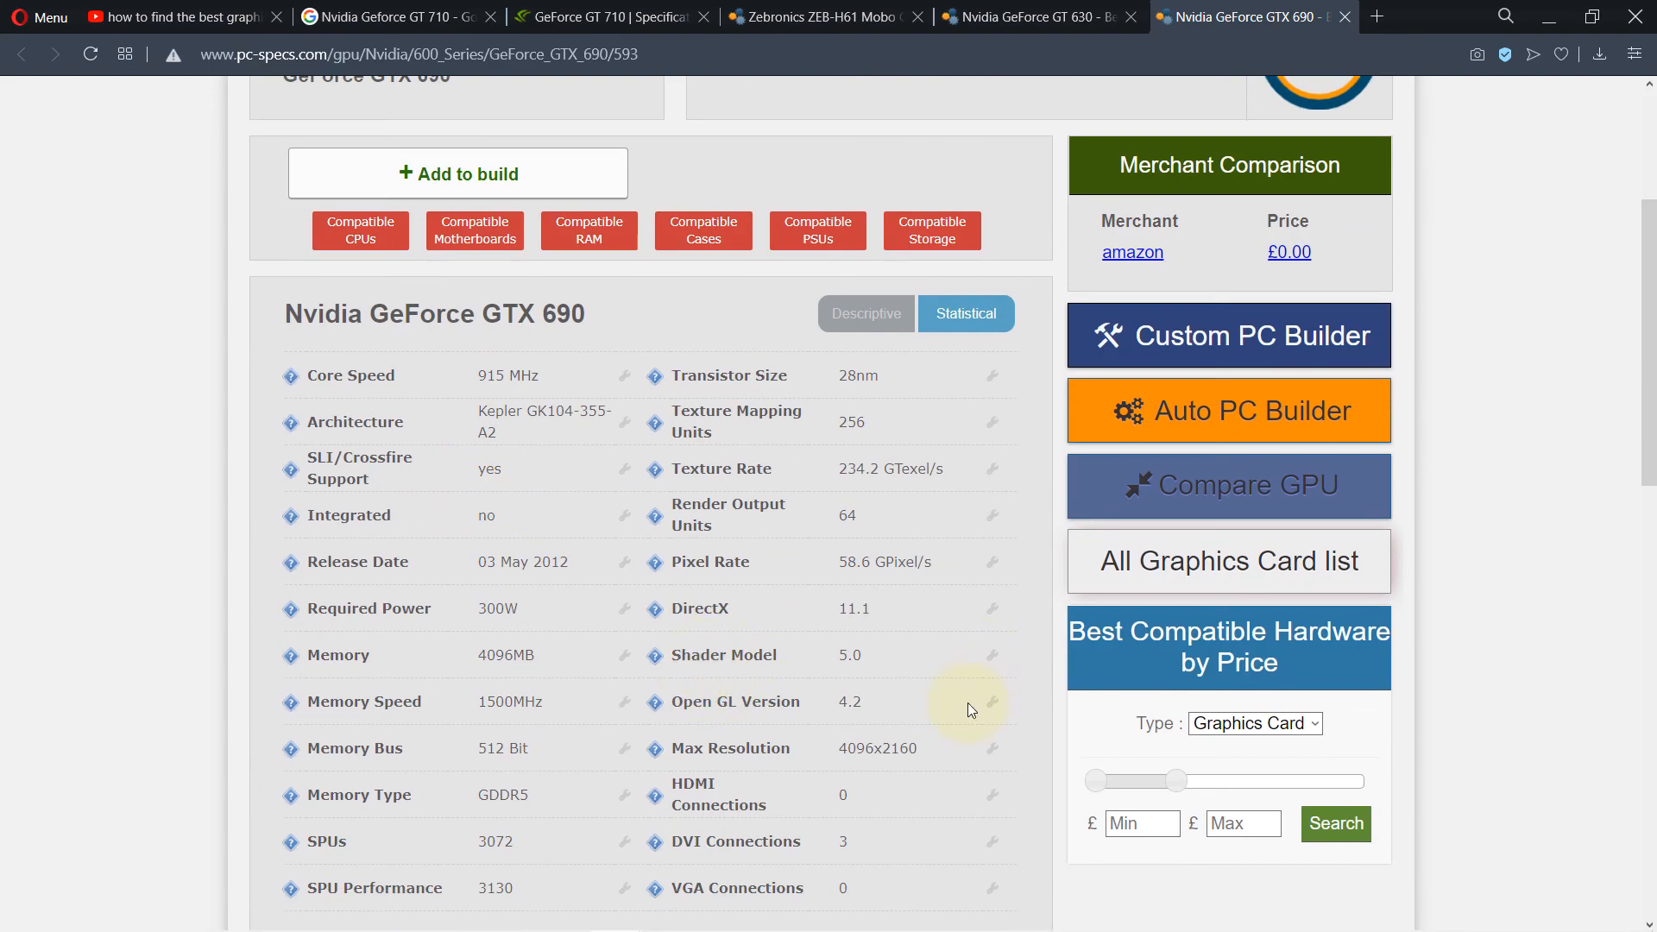
scroll(down, 3)
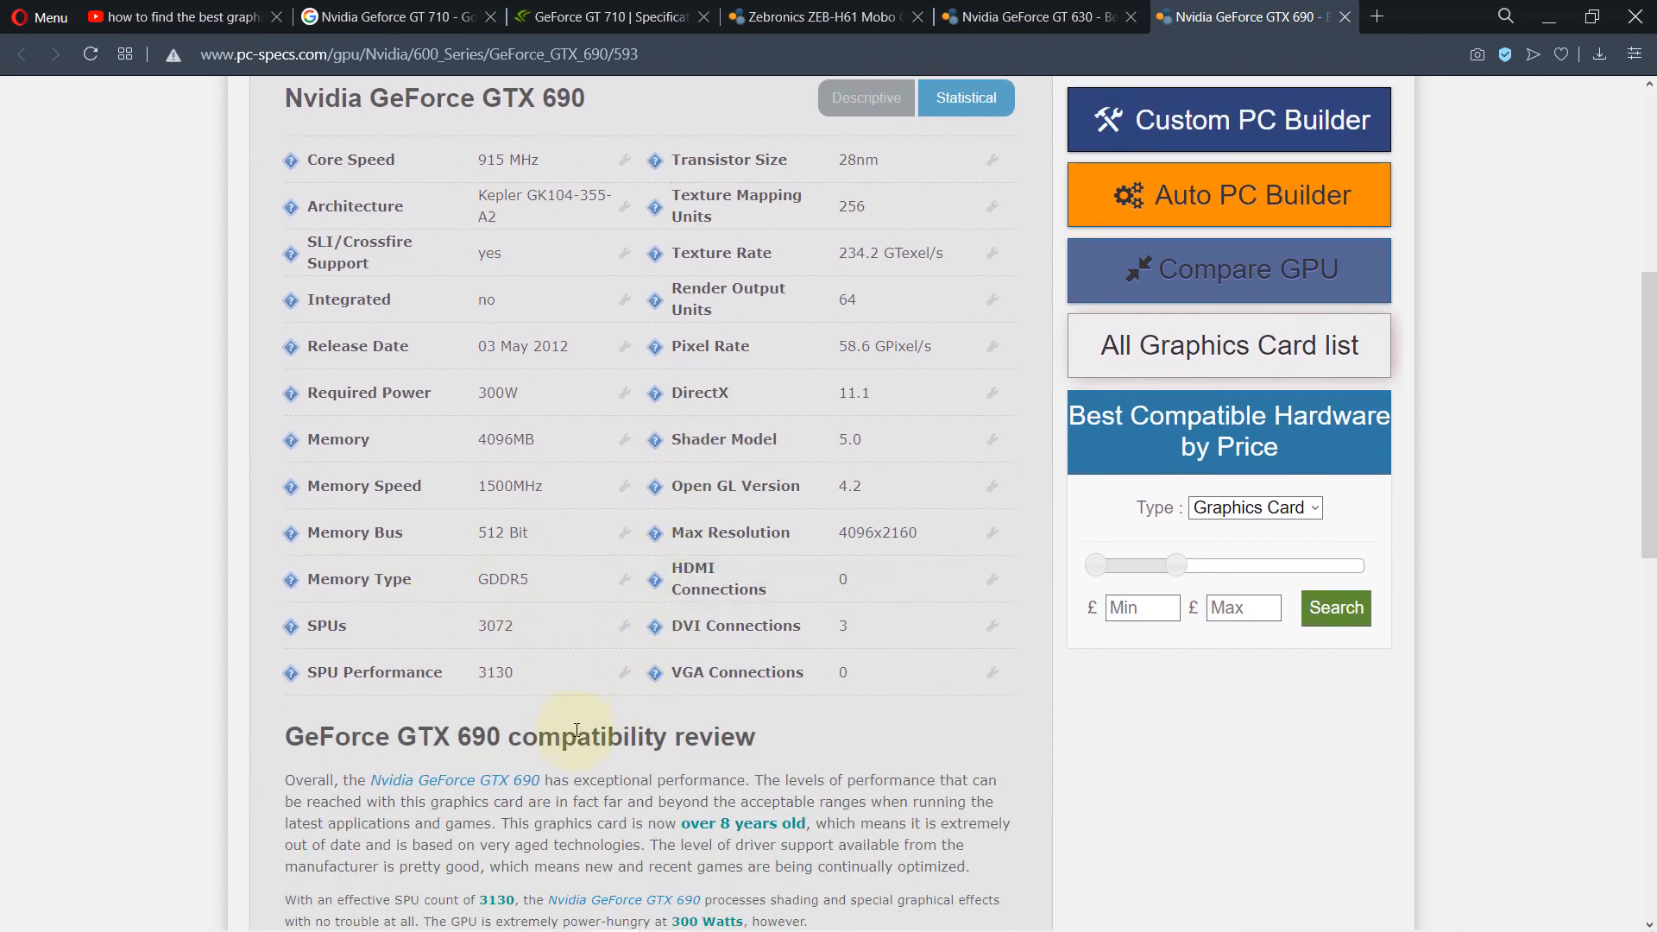
scroll(down, 3)
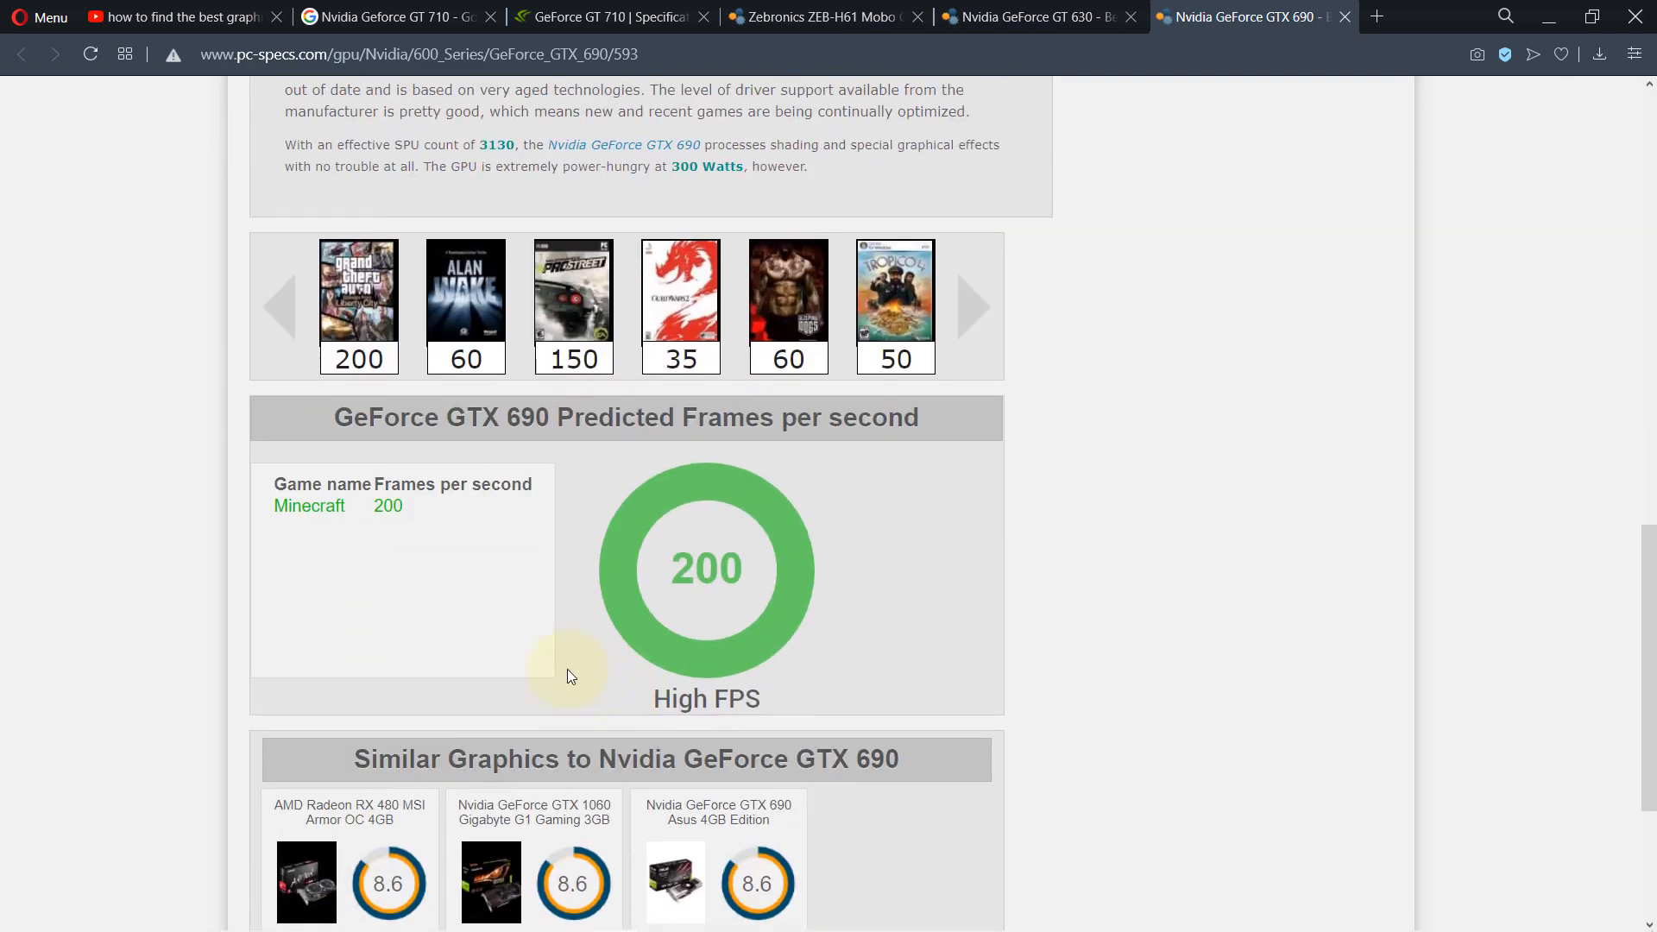
scroll(up, 3)
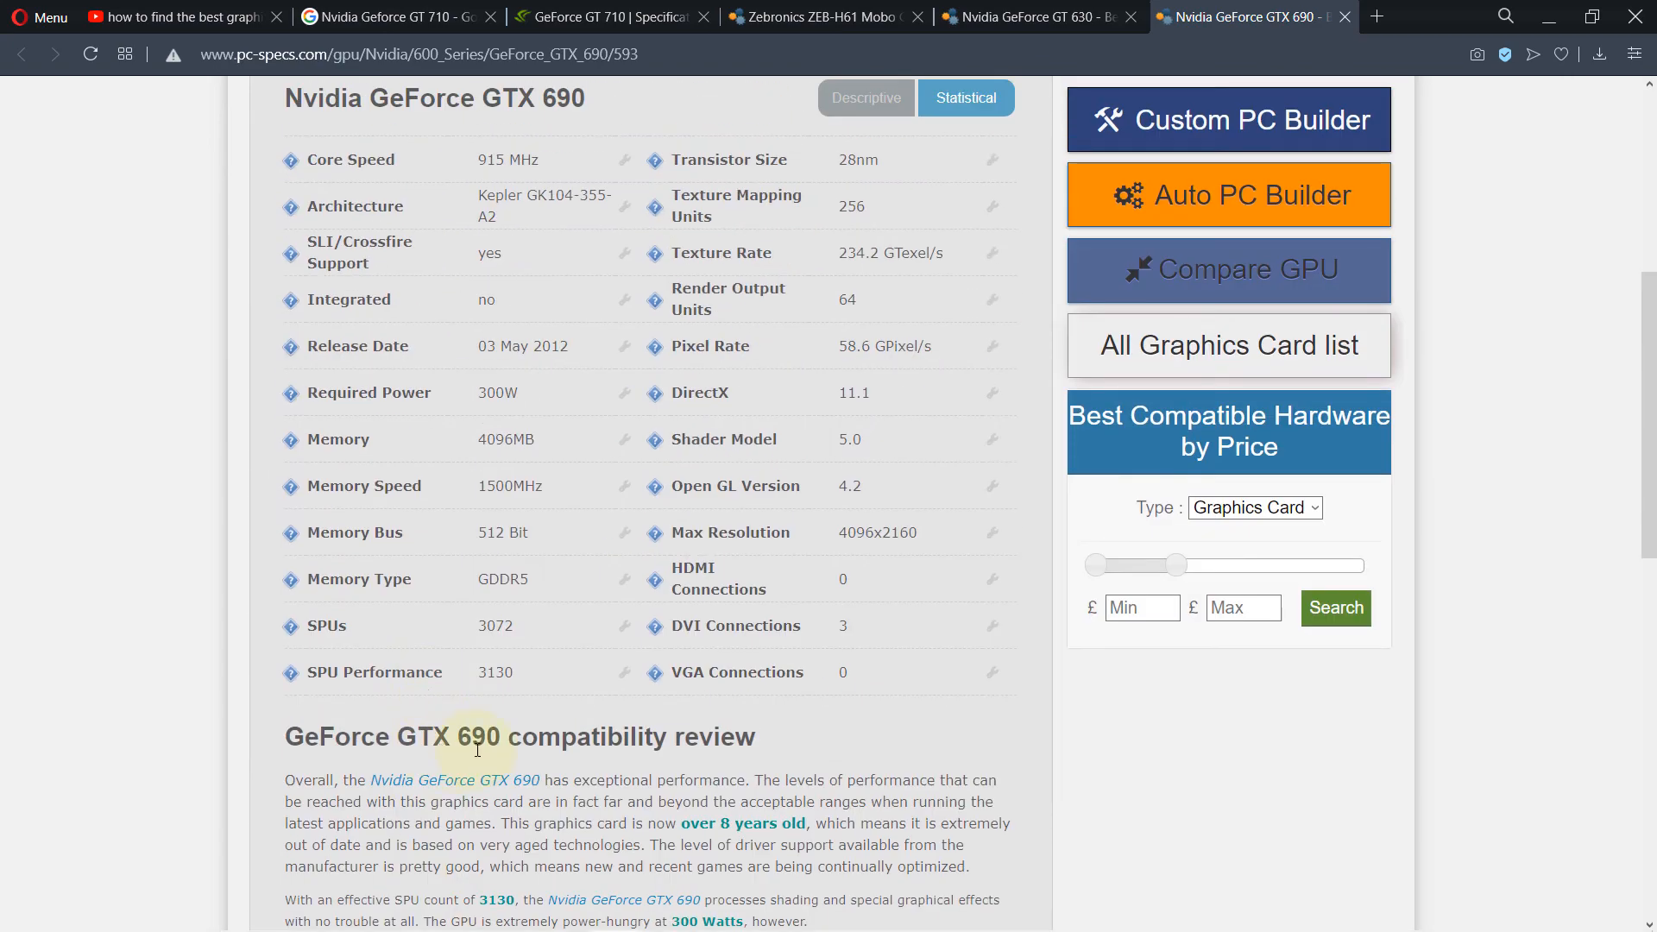